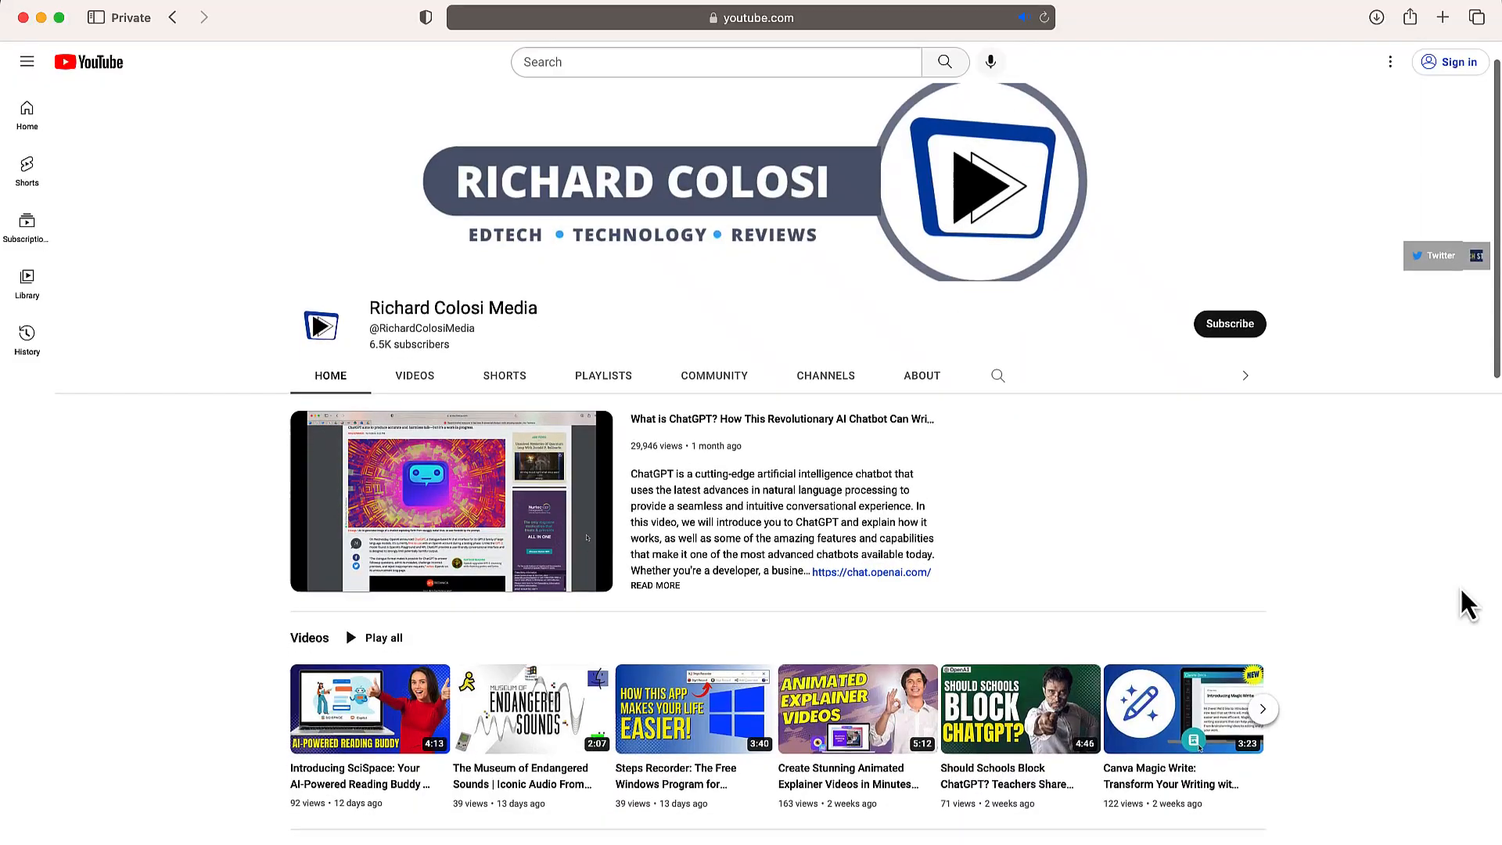
Step: Scroll through the Synthesia homepage to review its features
{"action": "scroll", "scroll_direction": "down", "scroll_amount": 3}
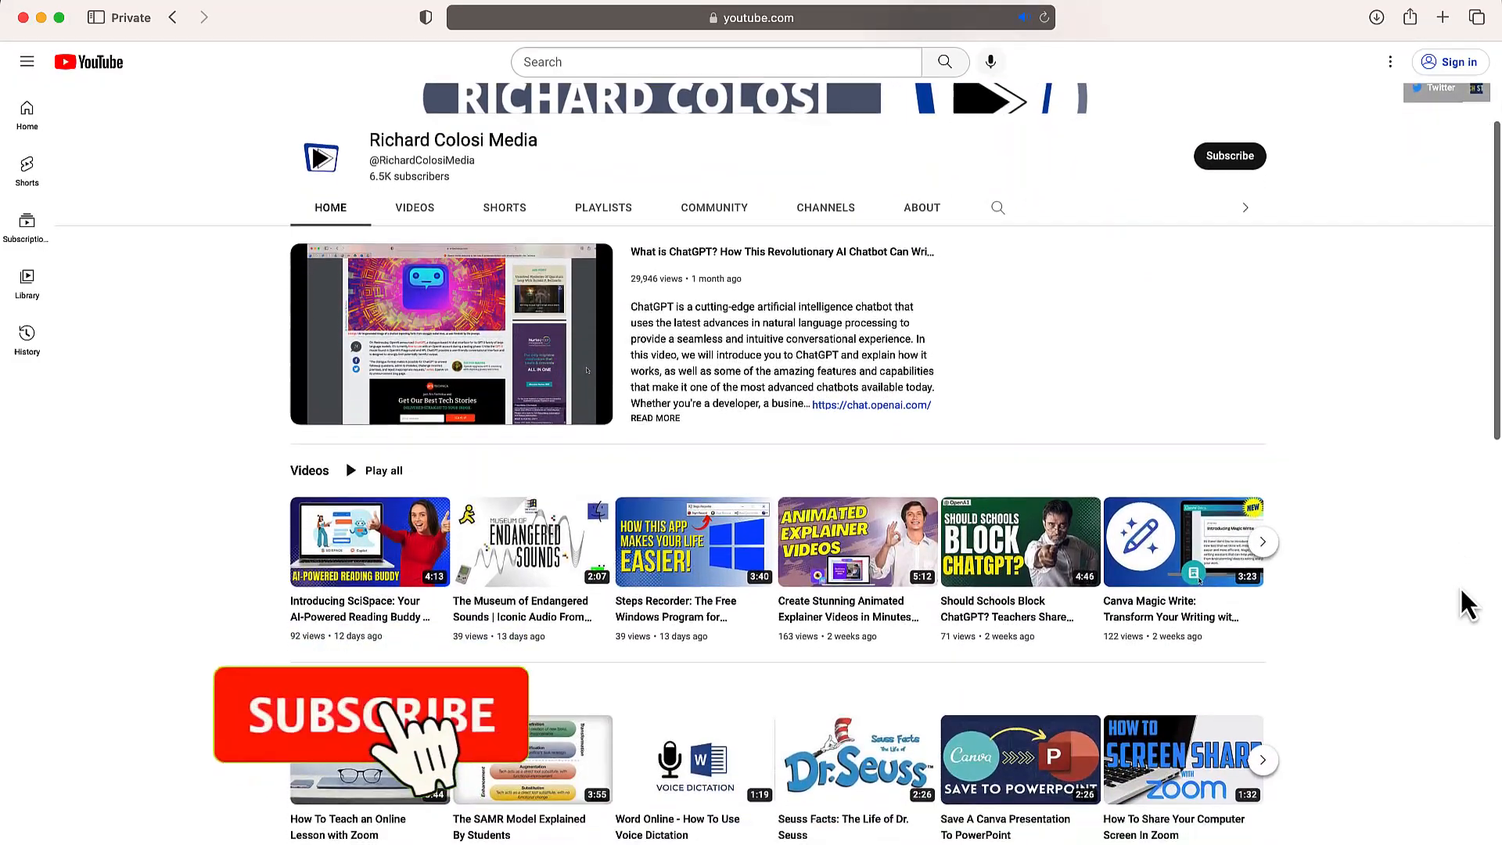
{"action": "scroll", "scroll_direction": "down", "scroll_amount": 3}
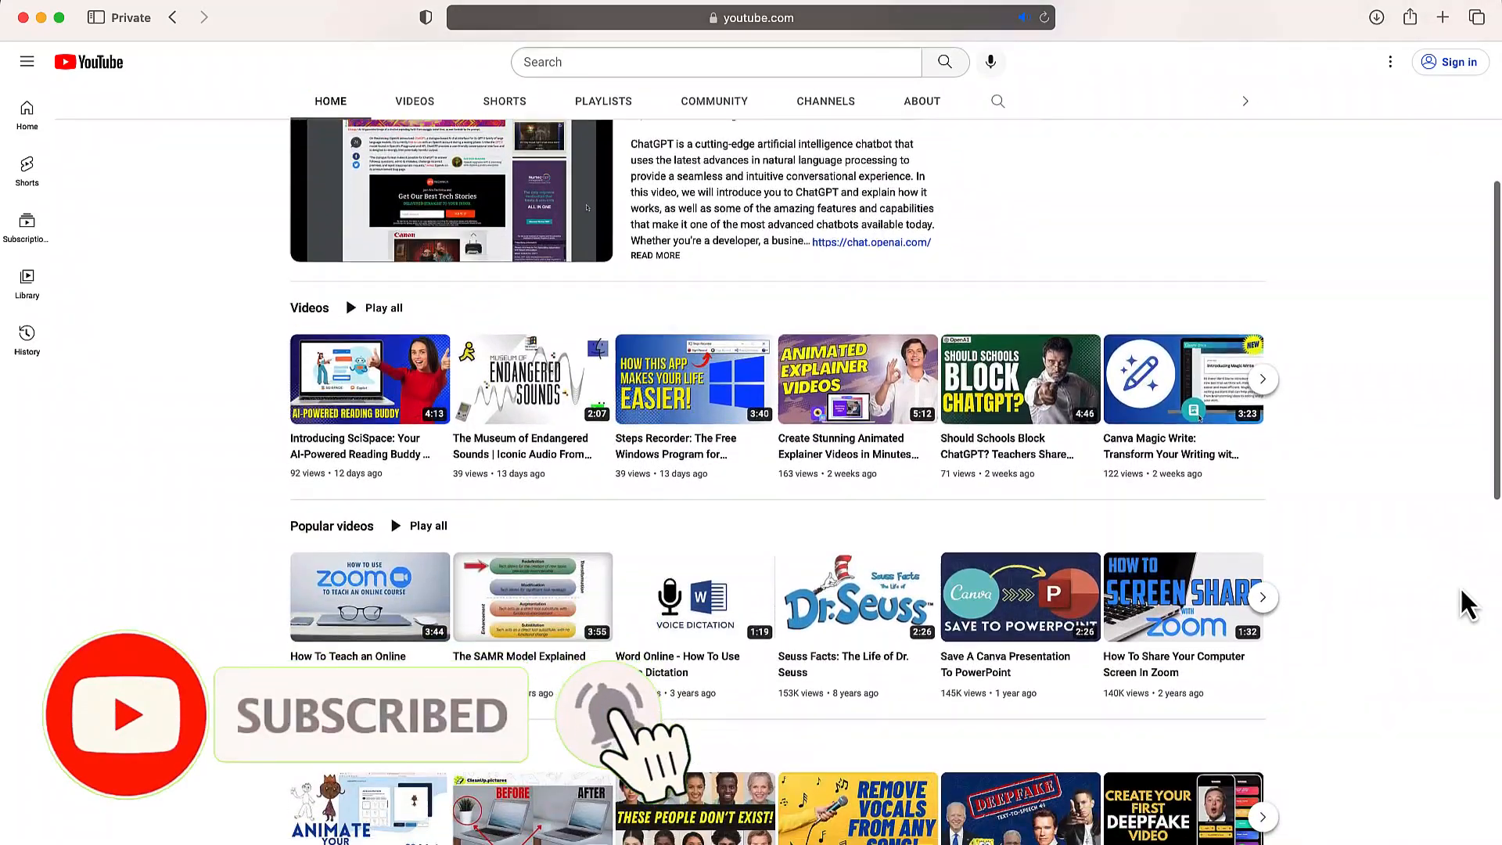
{"action": "scroll", "scroll_direction": "down", "scroll_amount": 3}
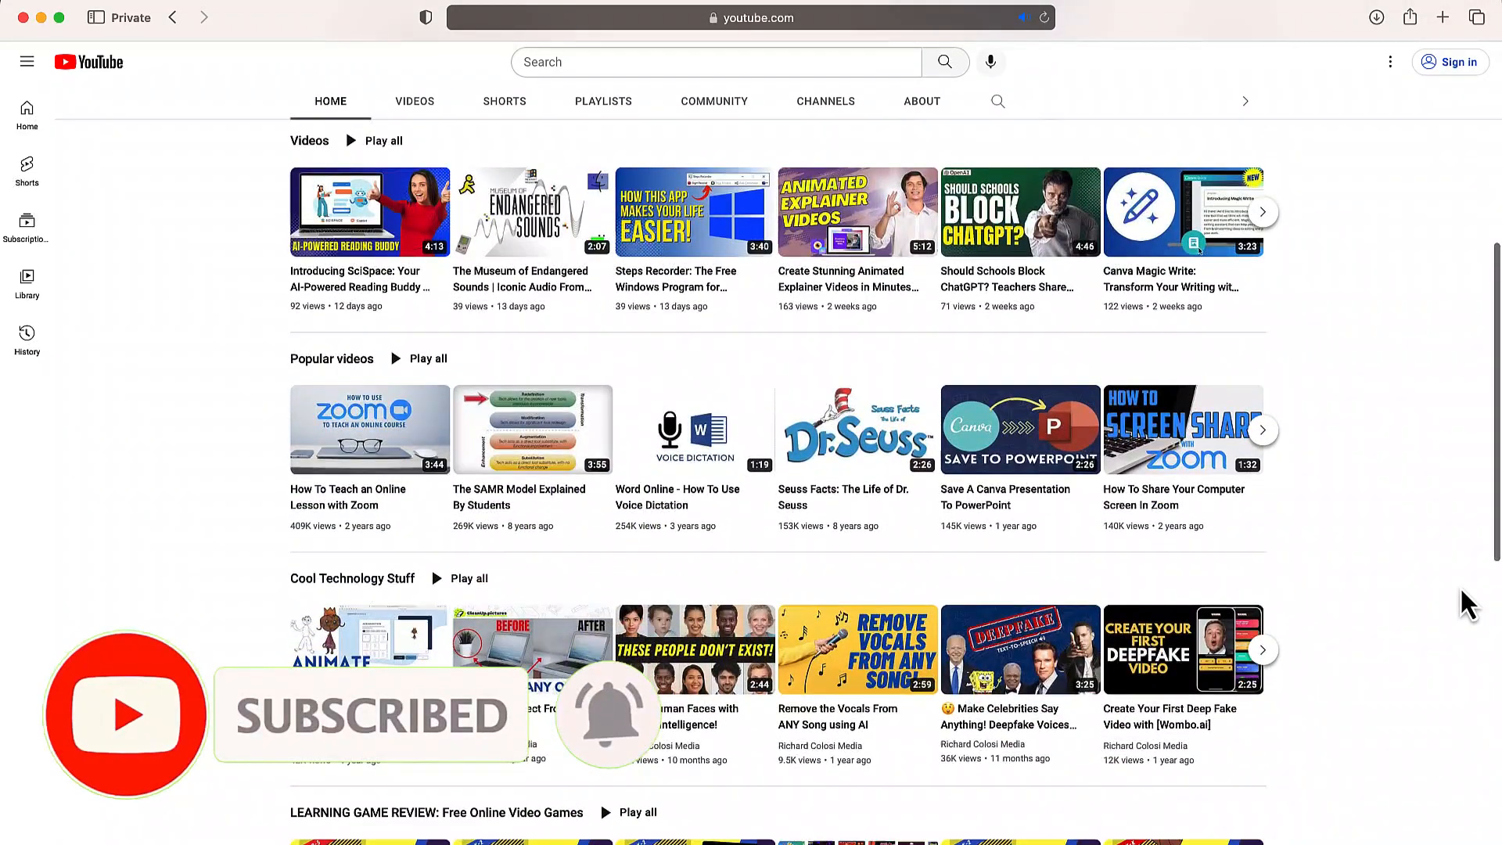
{"action": "scroll", "scroll_direction": "down", "scroll_amount": 3}
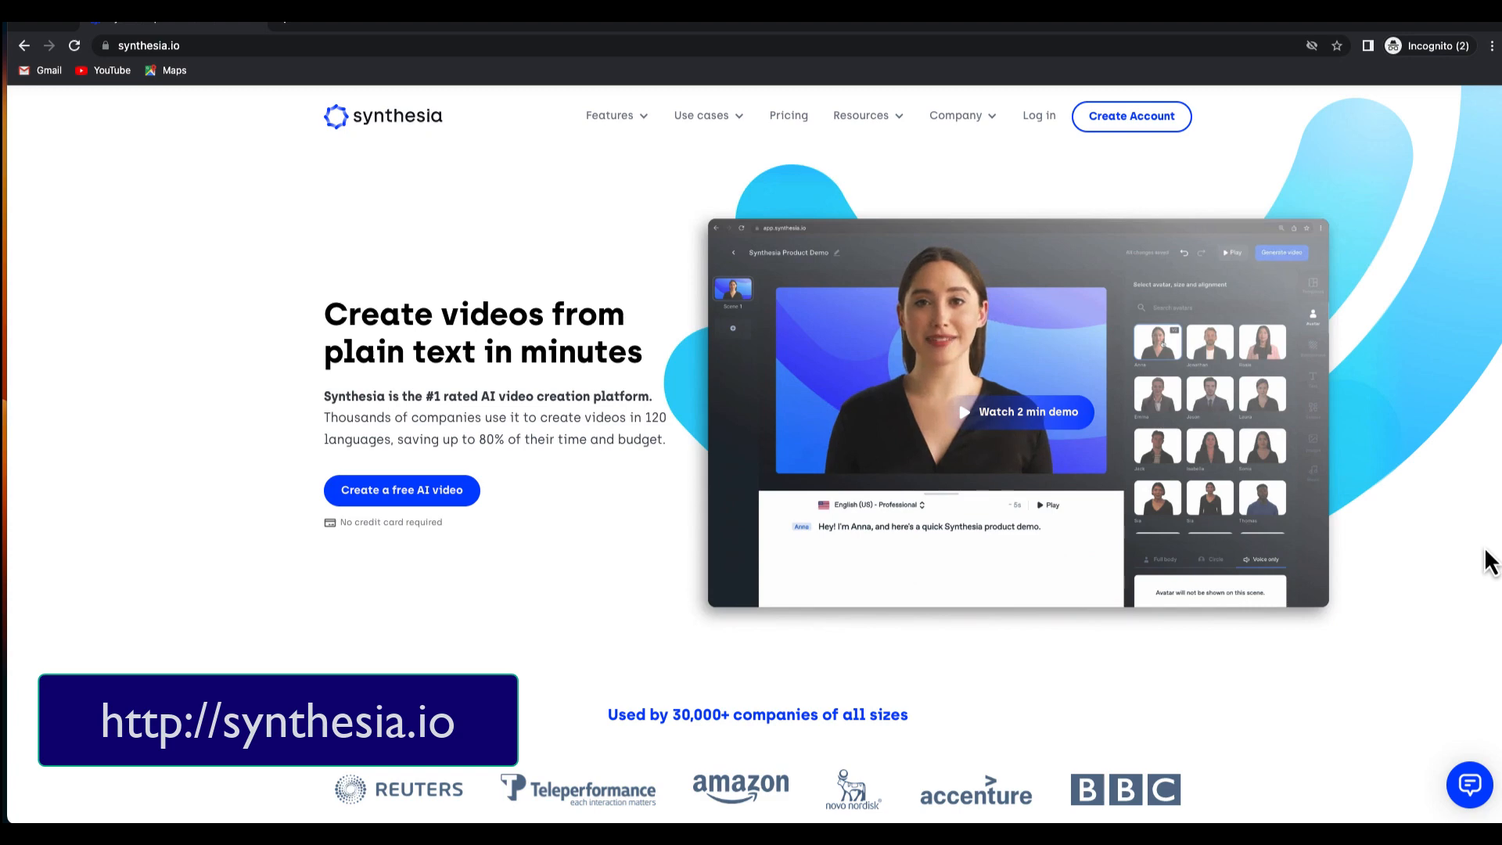
{"action": "scroll", "scroll_direction": "down", "scroll_amount": 3}
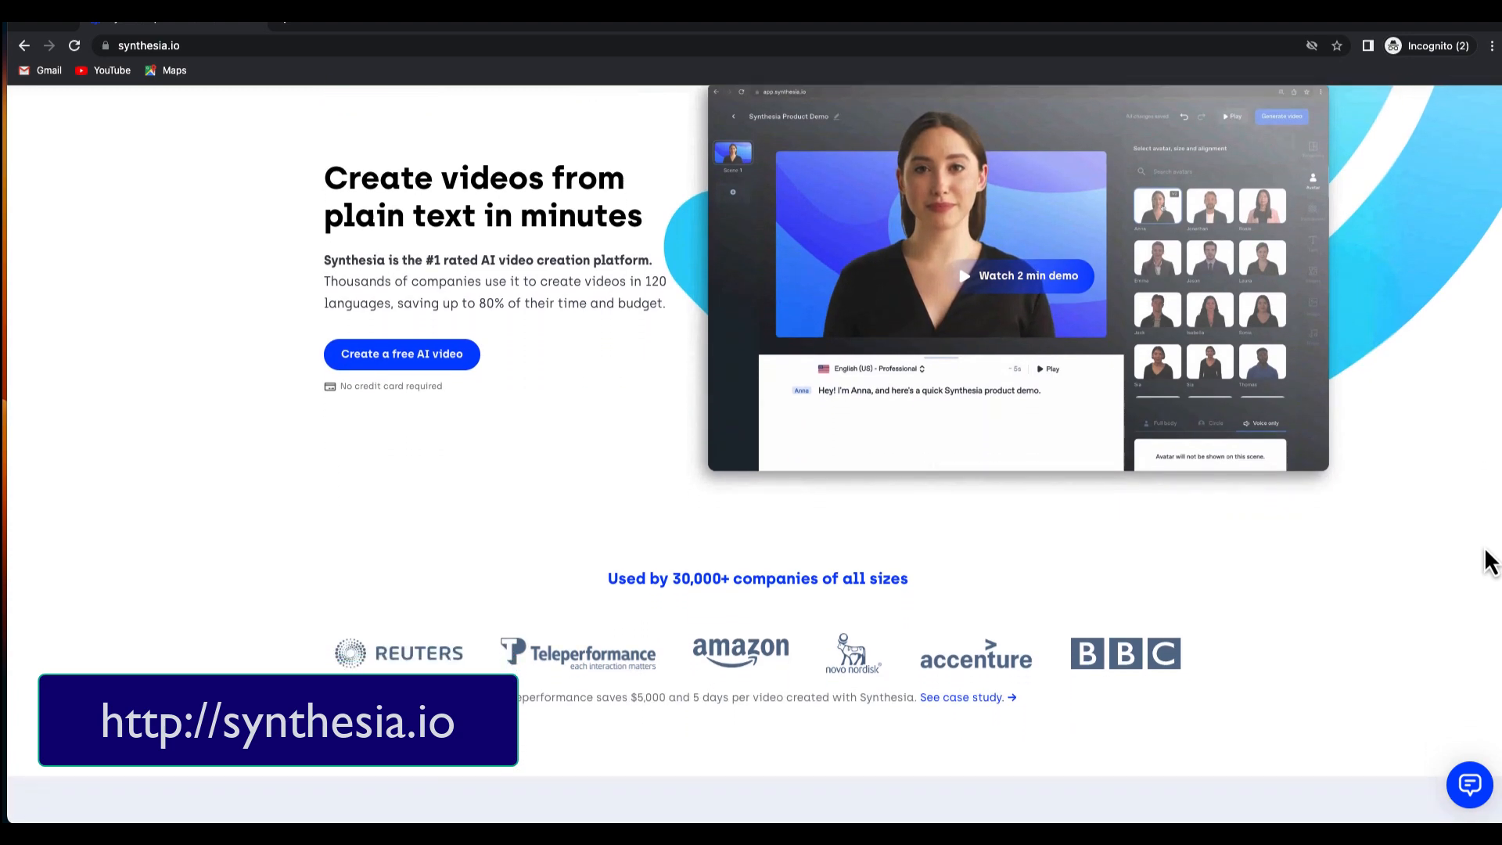
{"action": "scroll", "scroll_direction": "down", "scroll_amount": 3}
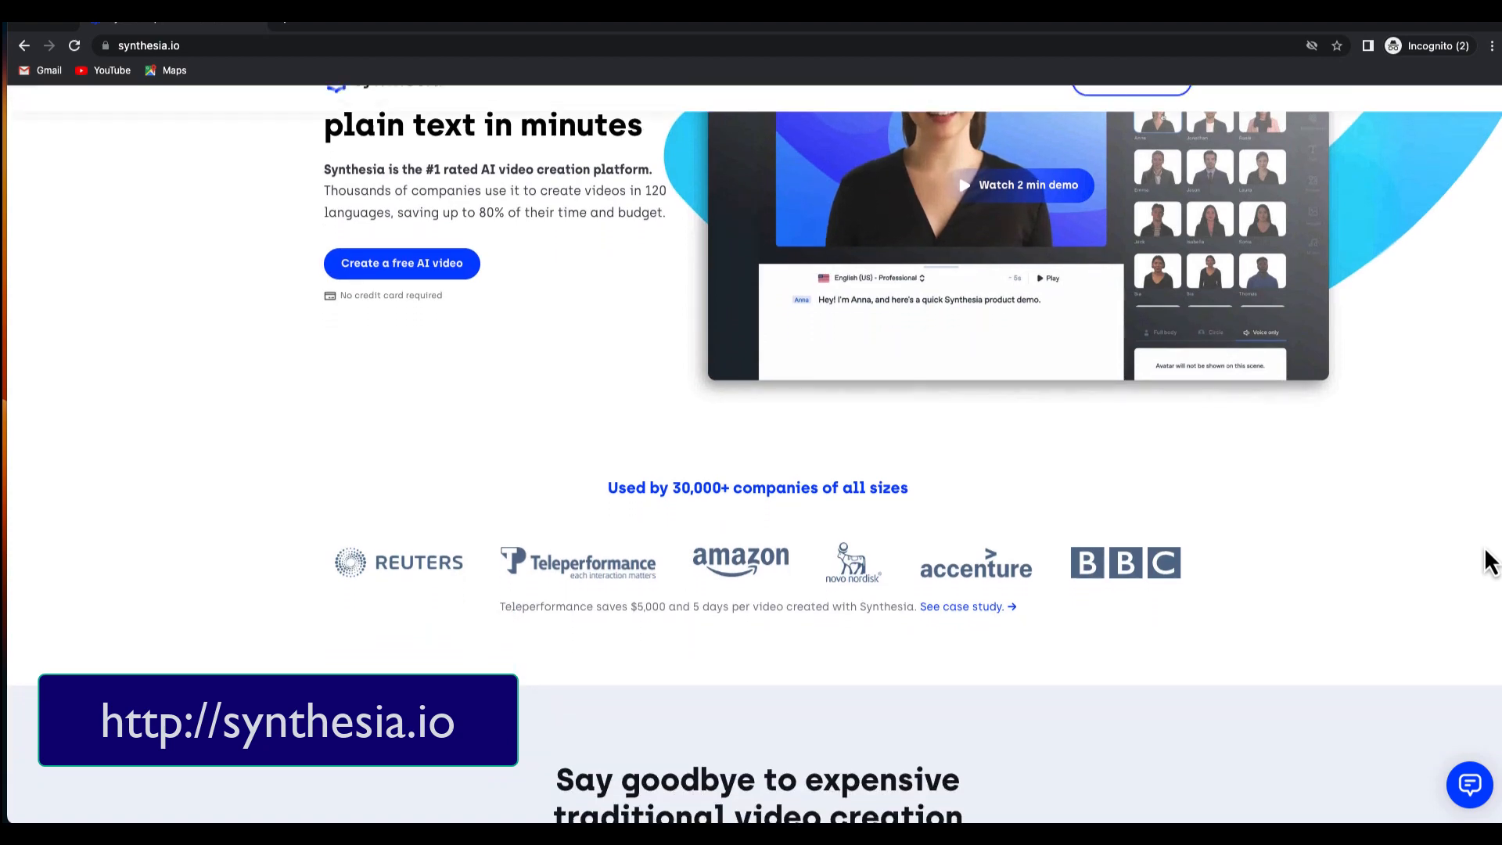
{"action": "scroll", "scroll_direction": "down", "scroll_amount": 3}
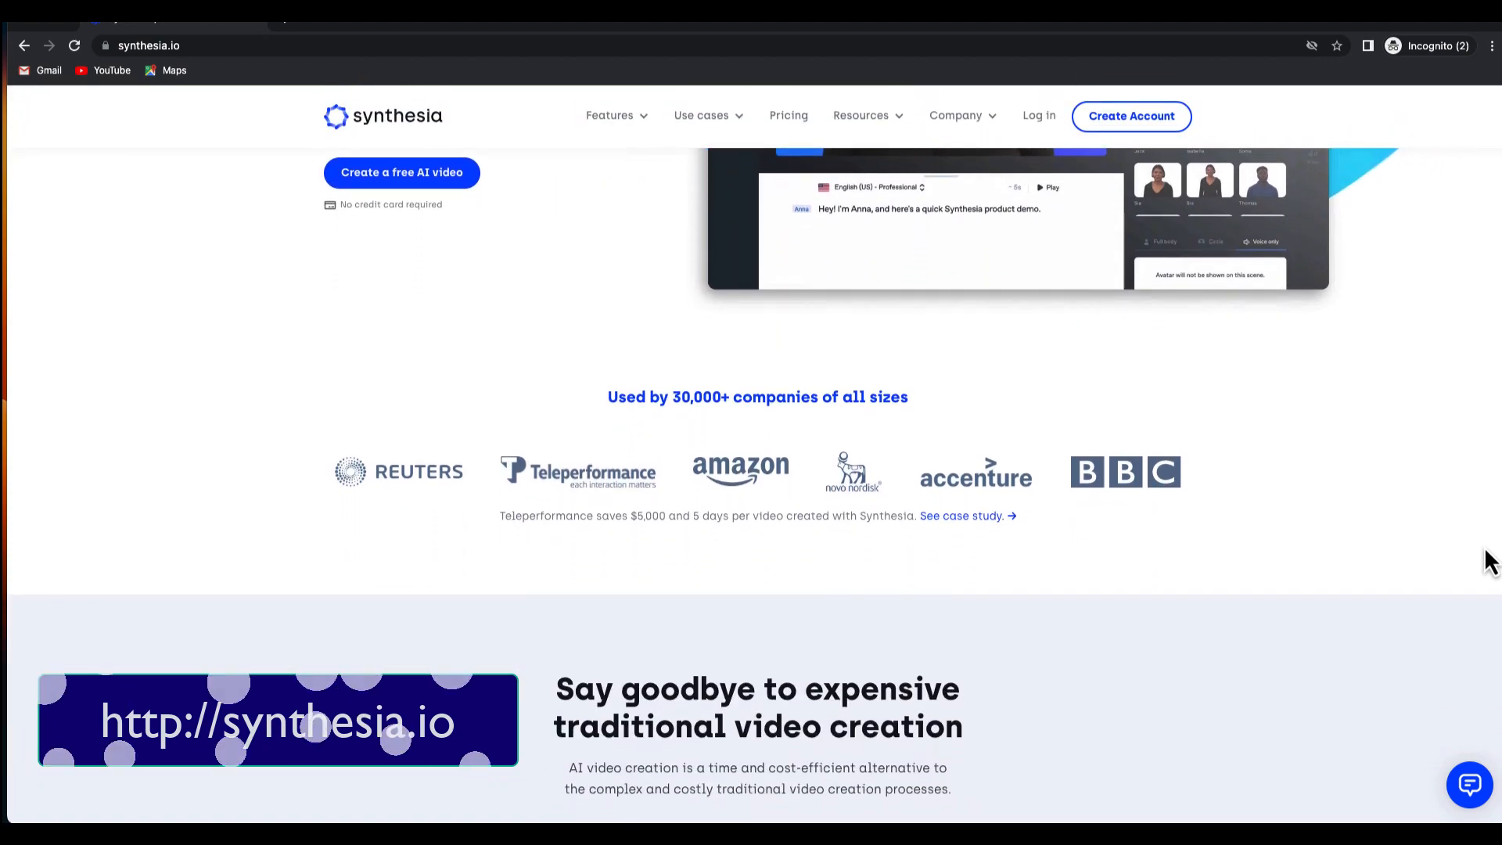
{"action": "scroll", "scroll_direction": "up", "scroll_amount": 3}
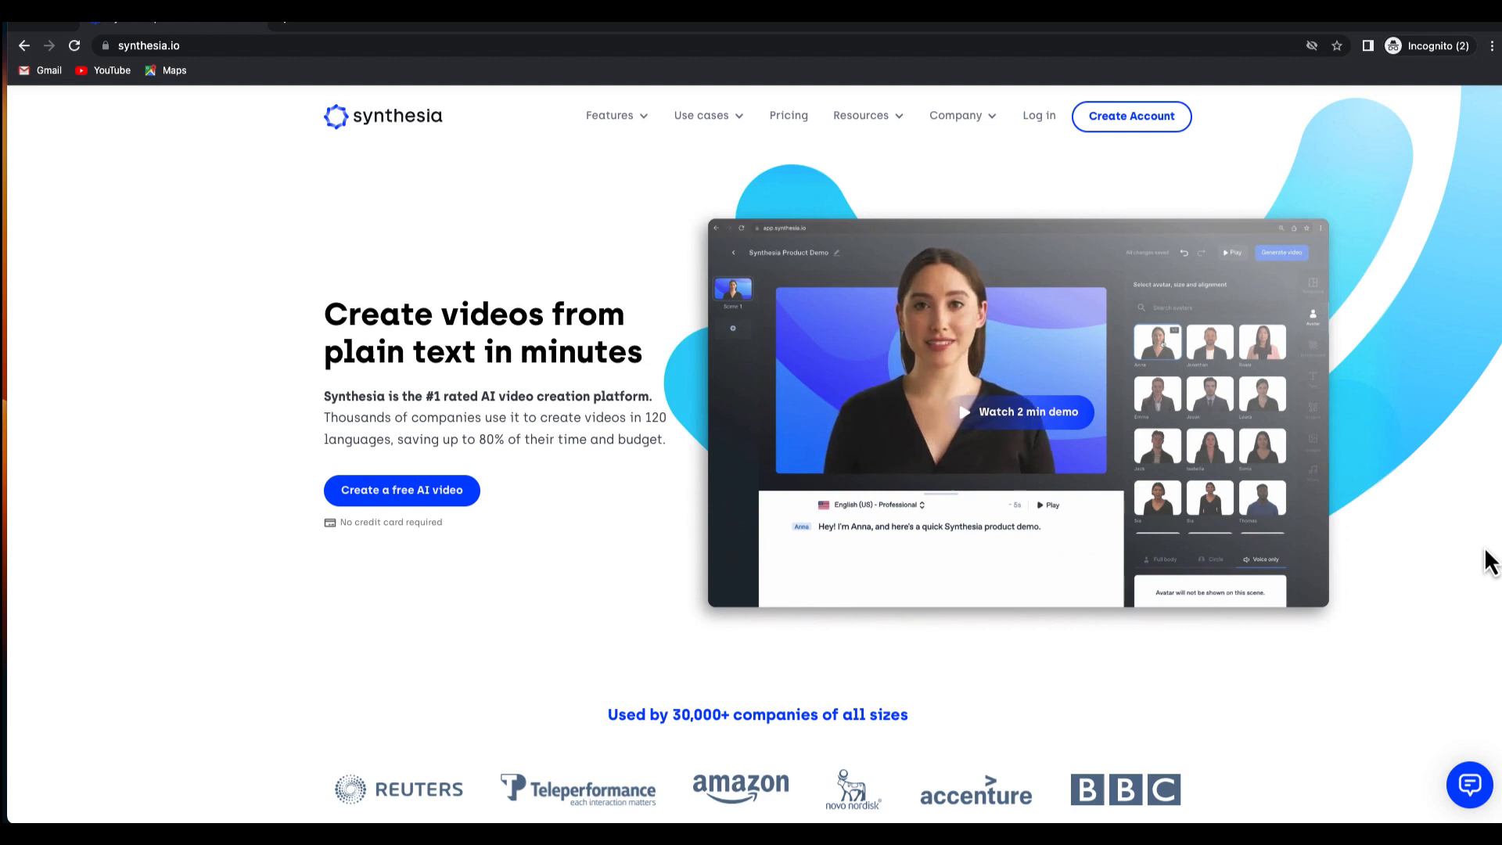
Step: View the Pricing page comparing Personal and Corporate plans, then enter the video editor
{"action": "left_click", "coordinate": [787, 114]}
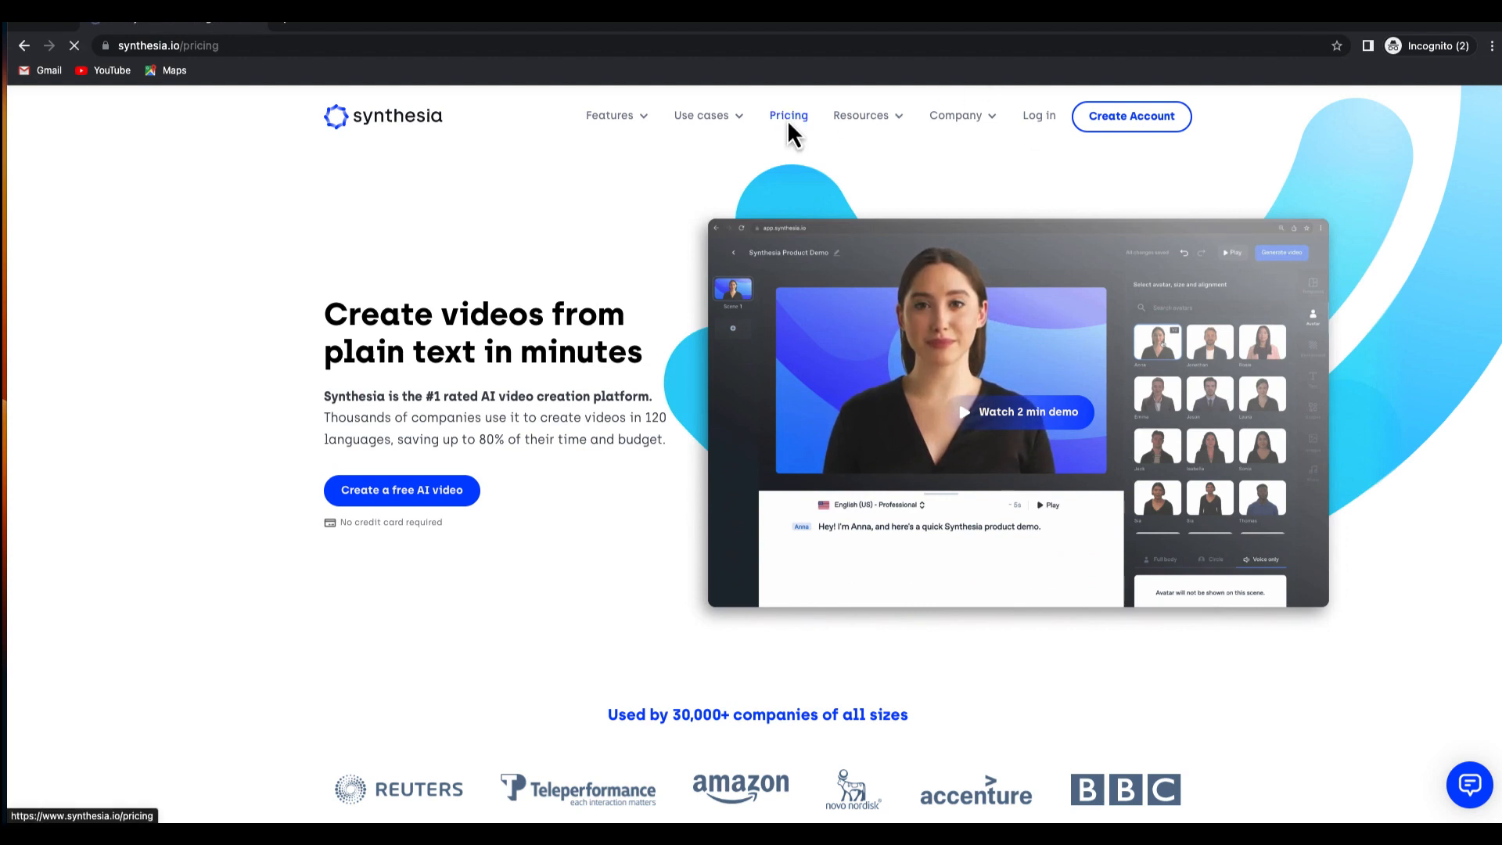
{"action": "left_click", "coordinate": [788, 114]}
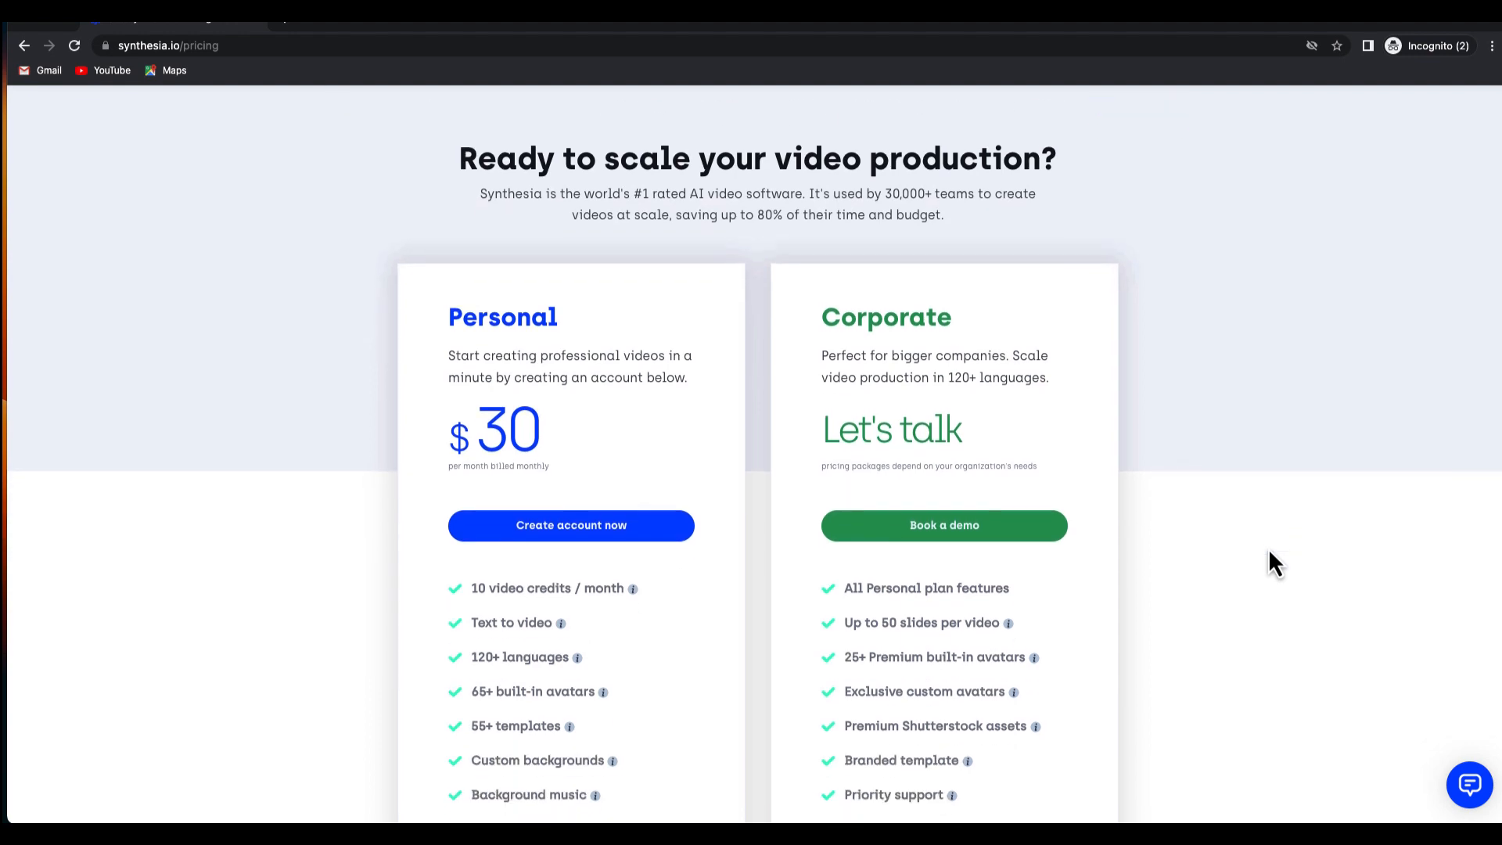
{"action": "left_click", "coordinate": [570, 526]}
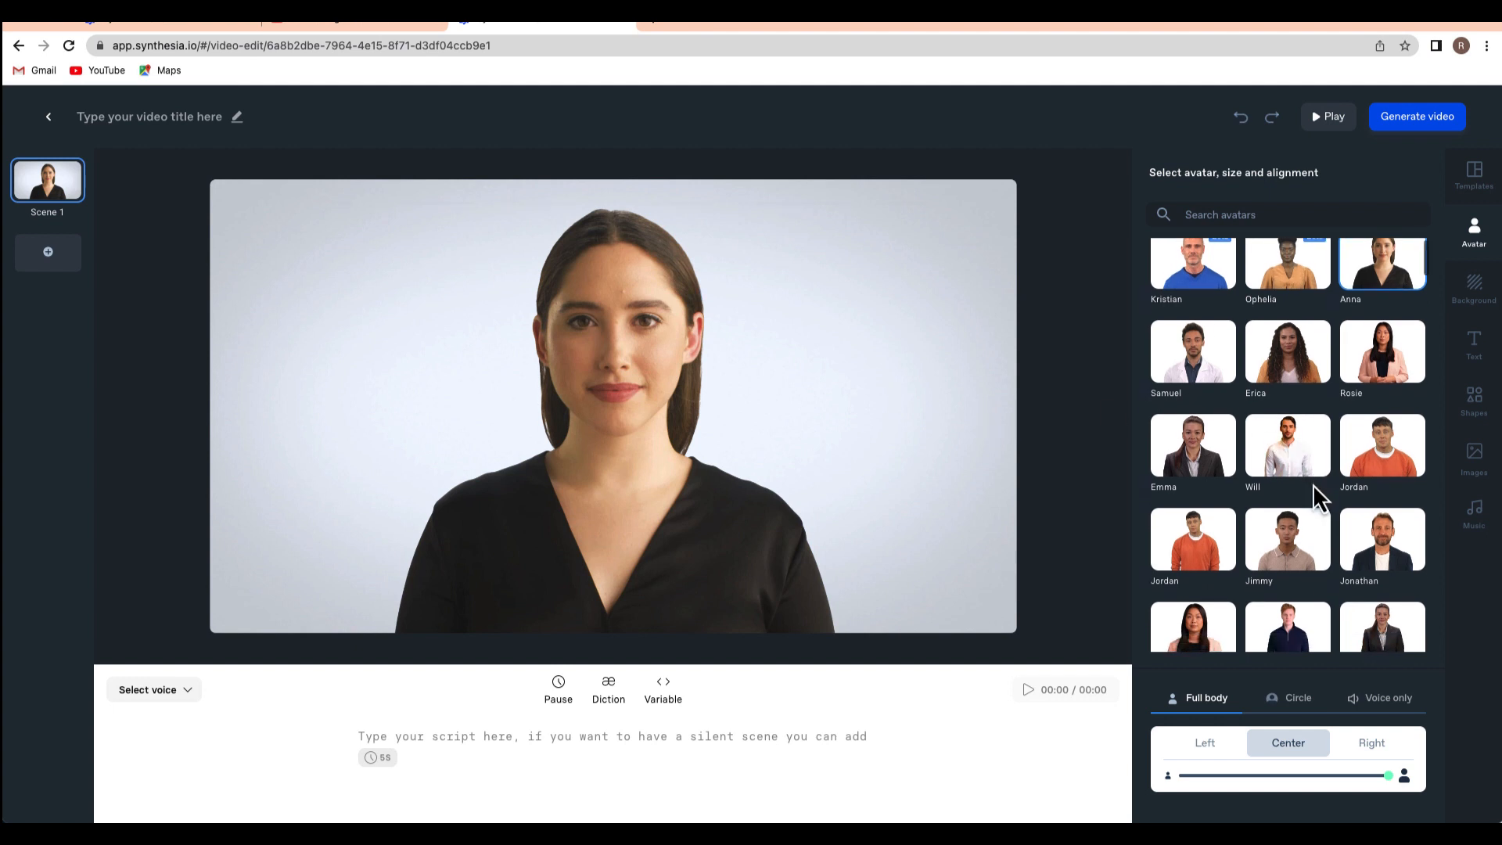
Step: Make Jack, the man in the striped shirt, the Scene 1 avatar and select him on the canvas
{"action": "scroll", "scroll_direction": "down", "scroll_amount": 3}
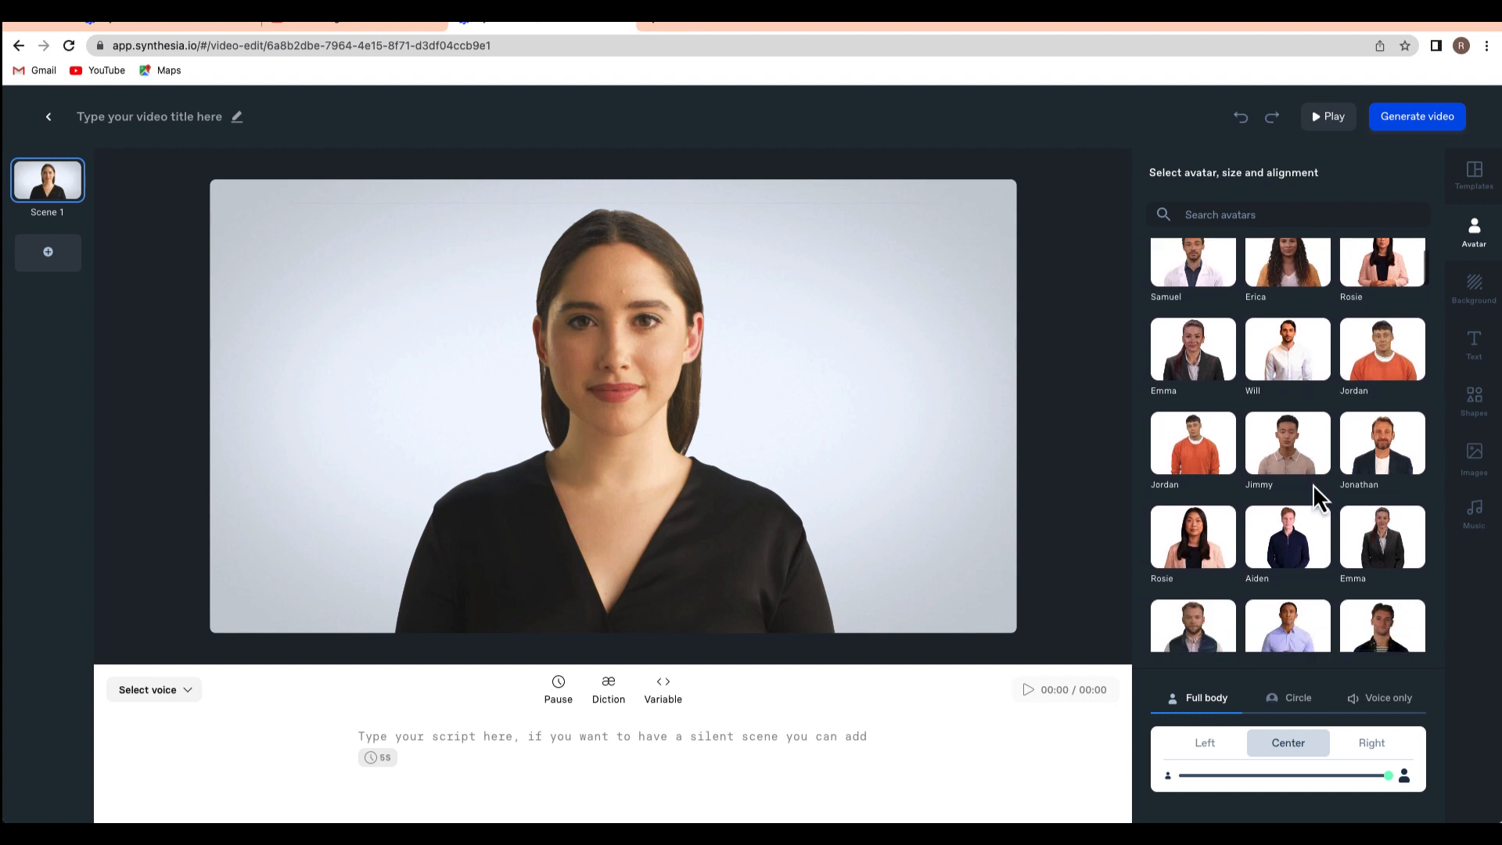
{"action": "scroll", "scroll_direction": "down", "scroll_amount": 3}
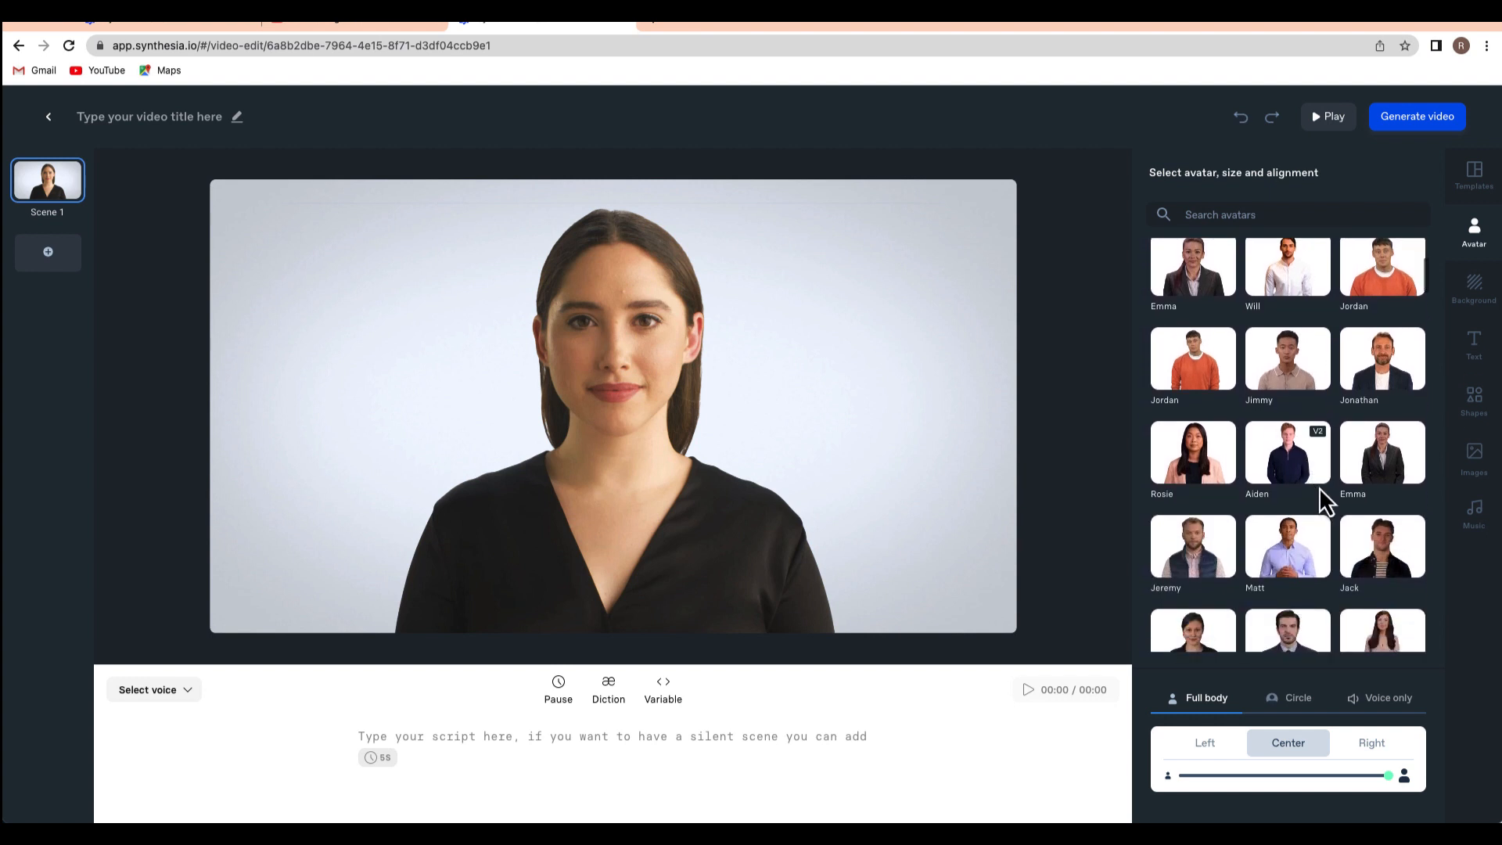
{"action": "left_click", "coordinate": [1382, 546]}
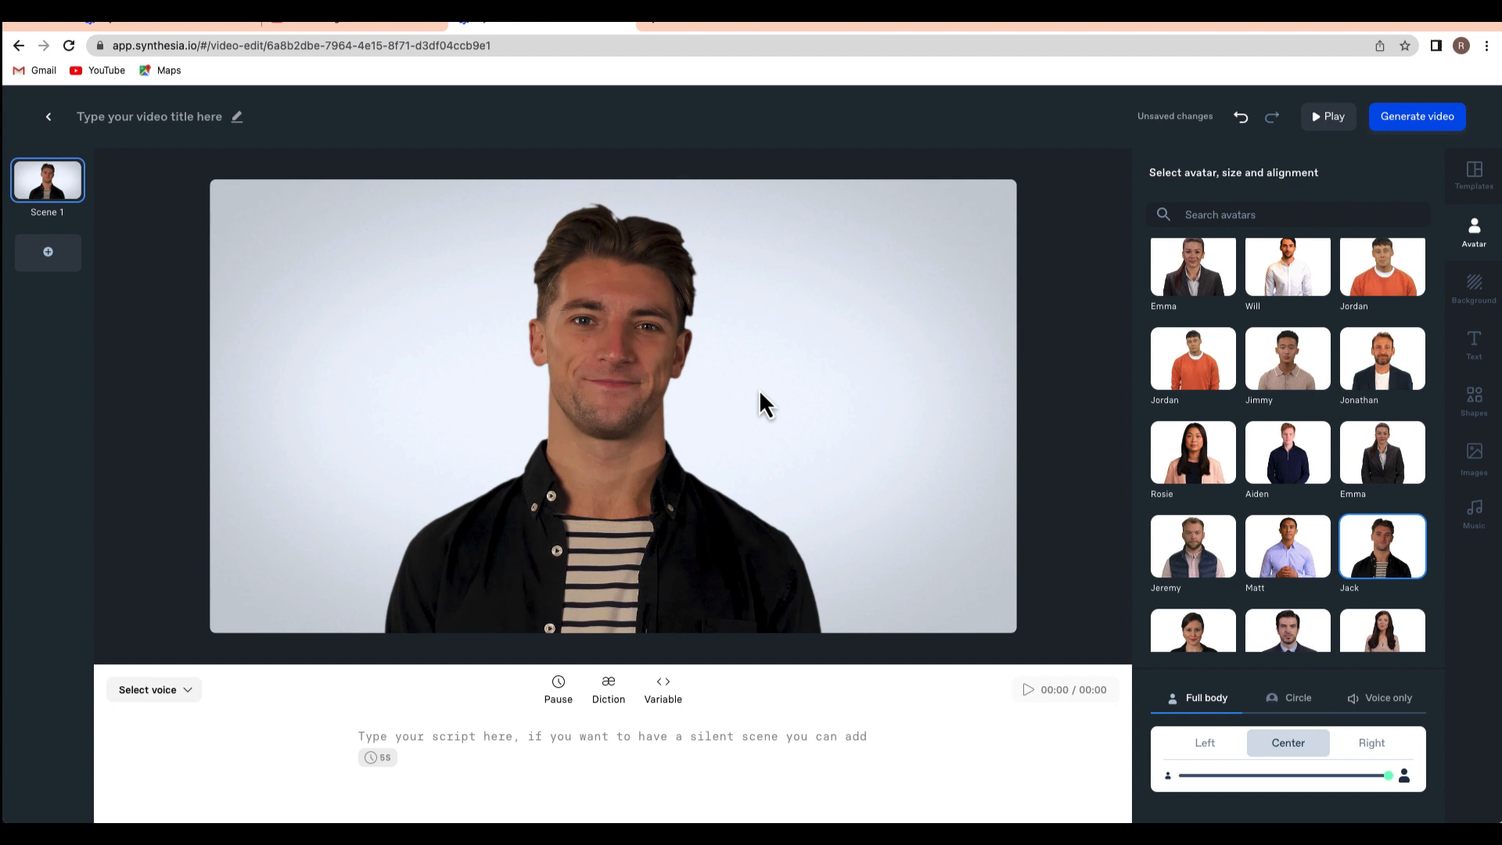
{"action": "left_click", "coordinate": [614, 403]}
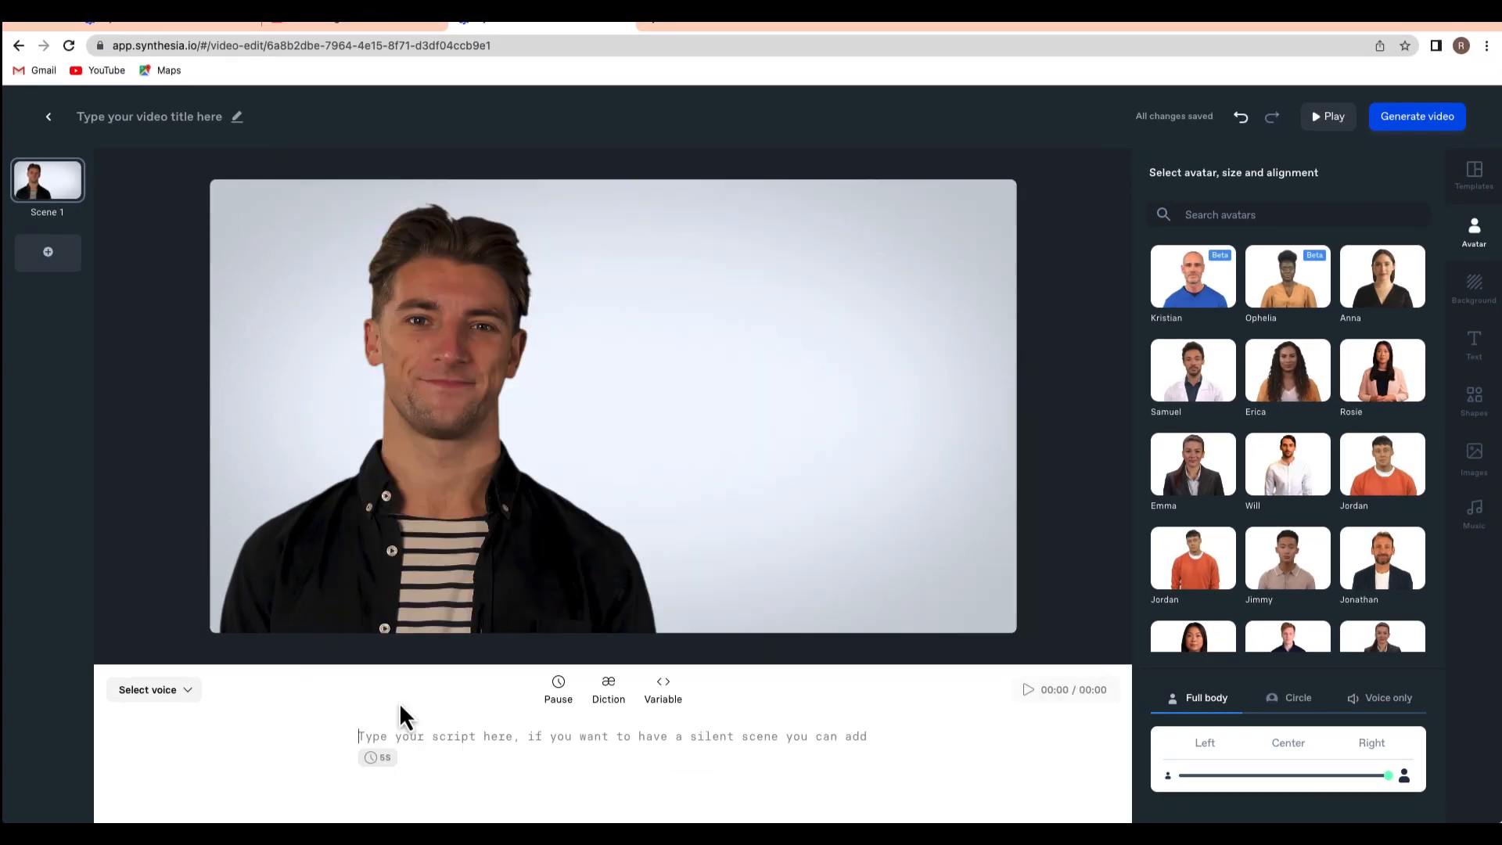
Step: Write the script: 'Ready for some fun in the sun? Not without our oversized beach towels!'
{"action": "type", "text": "Ready for some fun in the sun? Not without our oversized beach towels!"}
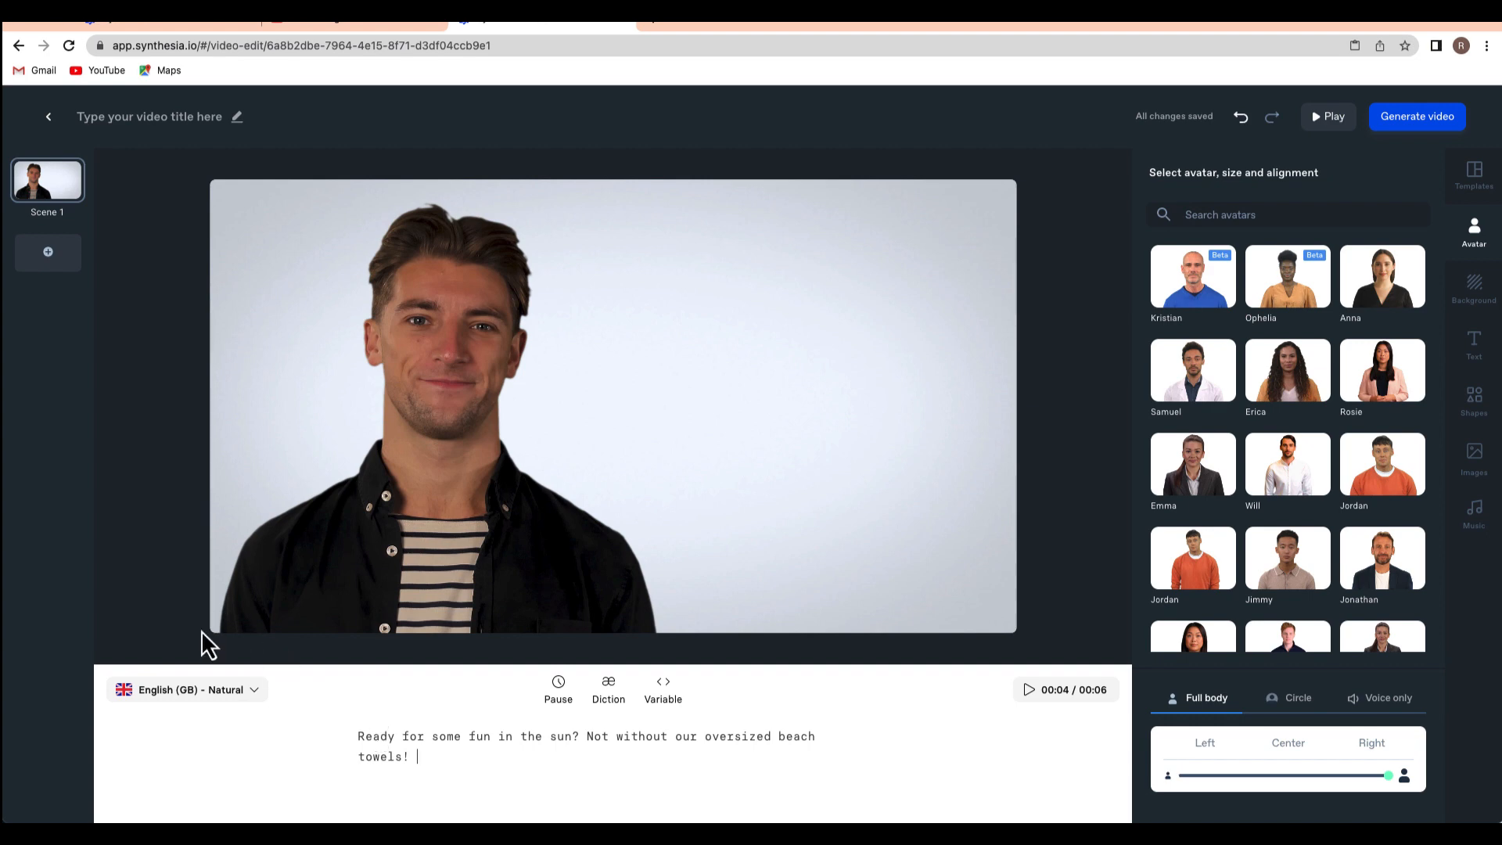
Step: Preview the English (US) - Energetic voice and filter the voice list by 'engl'
{"action": "left_click", "coordinate": [186, 690]}
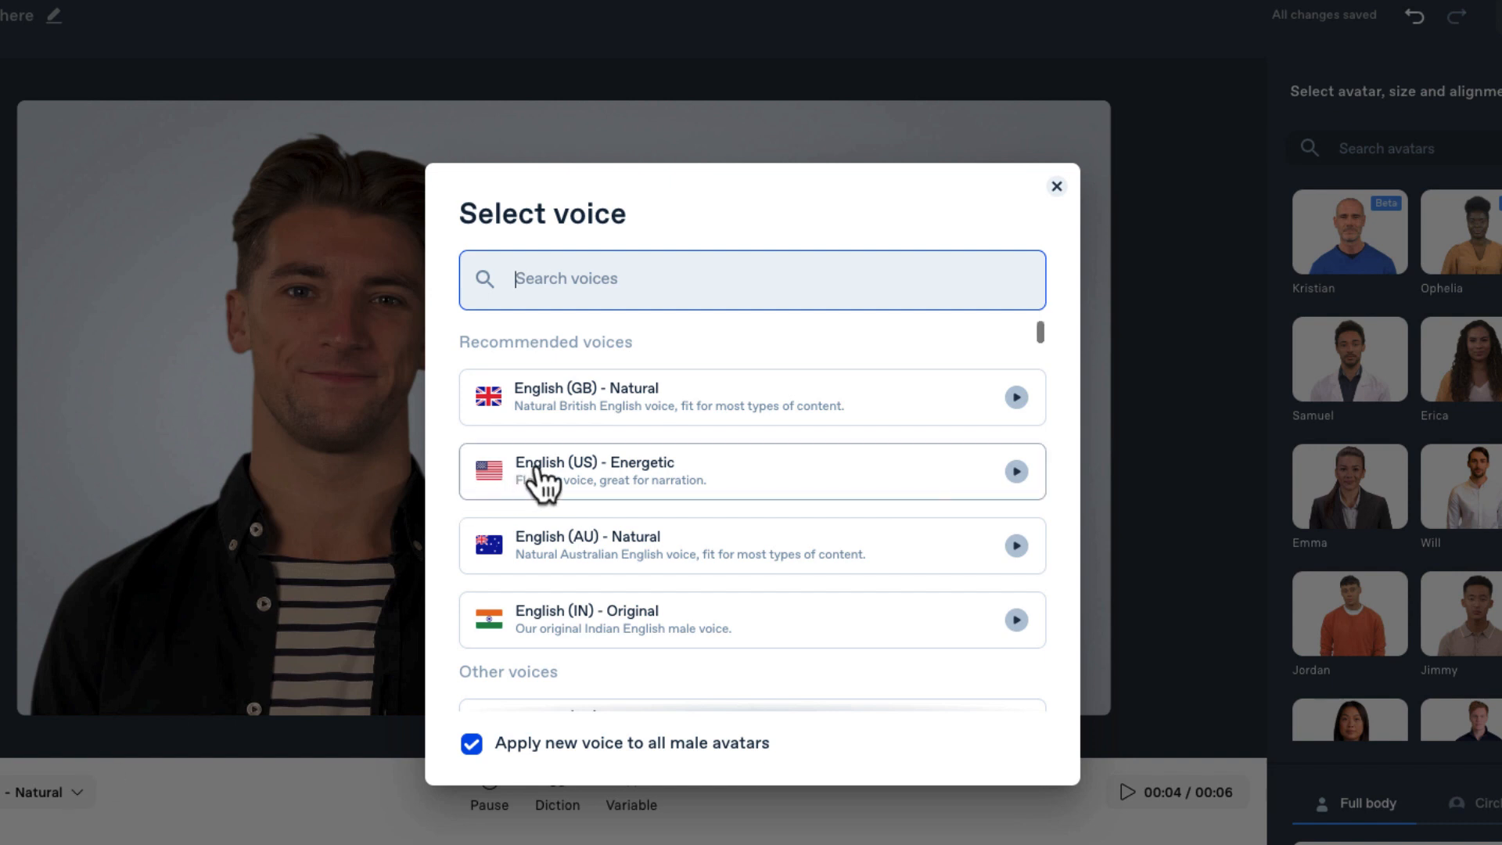
{"action": "mouse_move", "coordinate": [997, 501]}
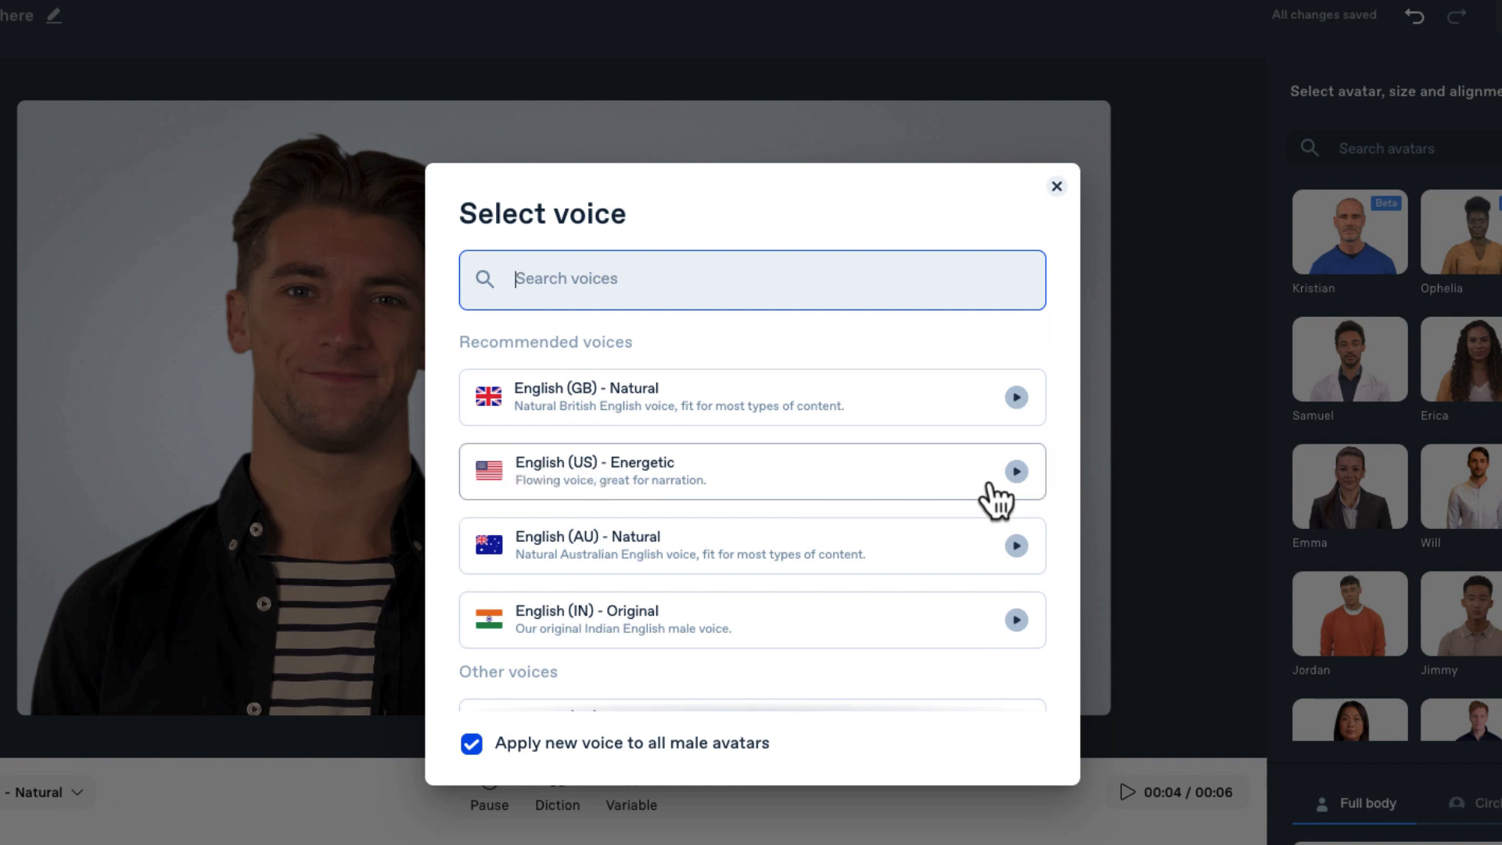
{"action": "left_click", "coordinate": [1015, 471]}
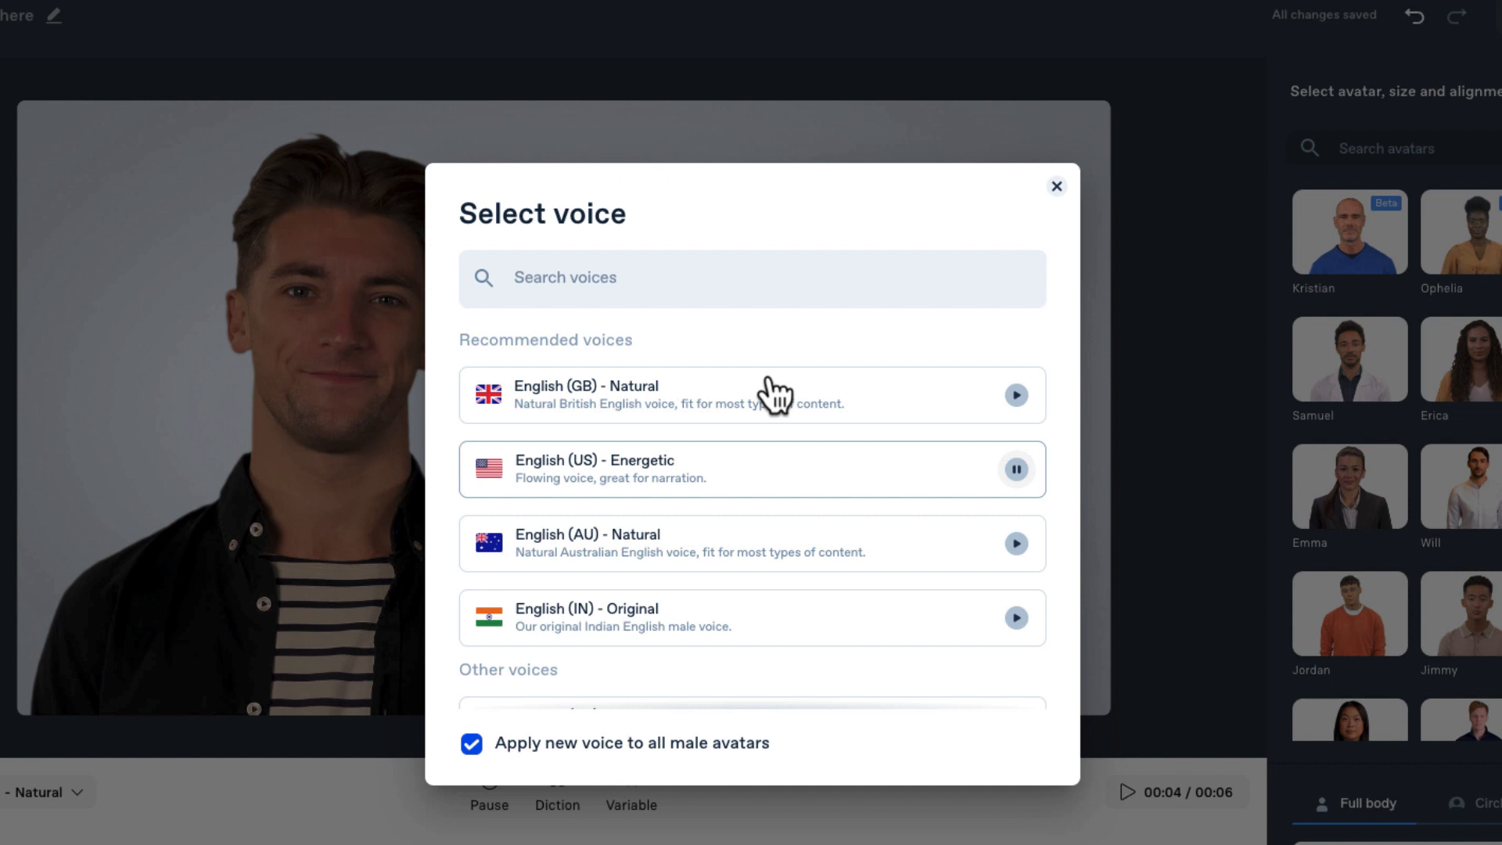
{"action": "type", "text": "engl"}
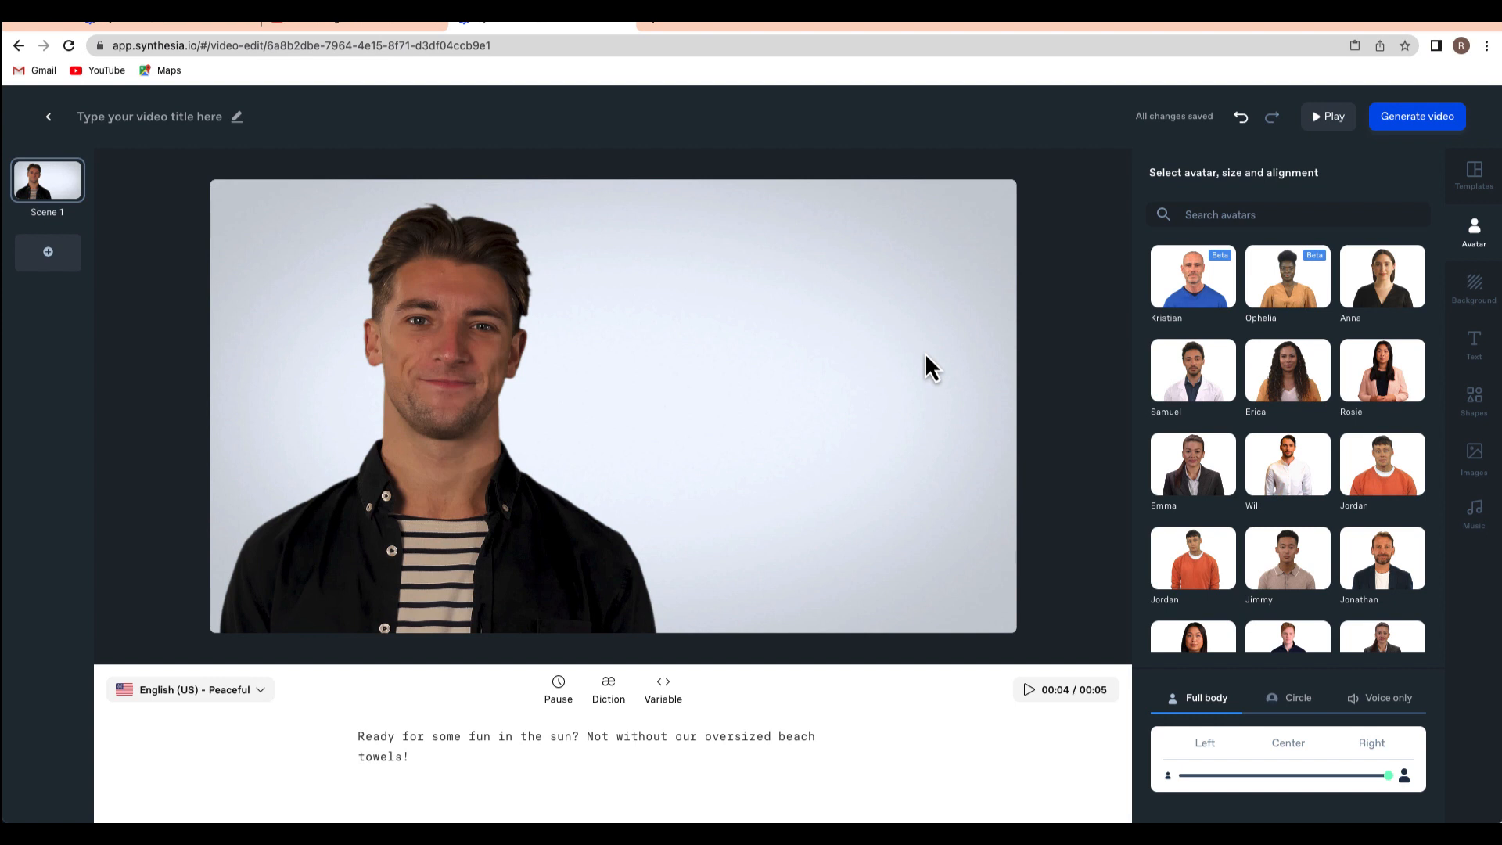
{"action": "mouse_move", "coordinate": [726, 336]}
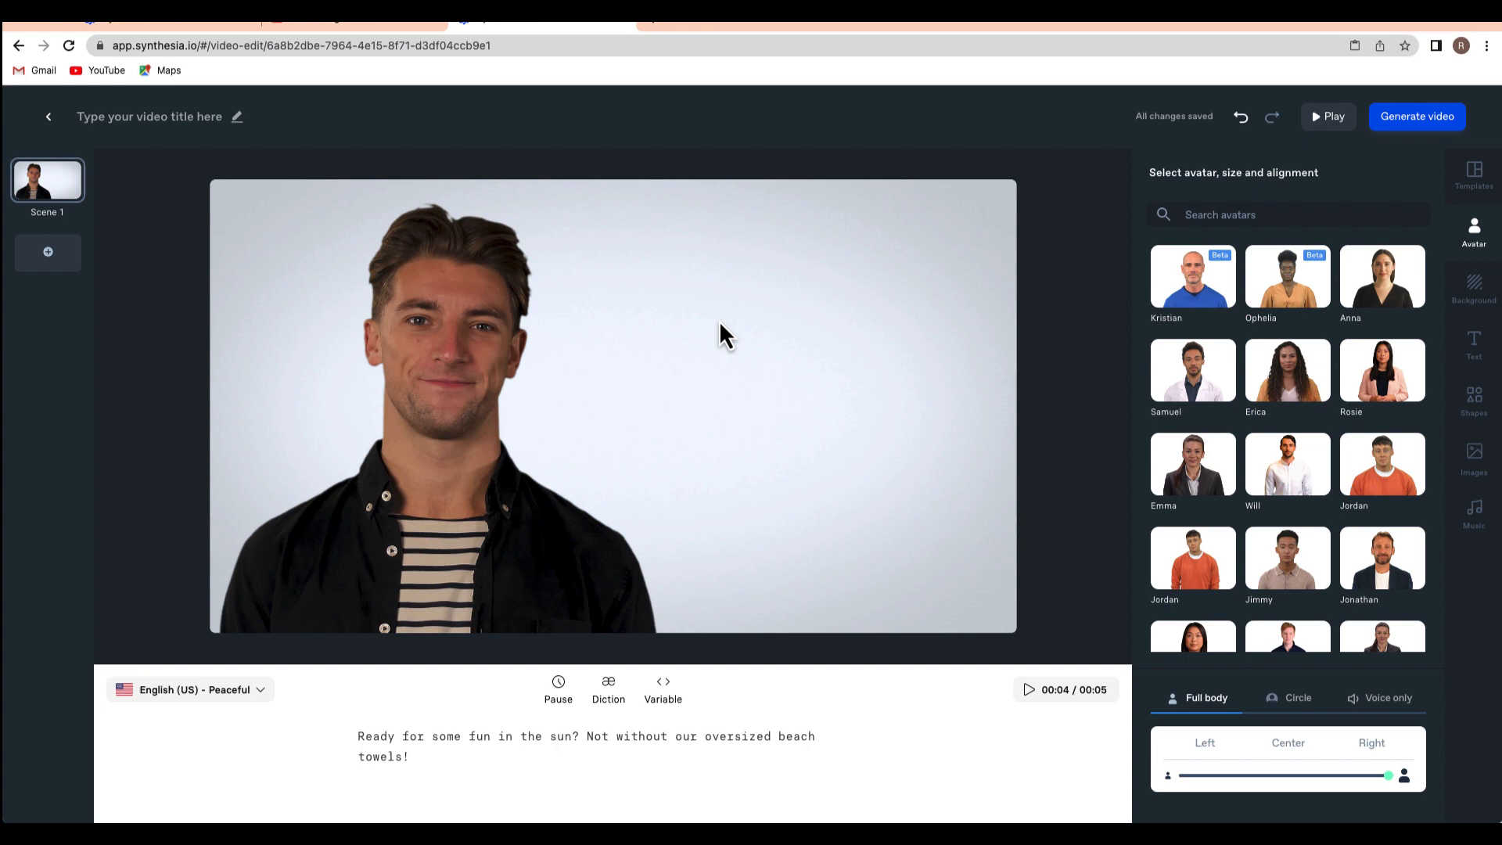
Step: Give Scene 1 a 'beach' stock video background of a woman sitting on the sand
{"action": "left_click", "coordinate": [1474, 288]}
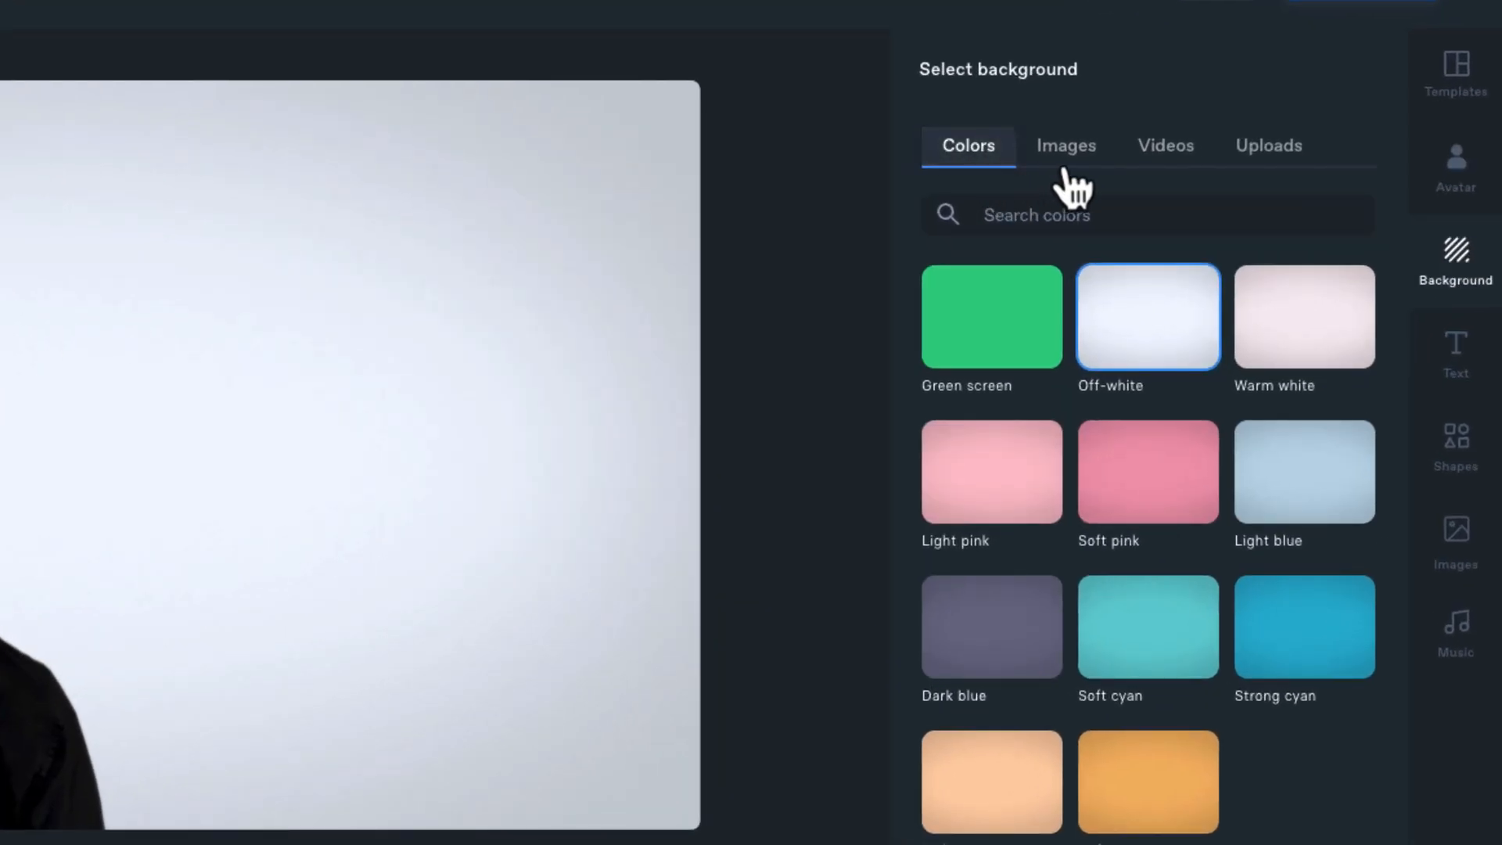
{"action": "left_click", "coordinate": [1164, 144]}
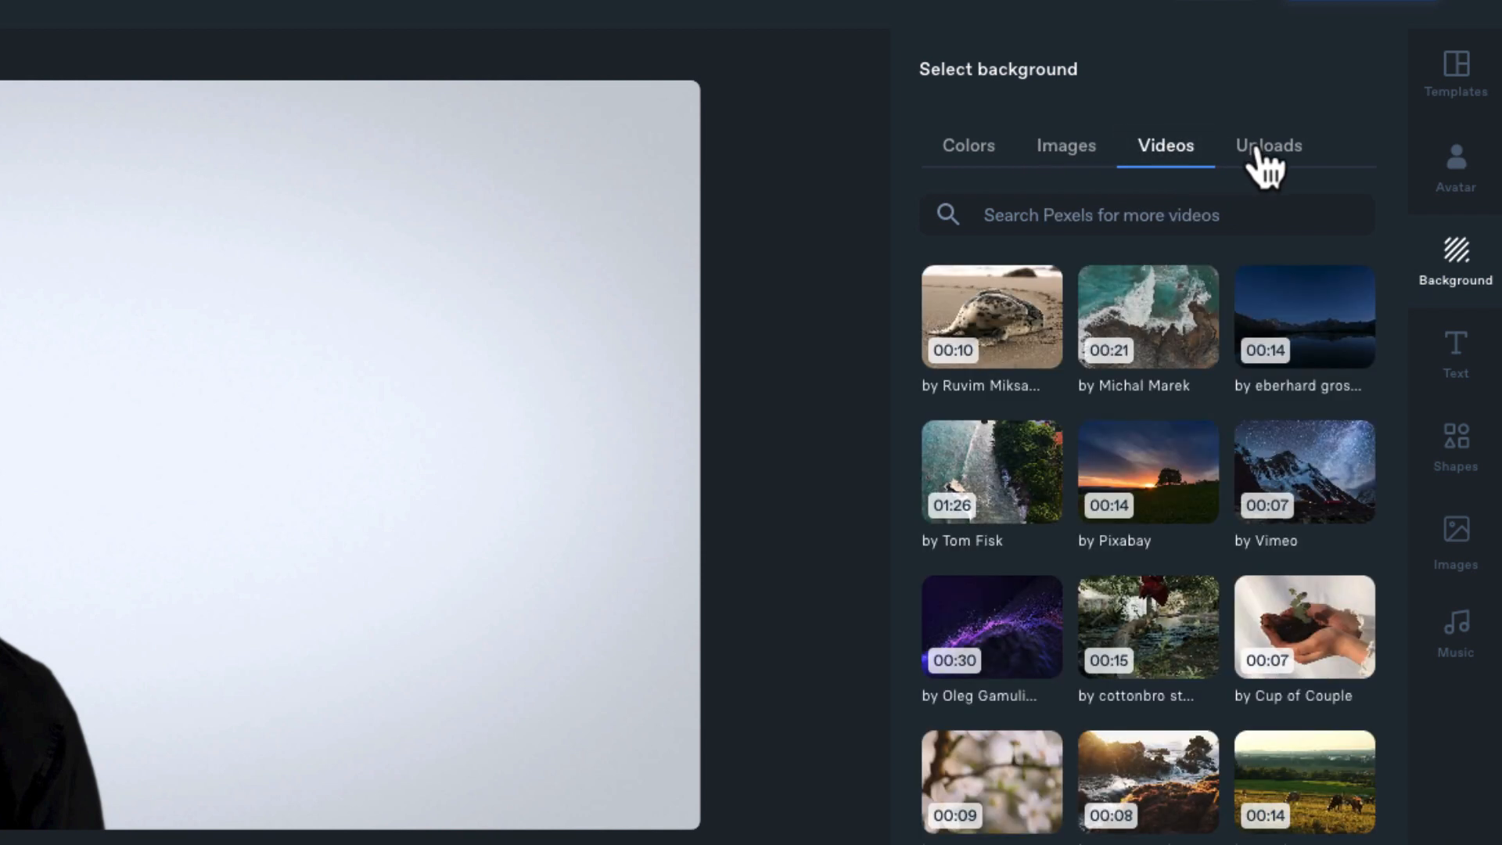
{"action": "left_click", "coordinate": [1146, 215]}
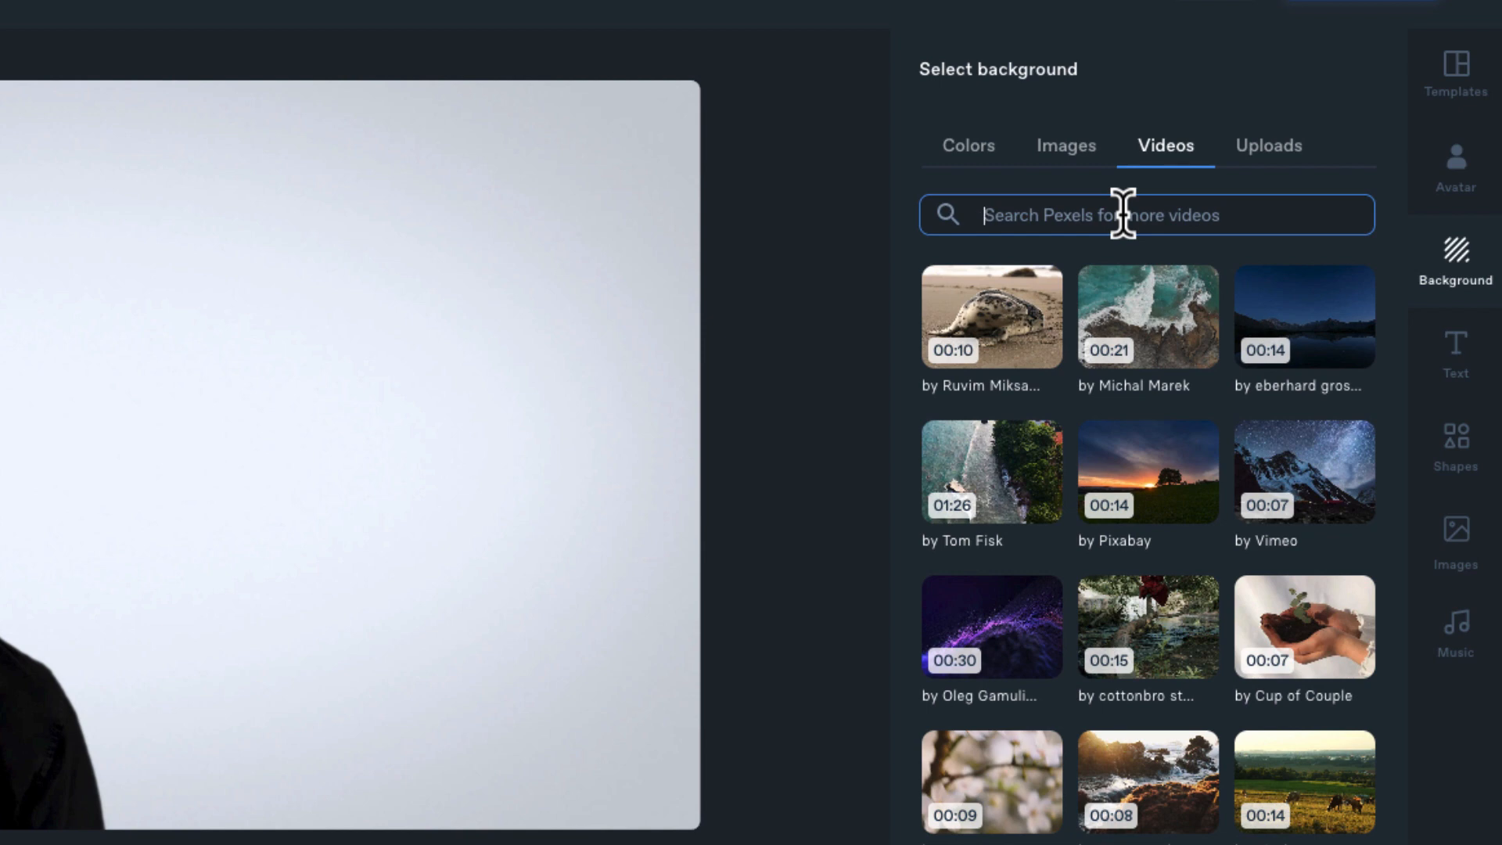
{"action": "type", "text": "beach"}
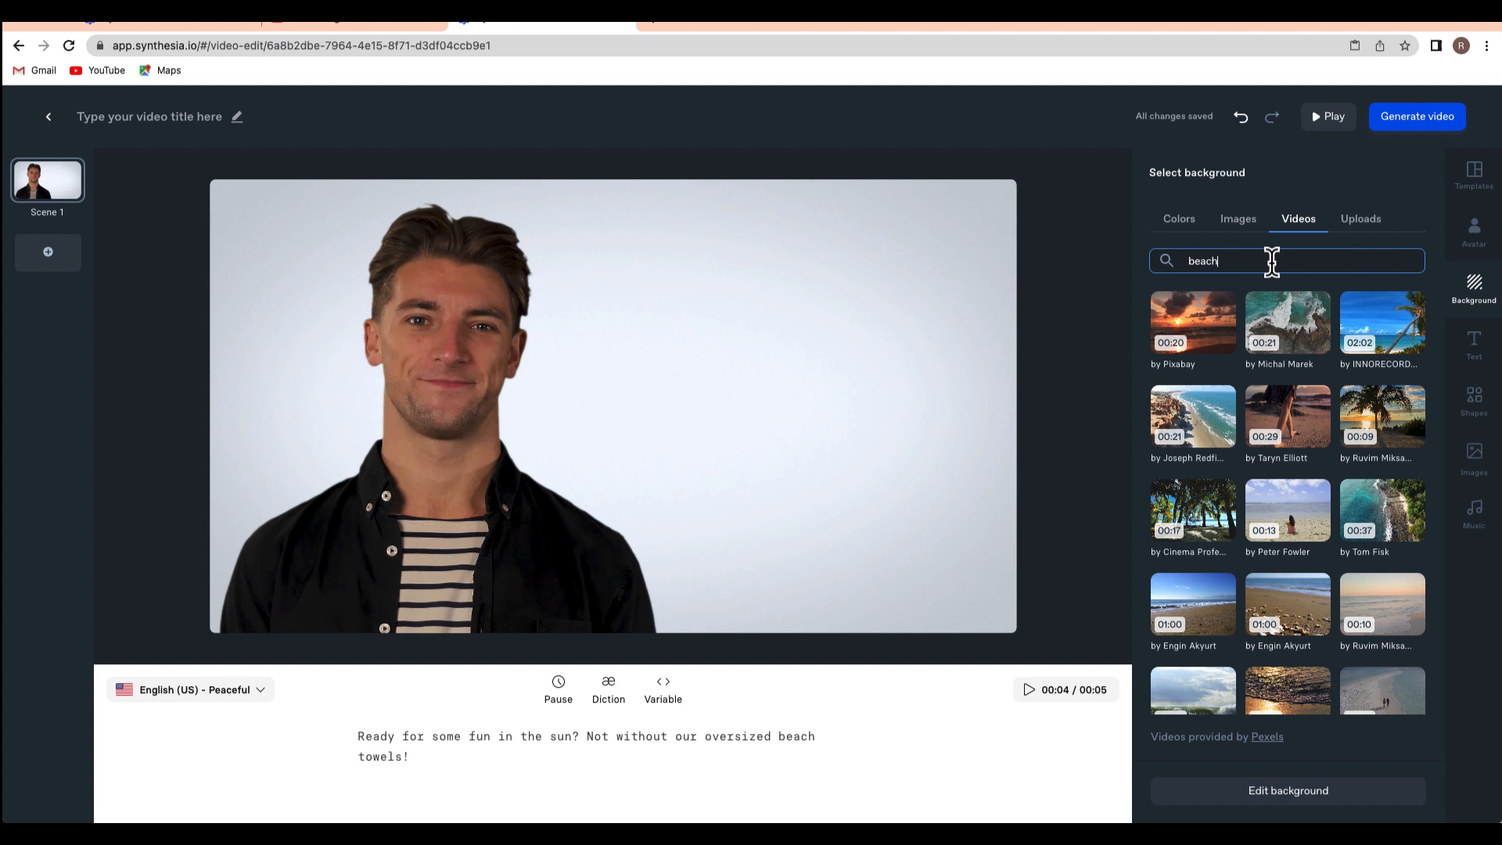
{"action": "left_click", "coordinate": [1288, 507]}
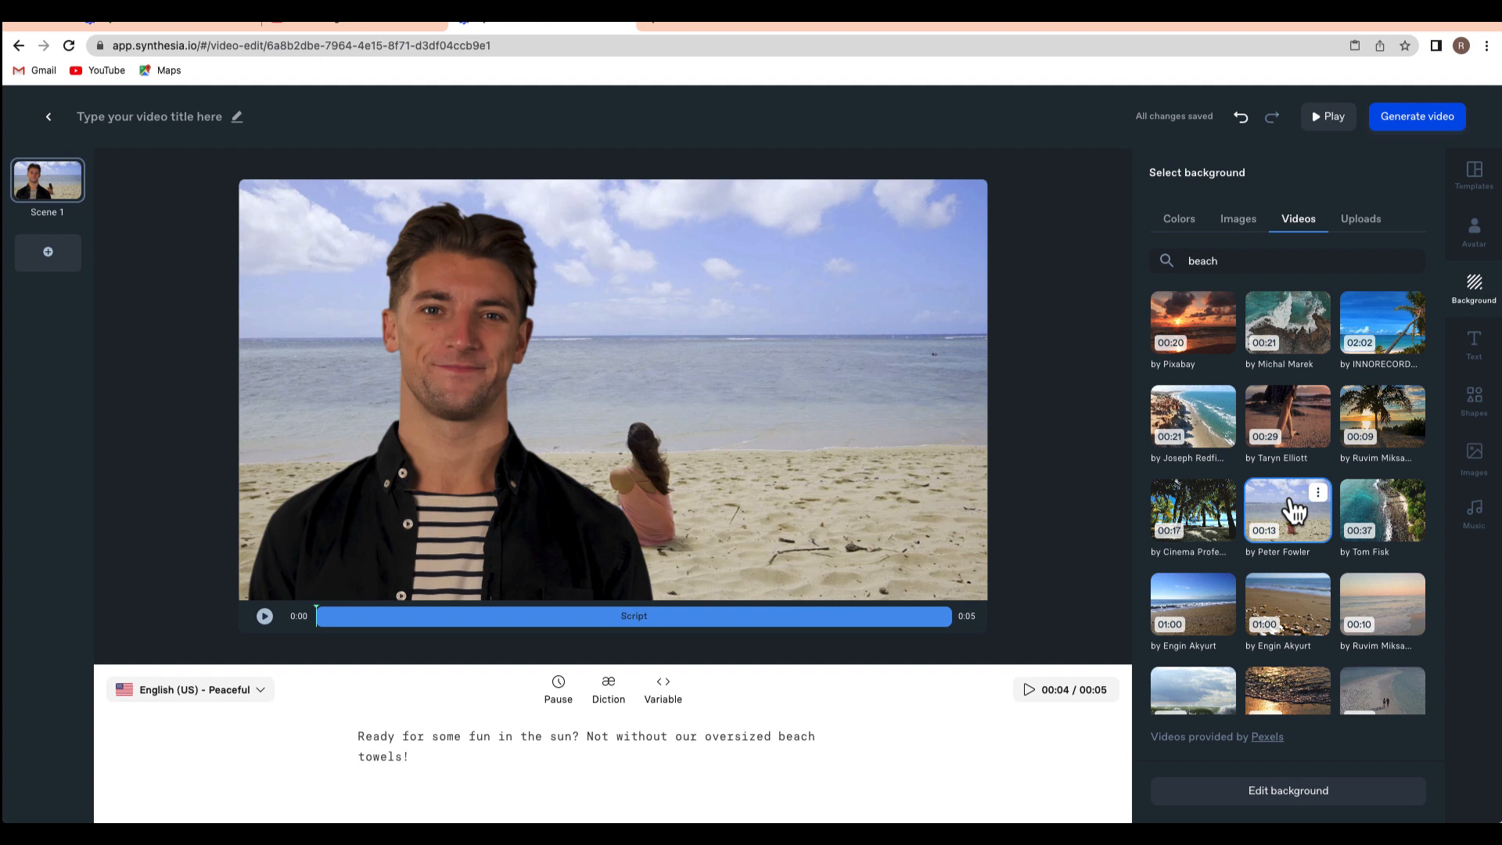
{"action": "mouse_move", "coordinate": [668, 355]}
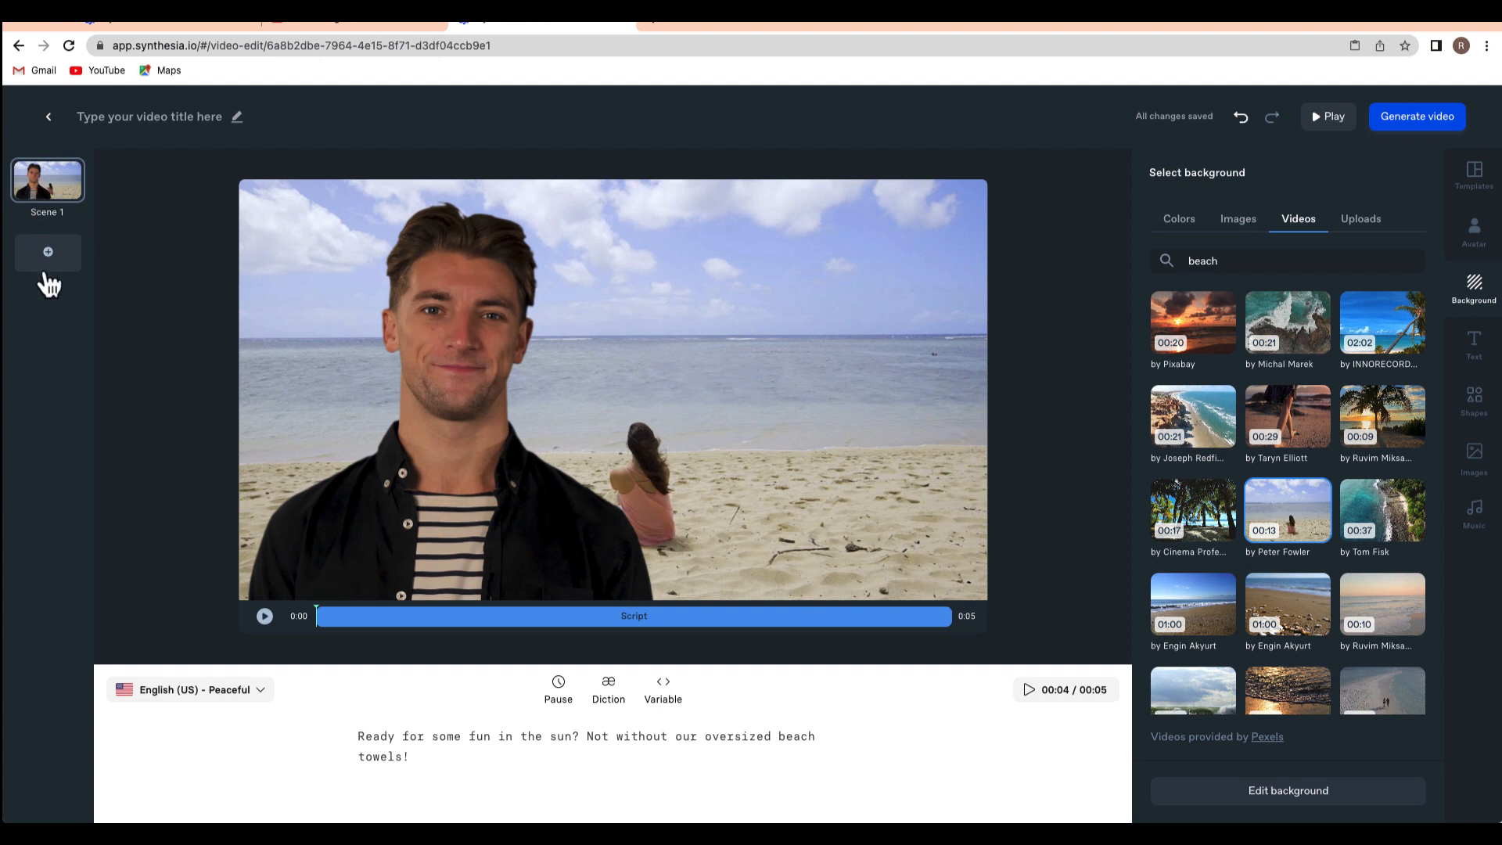
Step: Add Scene 2 with the script 'Scott's Surf Shop has everything to cover you at the beach, including swimming apparel...'
{"action": "left_click", "coordinate": [49, 252]}
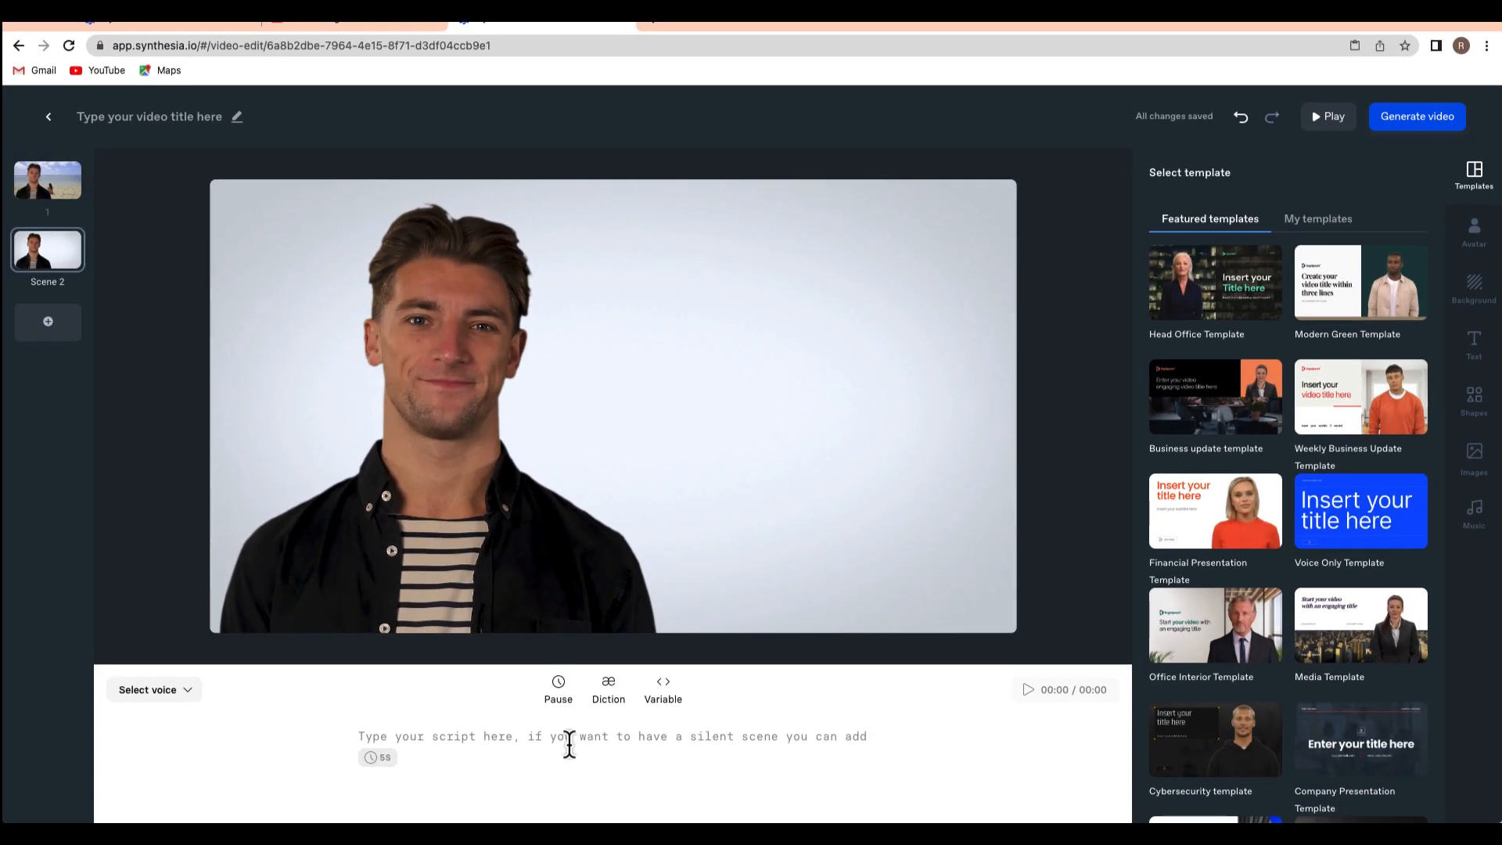
{"action": "type", "text": "Scott's Surf Shop has everything to cover you at the beach, including swimming apparel, sunblock, scuba gear, flip flops, and oversized beach towels made with shake-away technology that makes sure you leave the beach at the beach."}
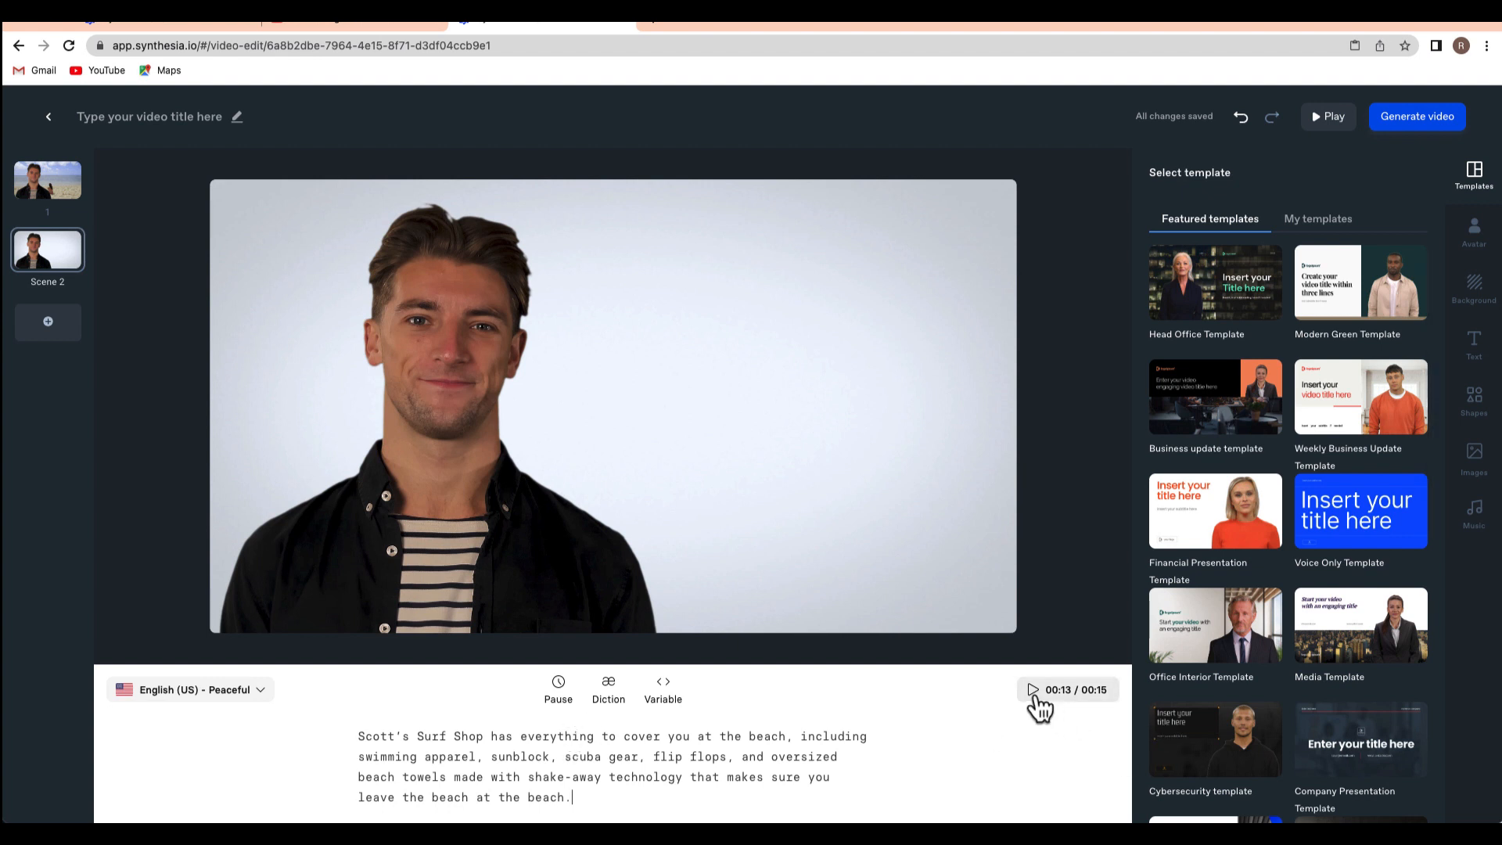
{"action": "left_click", "coordinate": [1474, 288]}
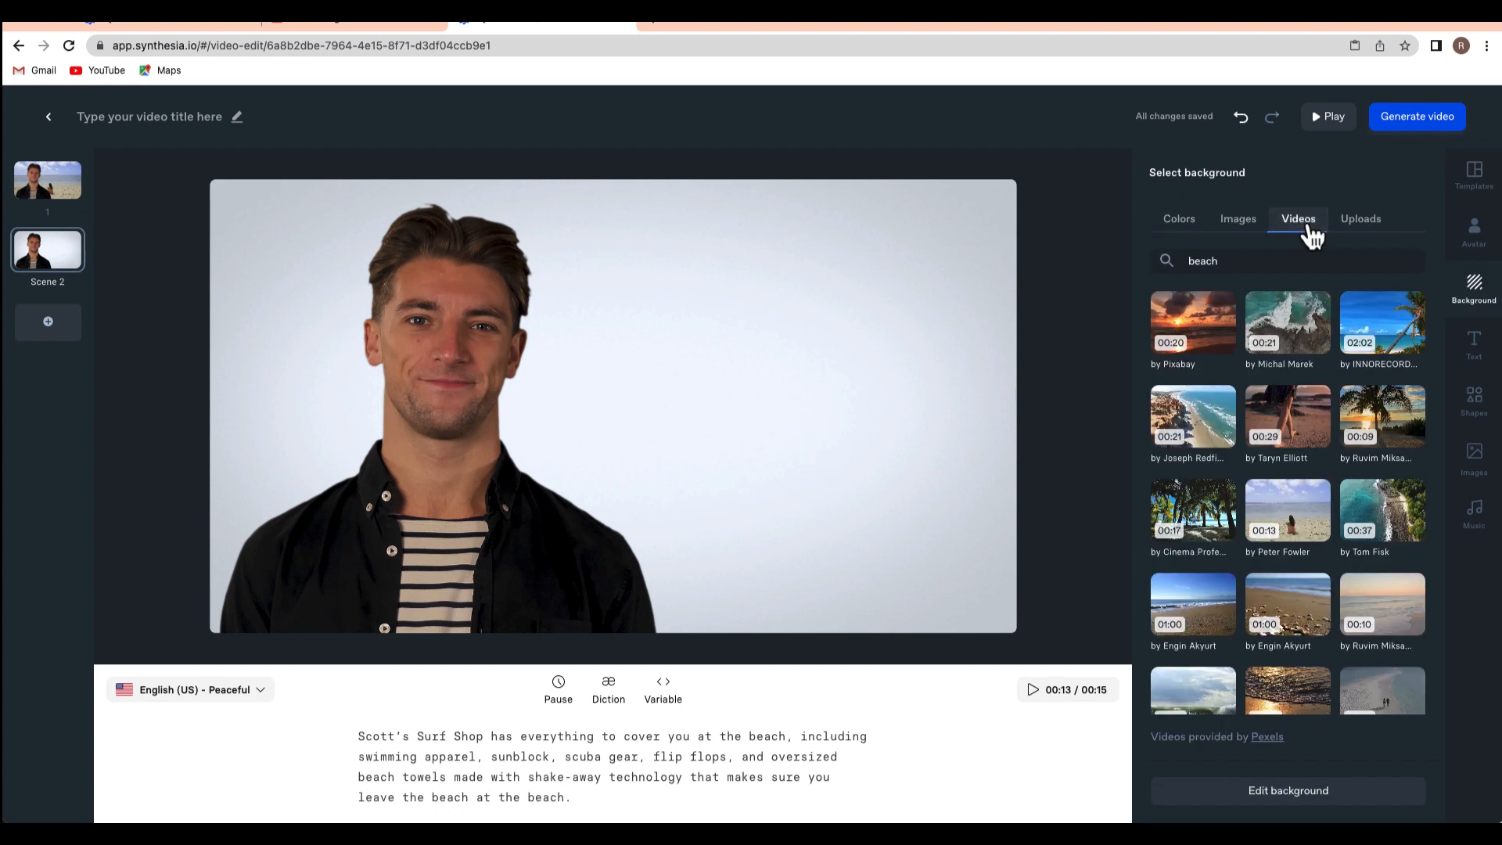
Step: Give Scene 2 the 'surf' breaking ocean wave video as its background
{"action": "left_click", "coordinate": [1246, 261]}
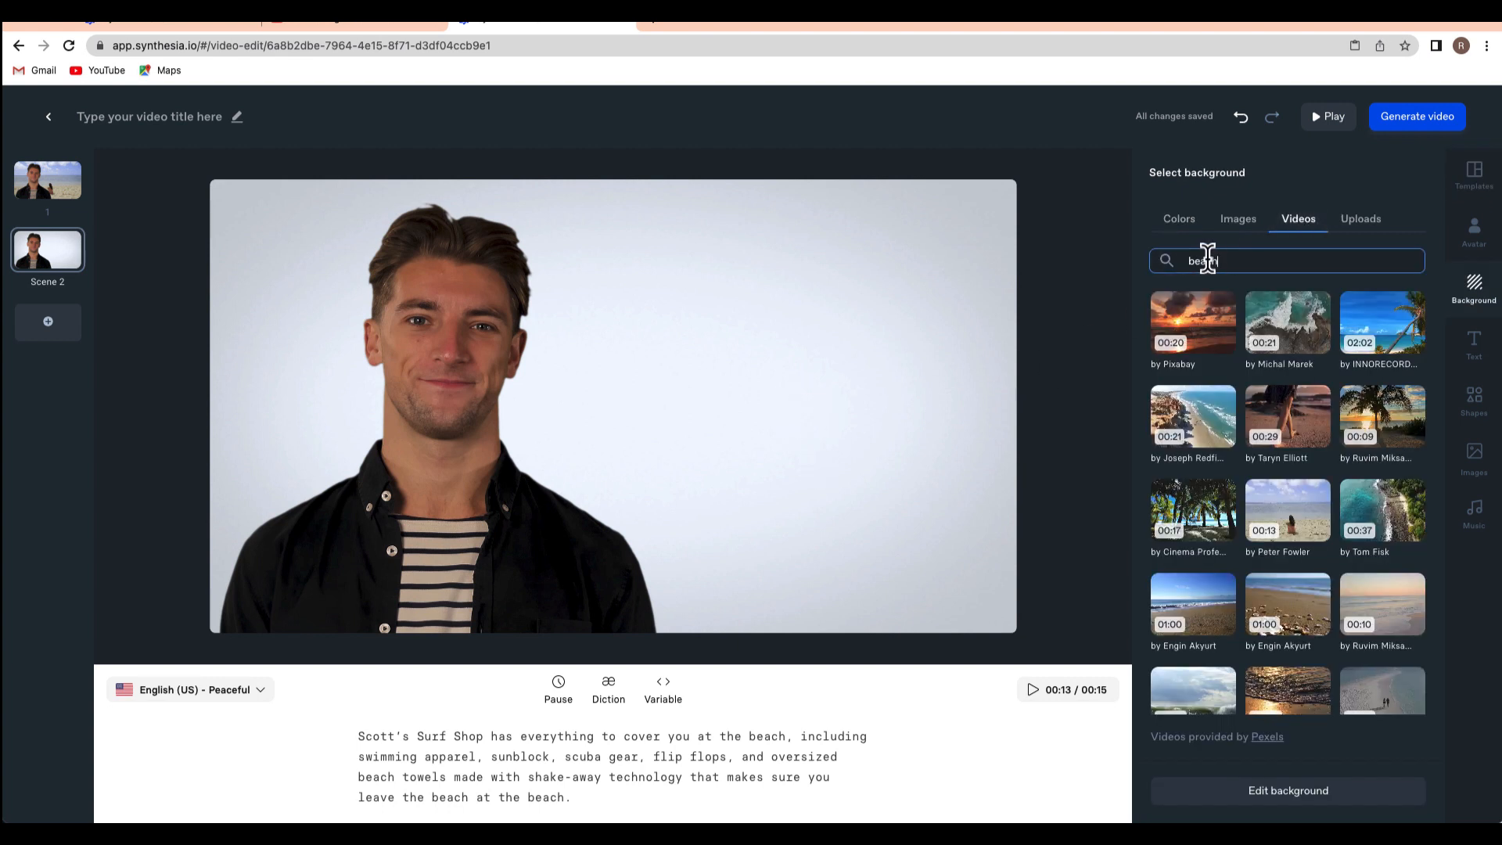
{"action": "type", "text": "surf"}
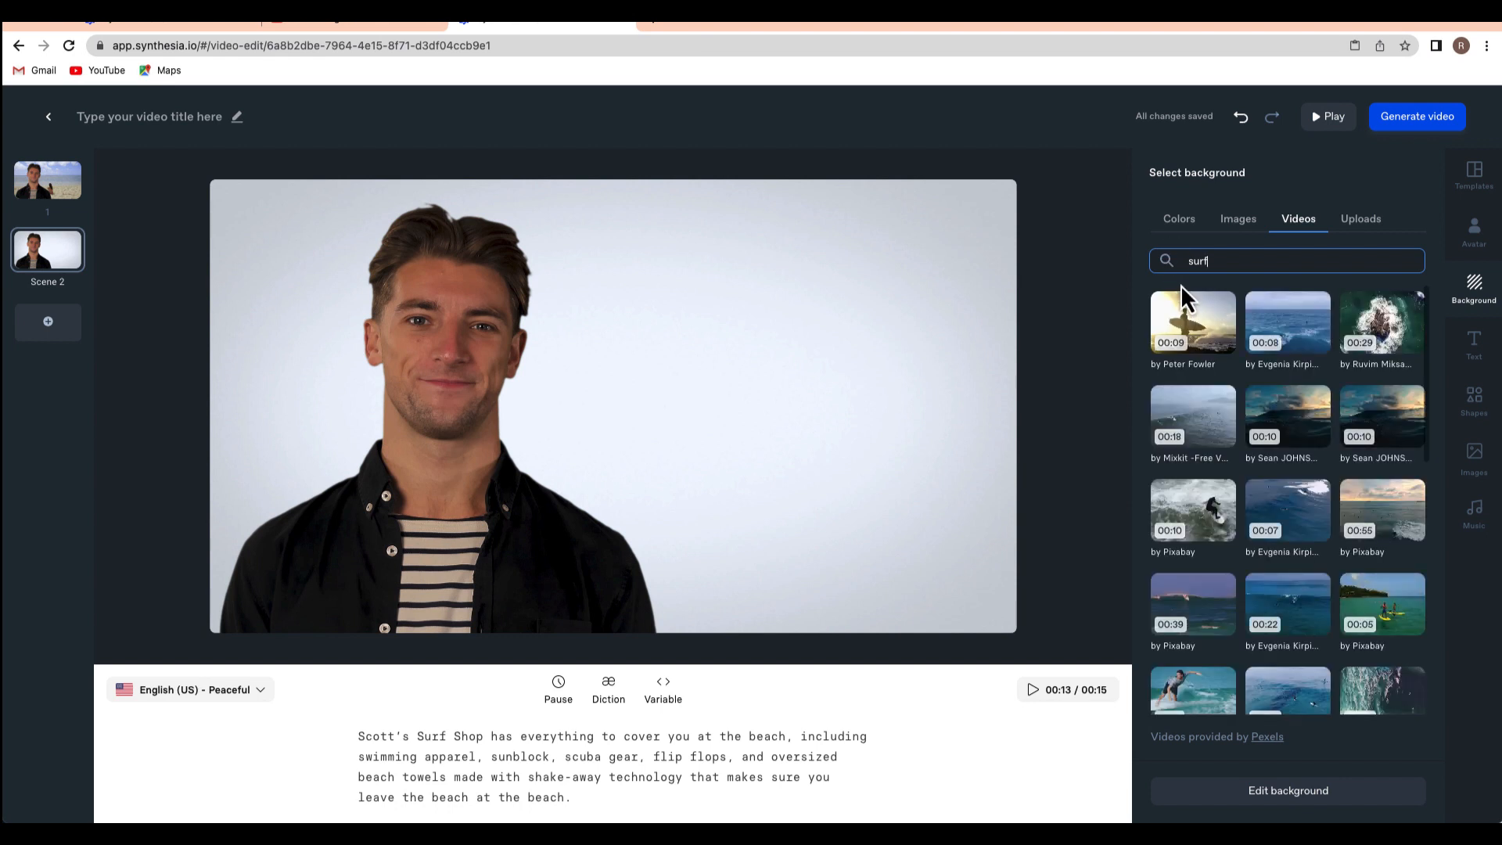
{"action": "mouse_move", "coordinate": [1170, 493]}
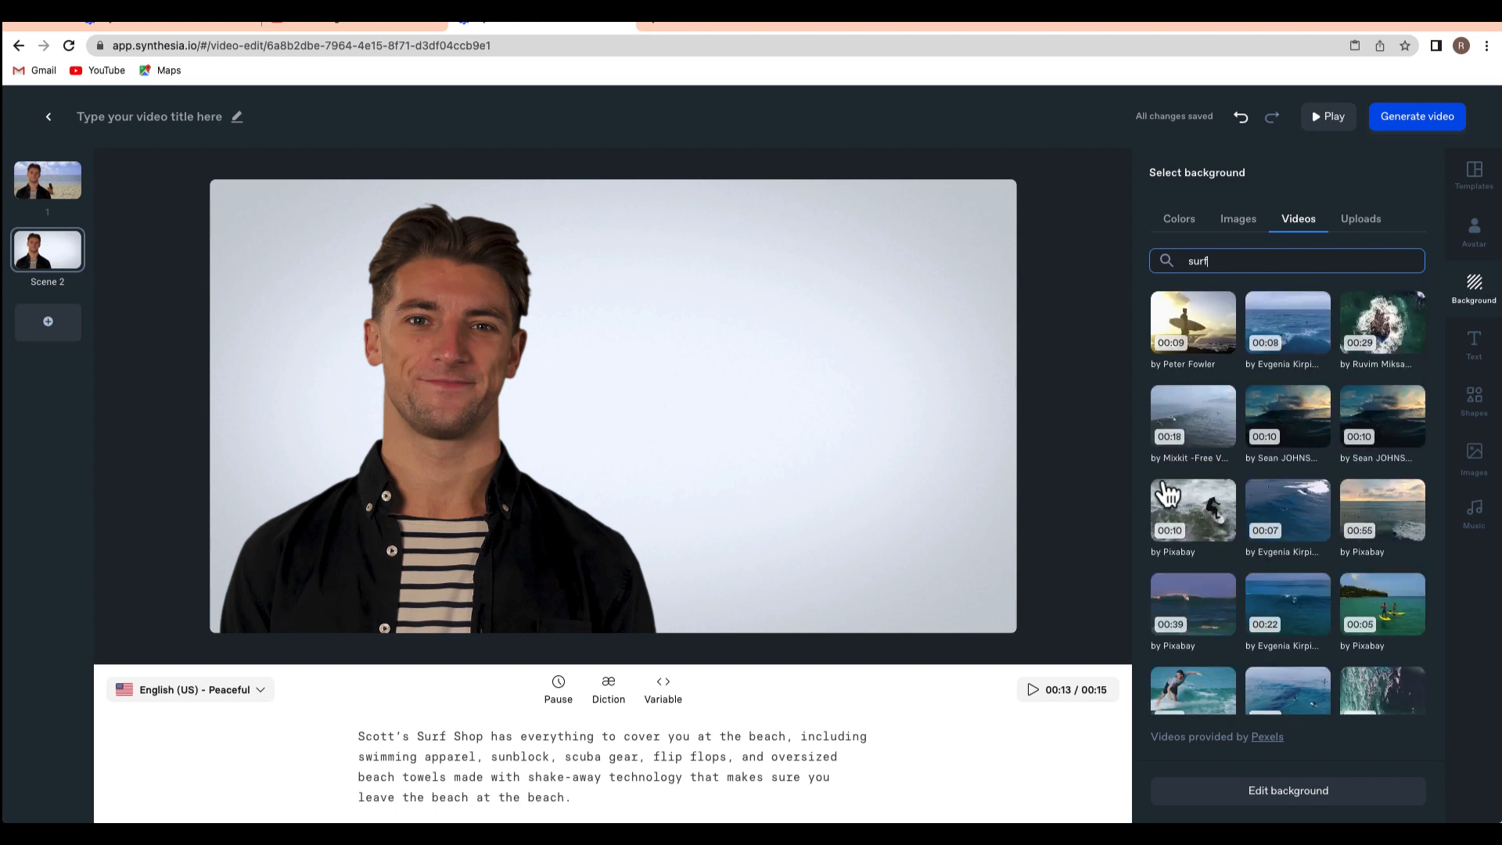
{"action": "mouse_move", "coordinate": [1198, 609]}
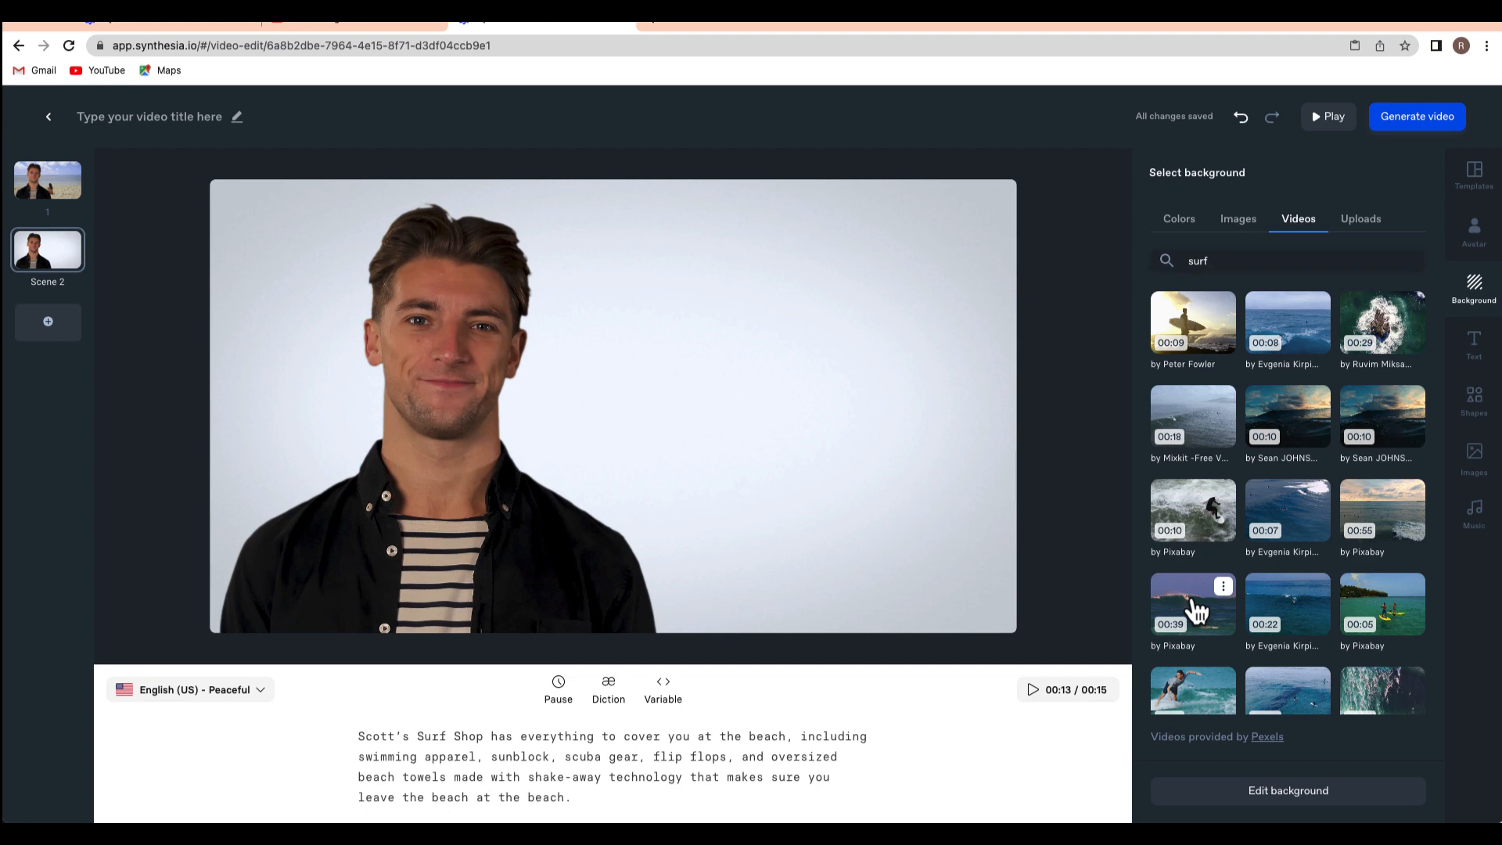
{"action": "left_click", "coordinate": [1193, 600]}
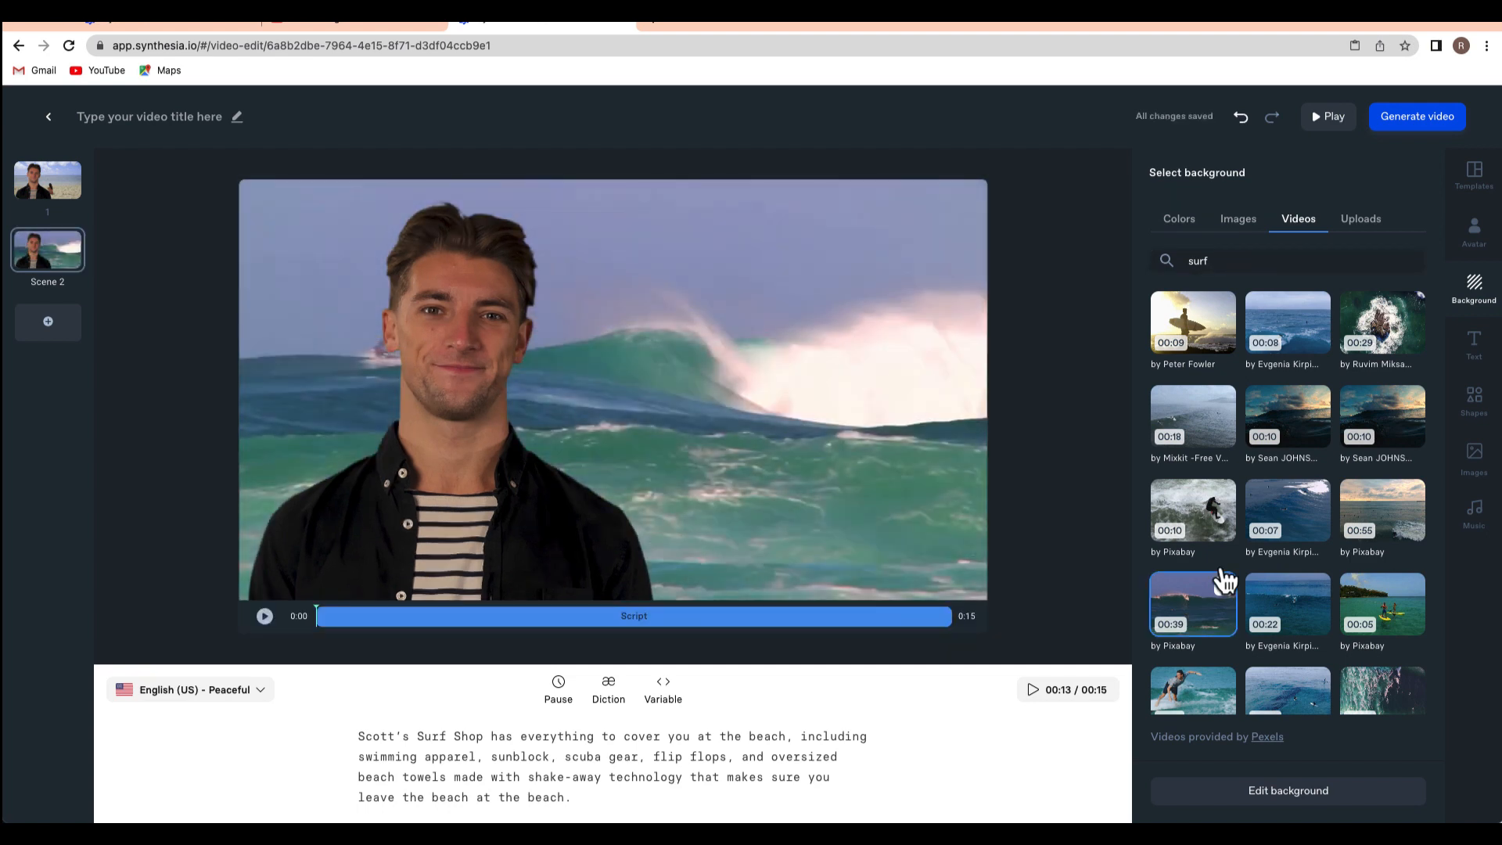
{"action": "mouse_move", "coordinate": [1486, 297]}
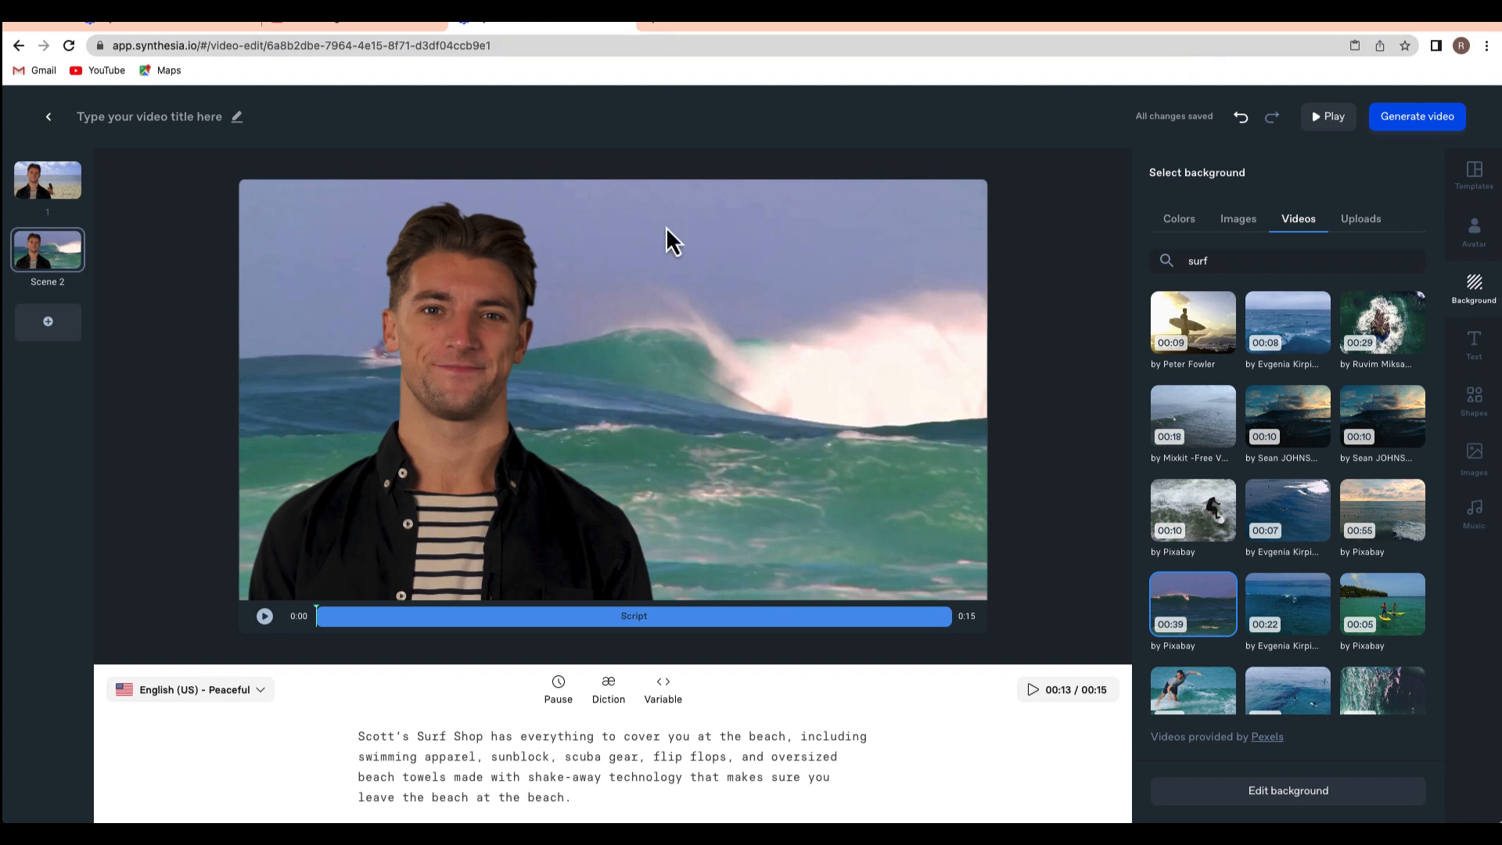
{"action": "mouse_move", "coordinate": [667, 285]}
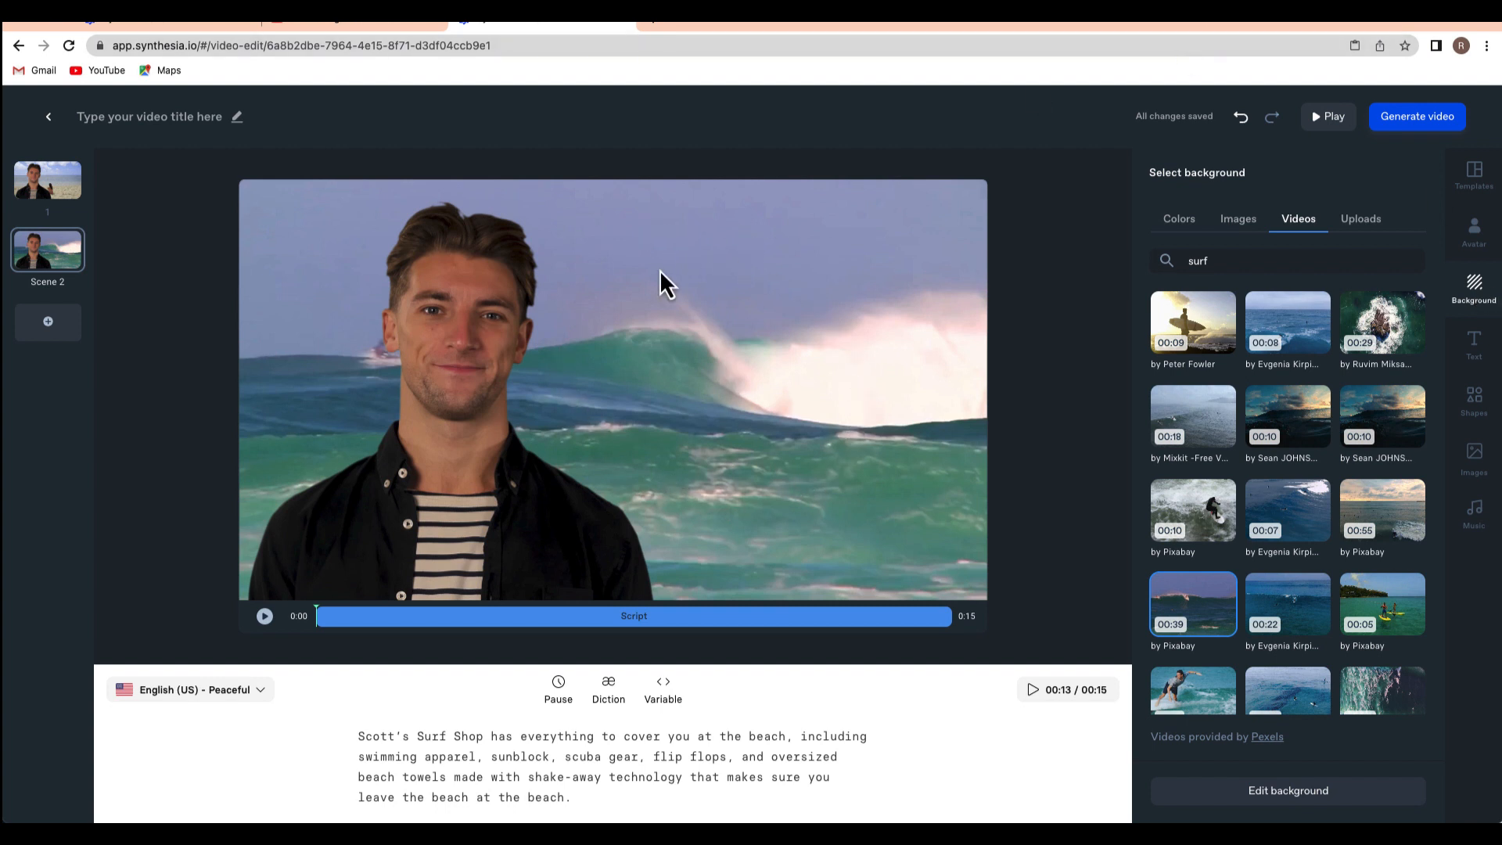
{"action": "mouse_move", "coordinate": [886, 432]}
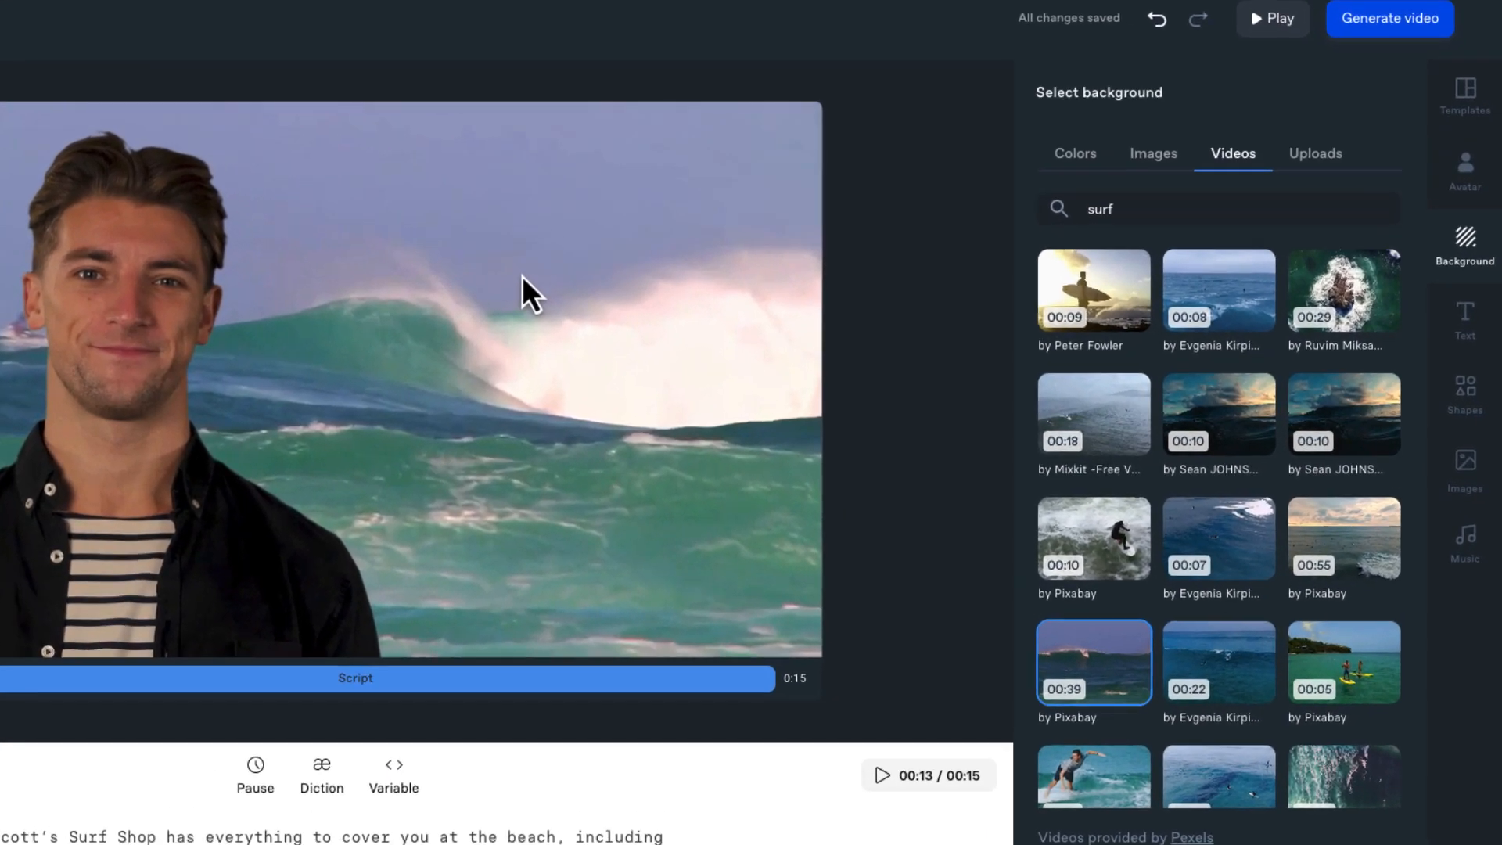
Step: Place the uploaded Scott's Surf Shop logo onto Scene 2 beside the avatar
{"action": "left_click", "coordinate": [1465, 460]}
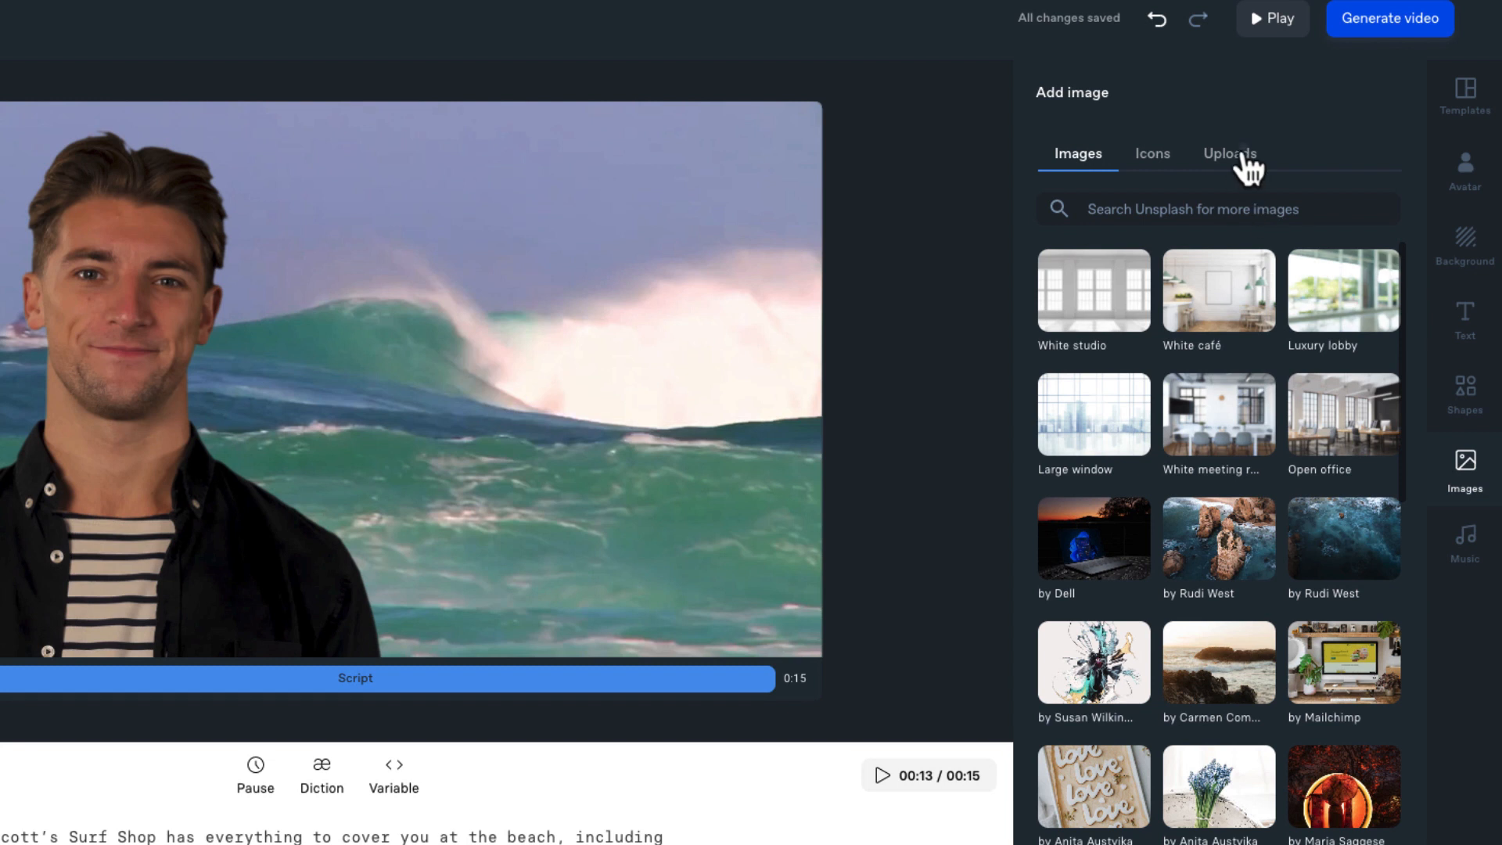
{"action": "left_click", "coordinate": [1230, 153]}
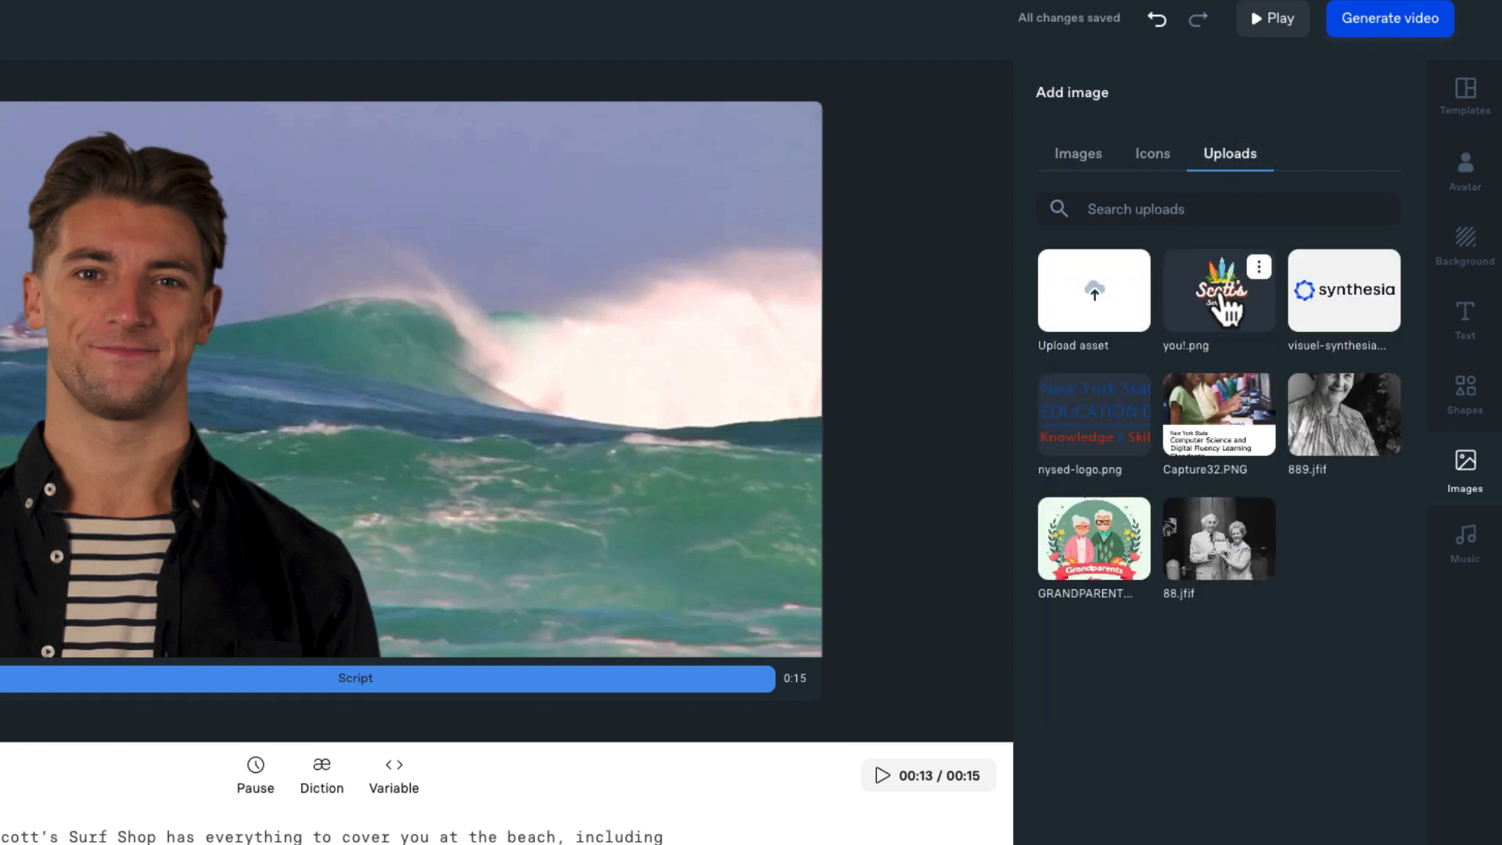
{"action": "left_click", "coordinate": [1217, 289]}
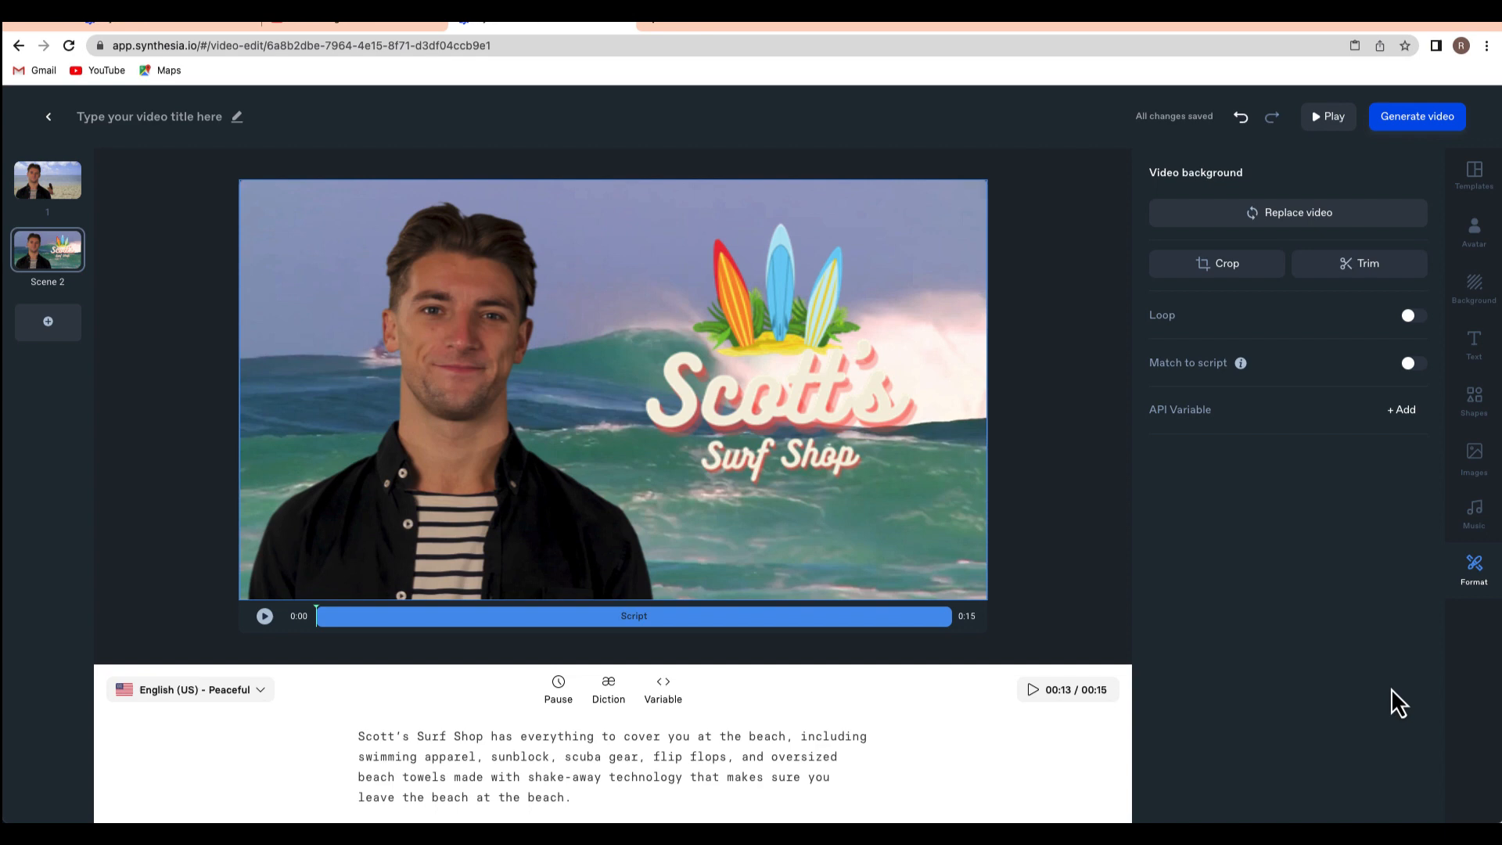
{"action": "mouse_move", "coordinate": [73, 359]}
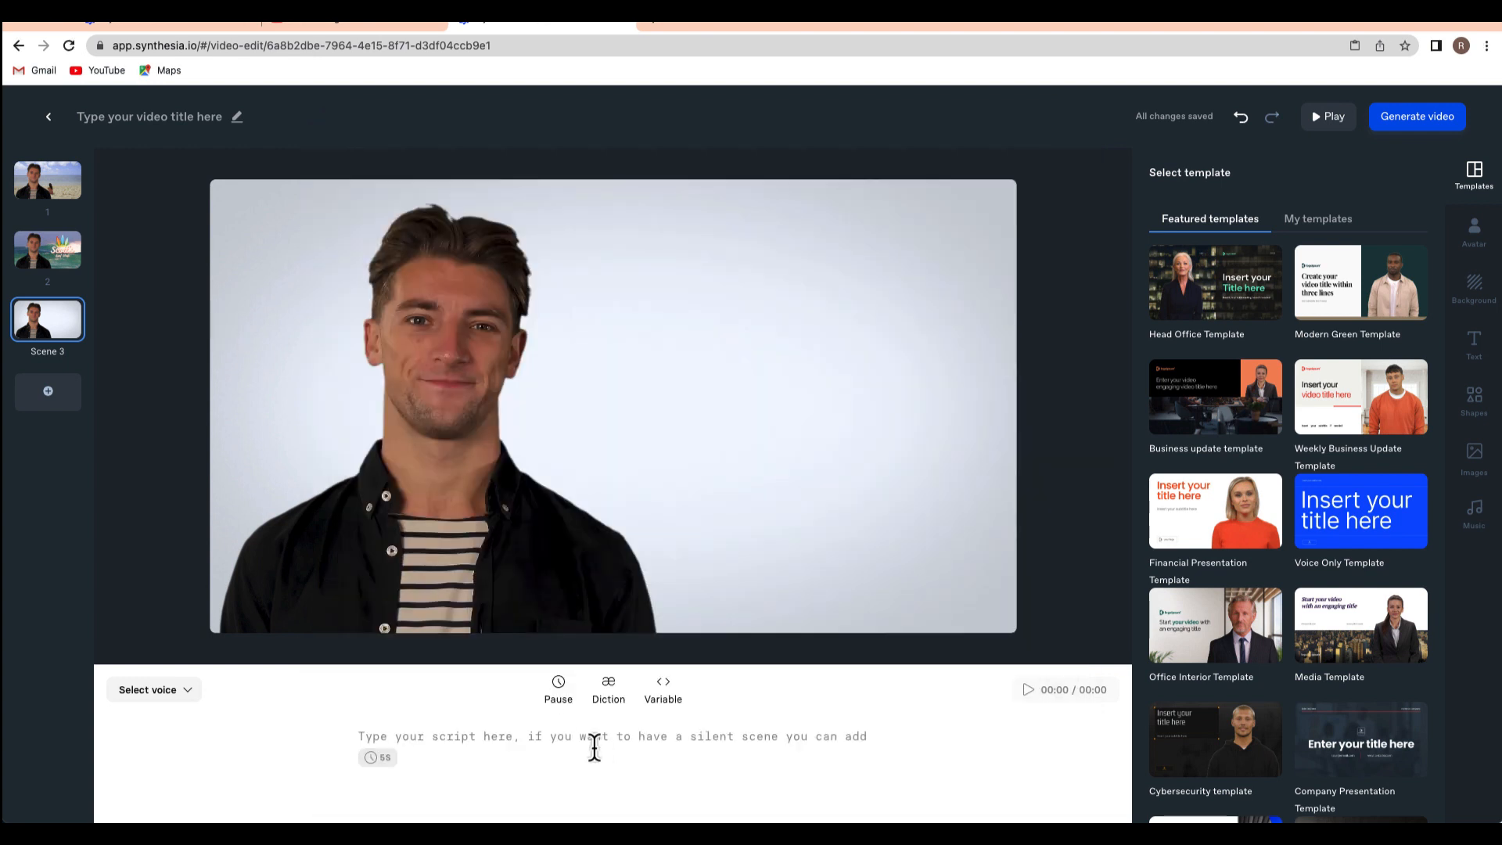
Step: Write Scene 3's script: 'Before you drive to the cottage, stop by Scott's Surf Shop to start your summer off r...'
{"action": "type", "text": "Before you drive to the cottage, stop by Scott's Surf Shop to start your summer off right."}
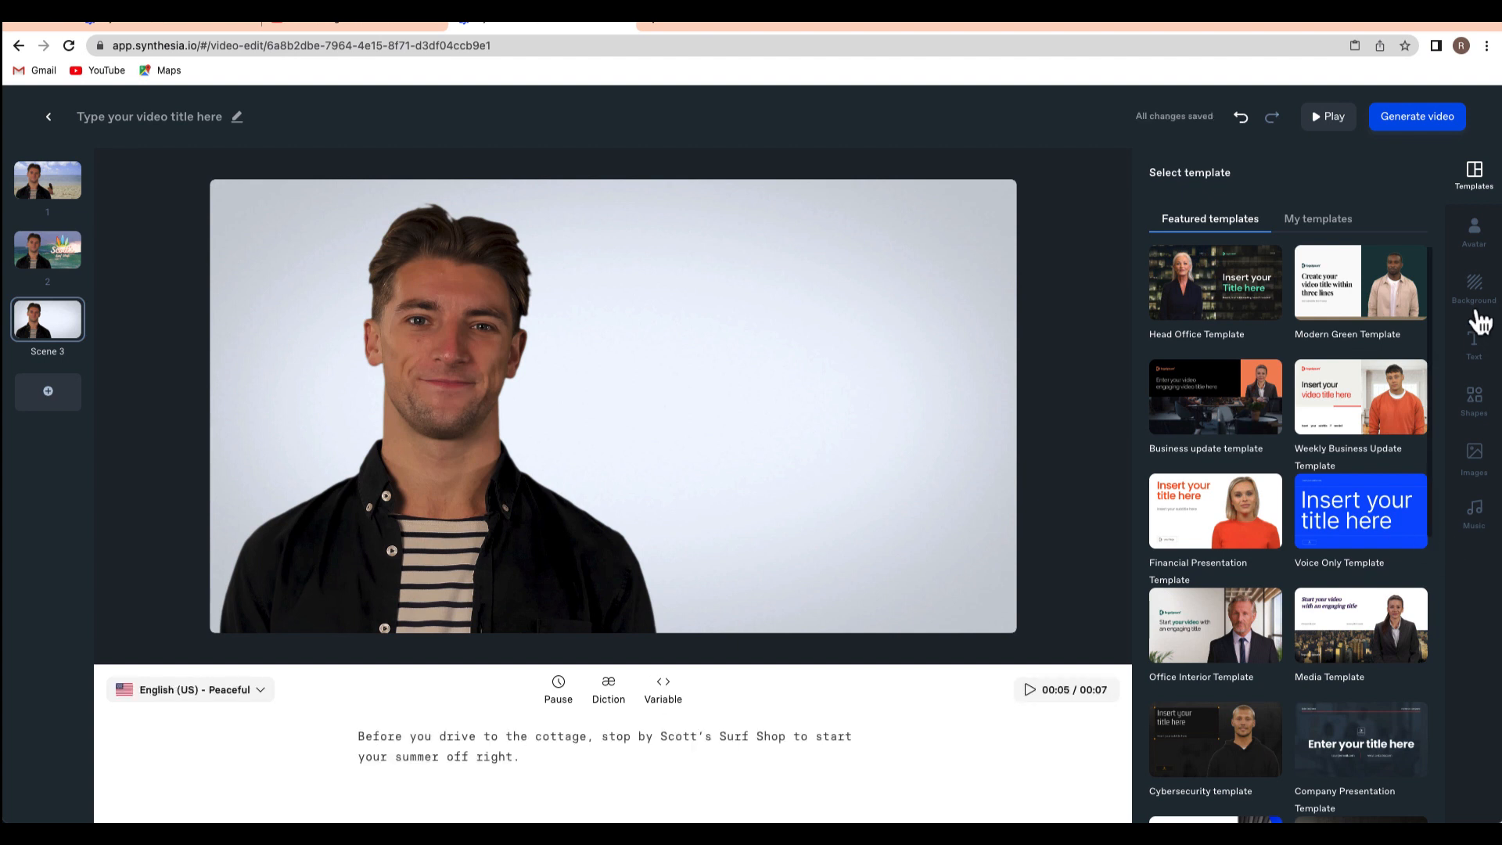
{"action": "left_click", "coordinate": [1474, 288]}
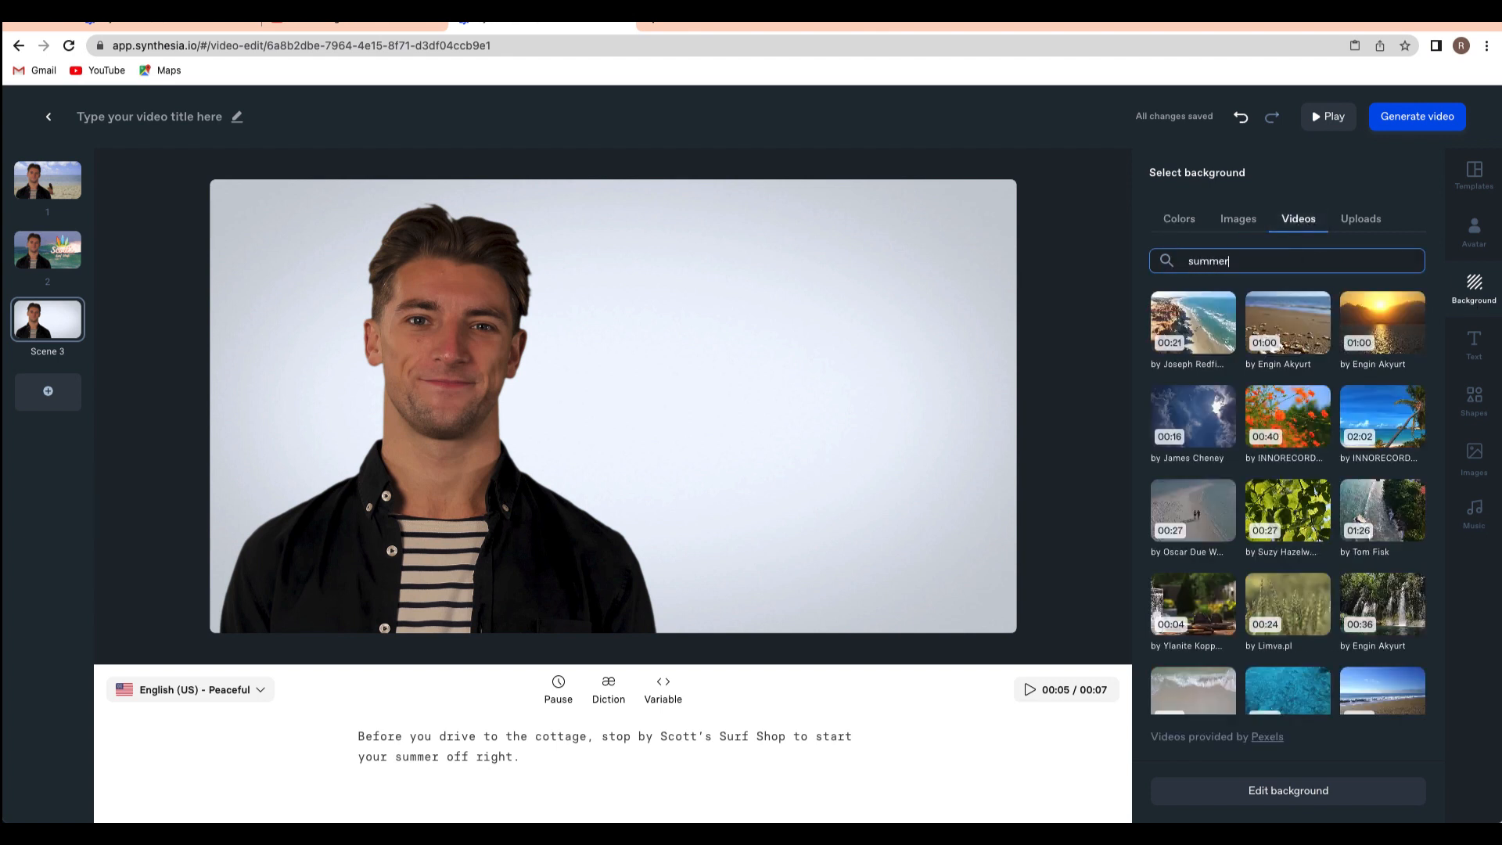
{"action": "mouse_move", "coordinate": [1385, 326]}
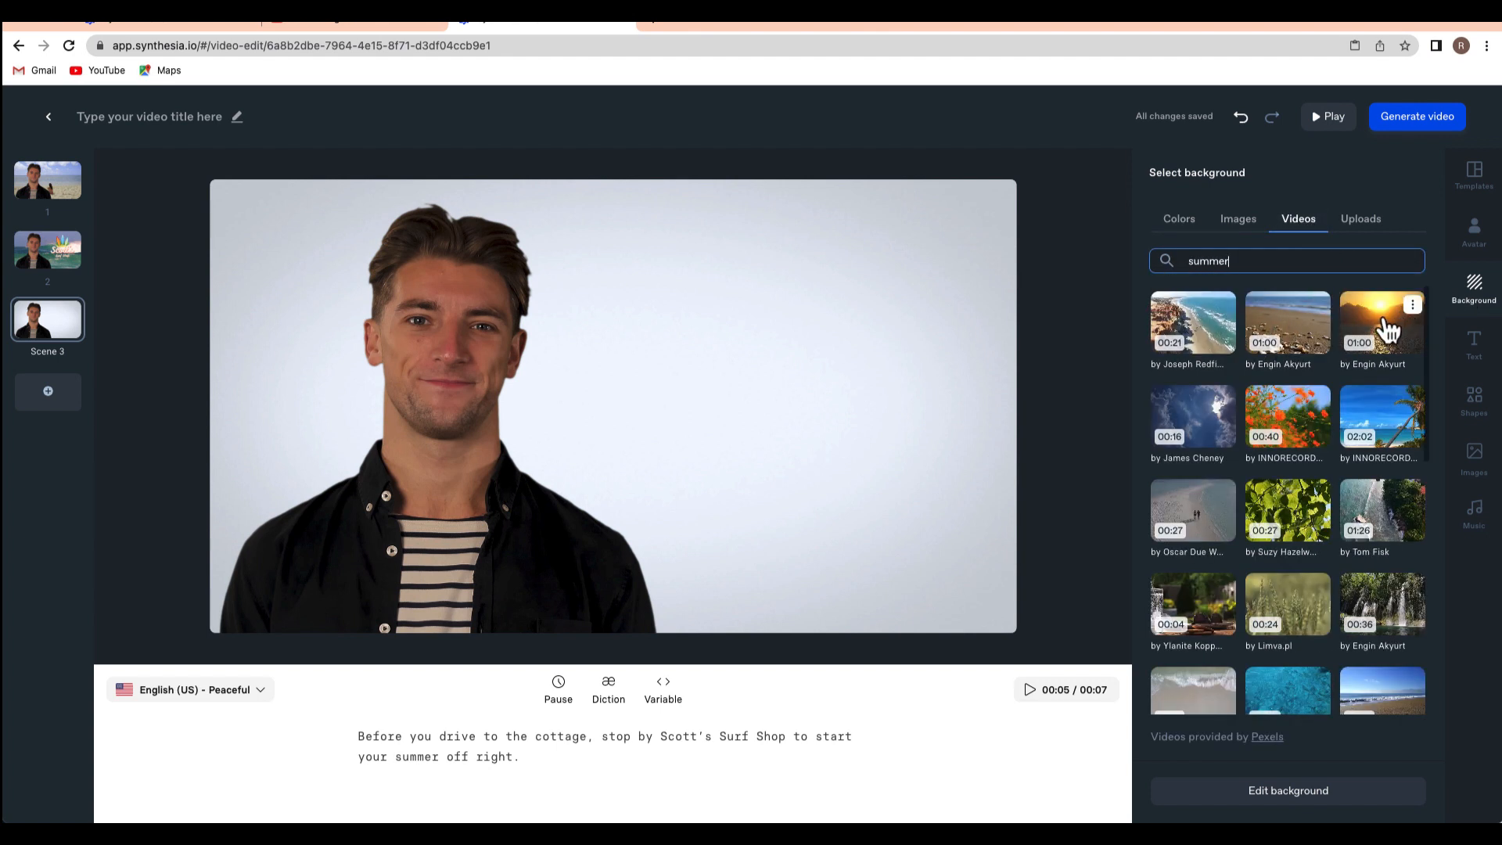
Step: Apply the mountain sunset clip from the 'summer' search as Scene 3's background
{"action": "left_click", "coordinate": [1382, 321]}
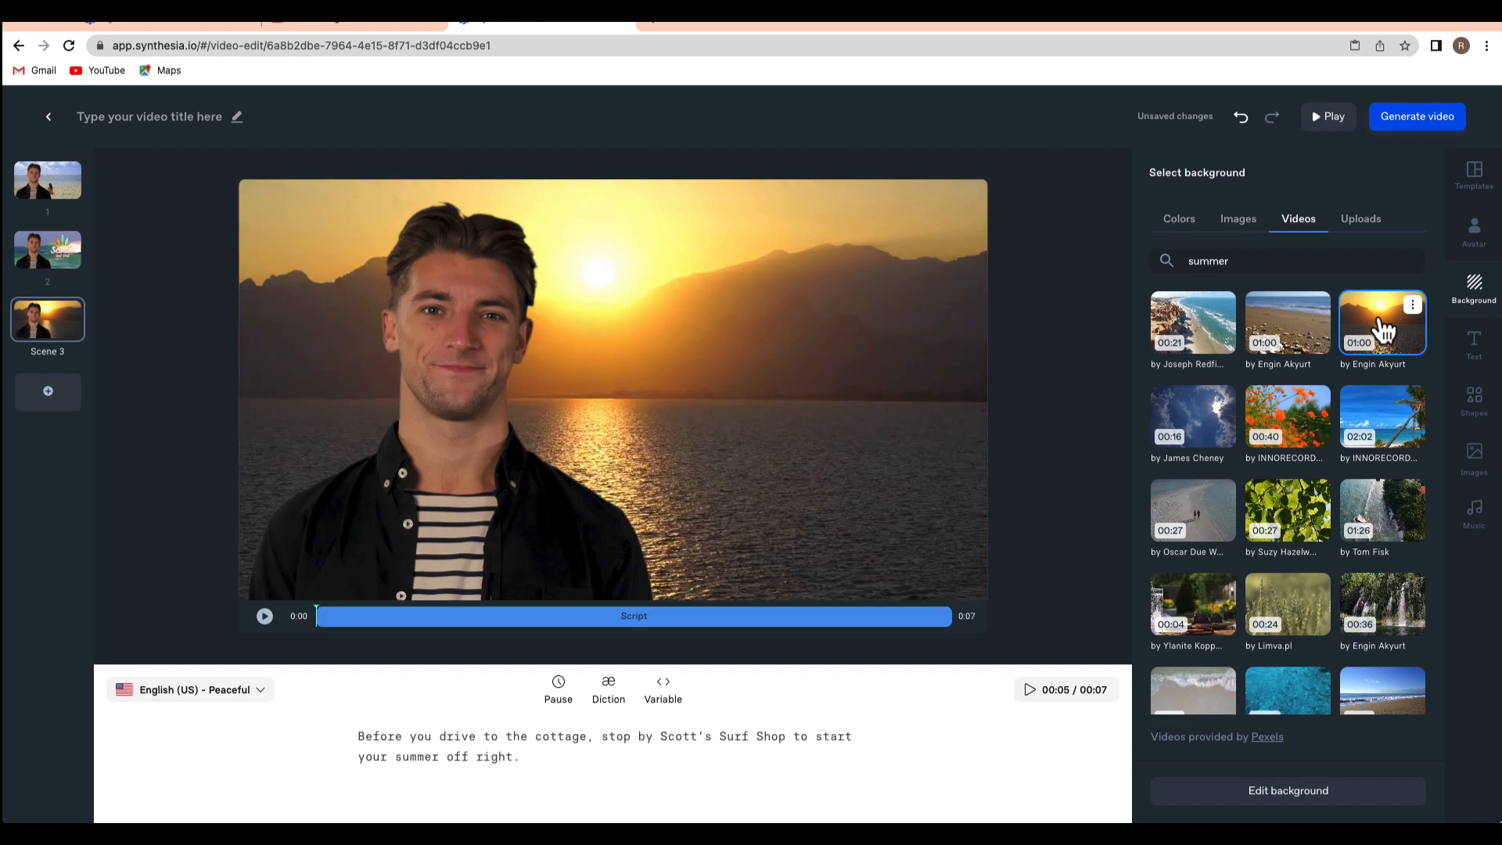
{"action": "left_click", "coordinate": [1474, 450]}
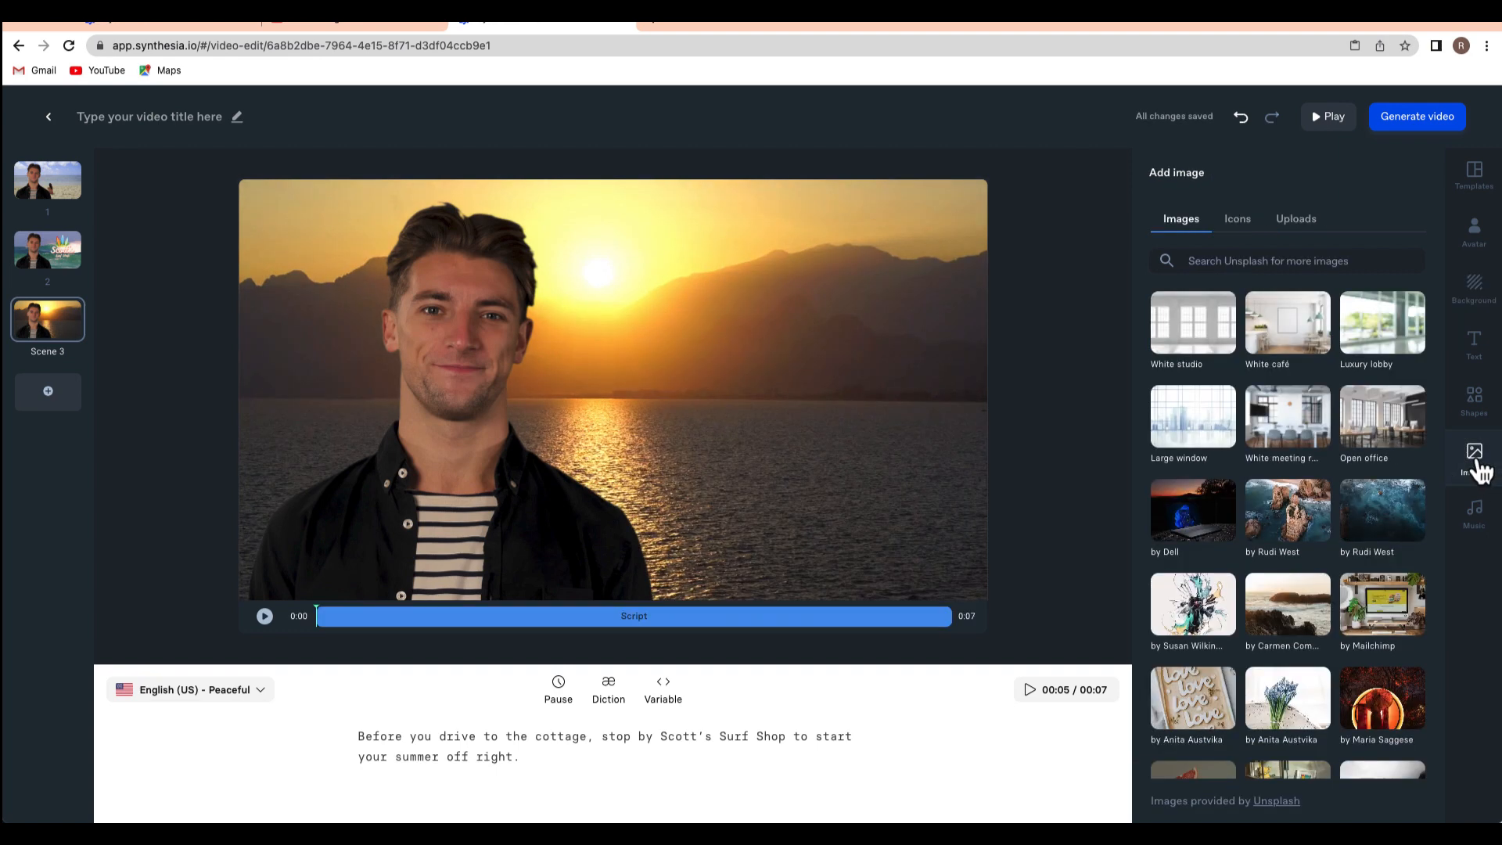
Step: Add the uploaded Scott's Surf Shop logo to Scene 3 and position it right of the avatar
{"action": "left_click", "coordinate": [1296, 220]}
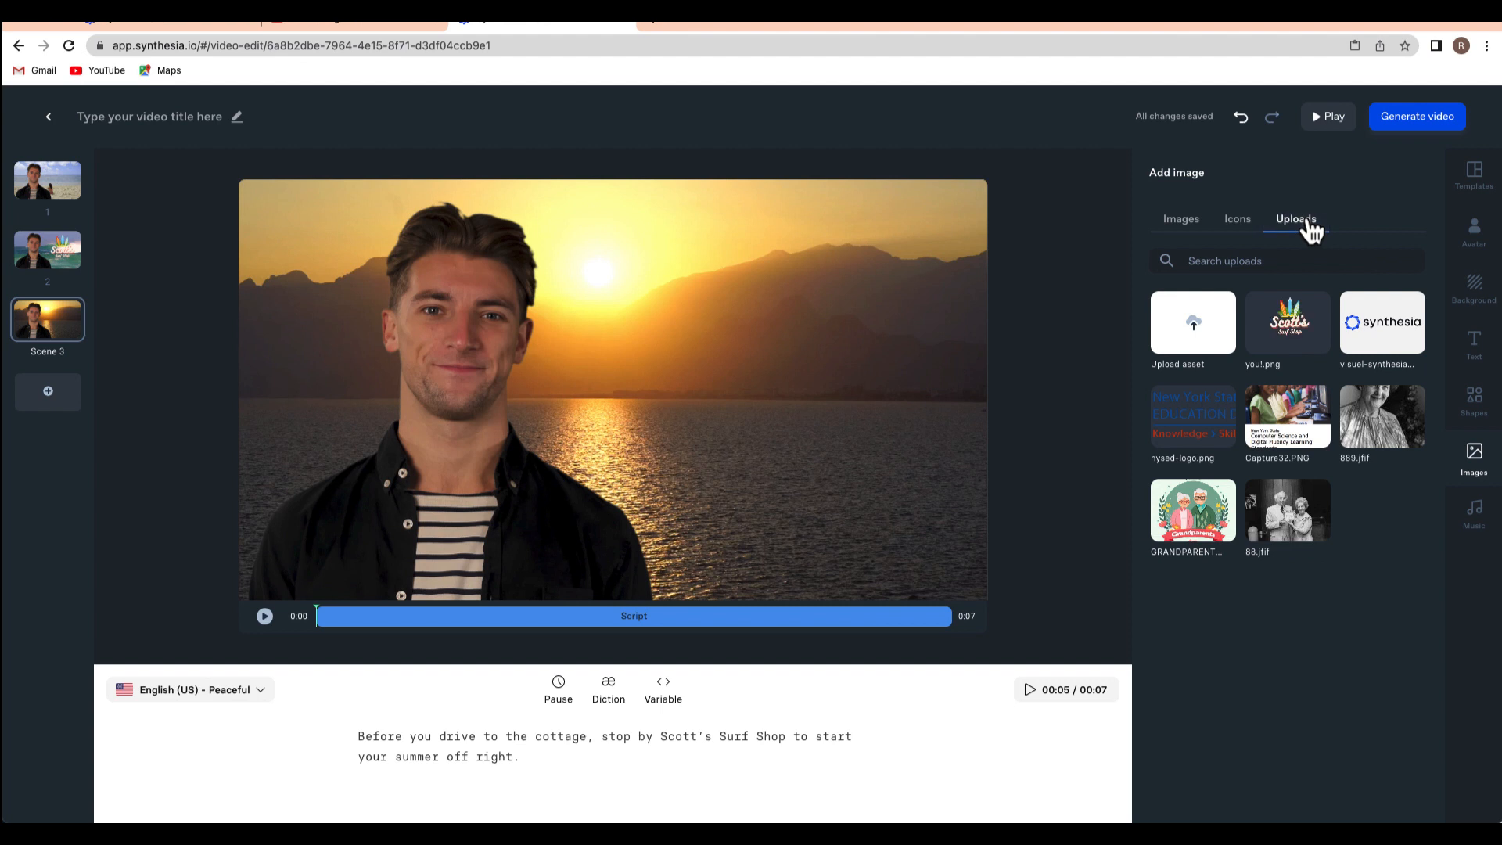
{"action": "left_click", "coordinate": [1286, 323]}
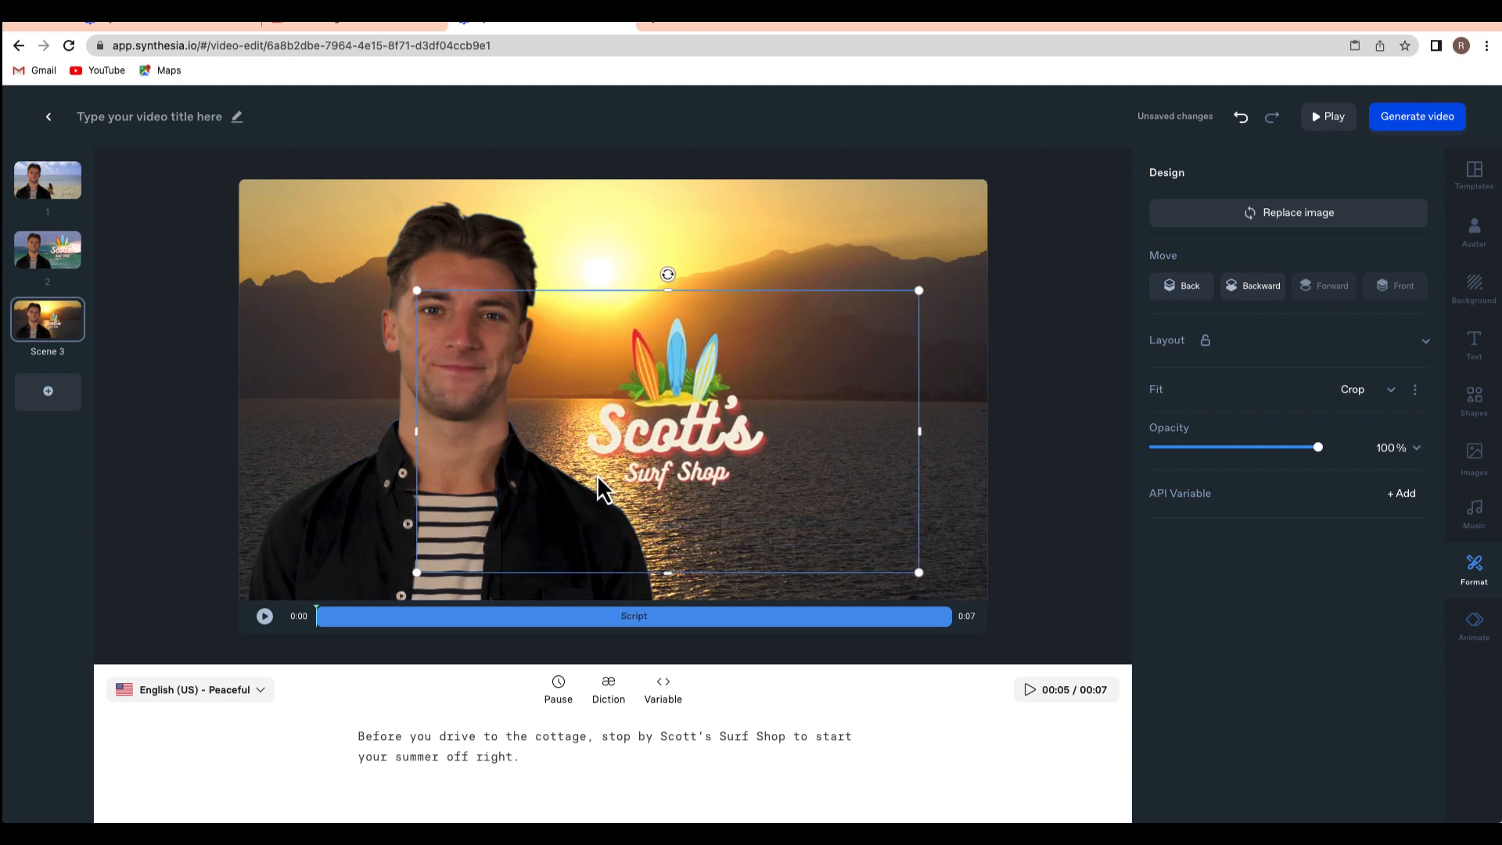
{"action": "left_click", "coordinate": [709, 565]}
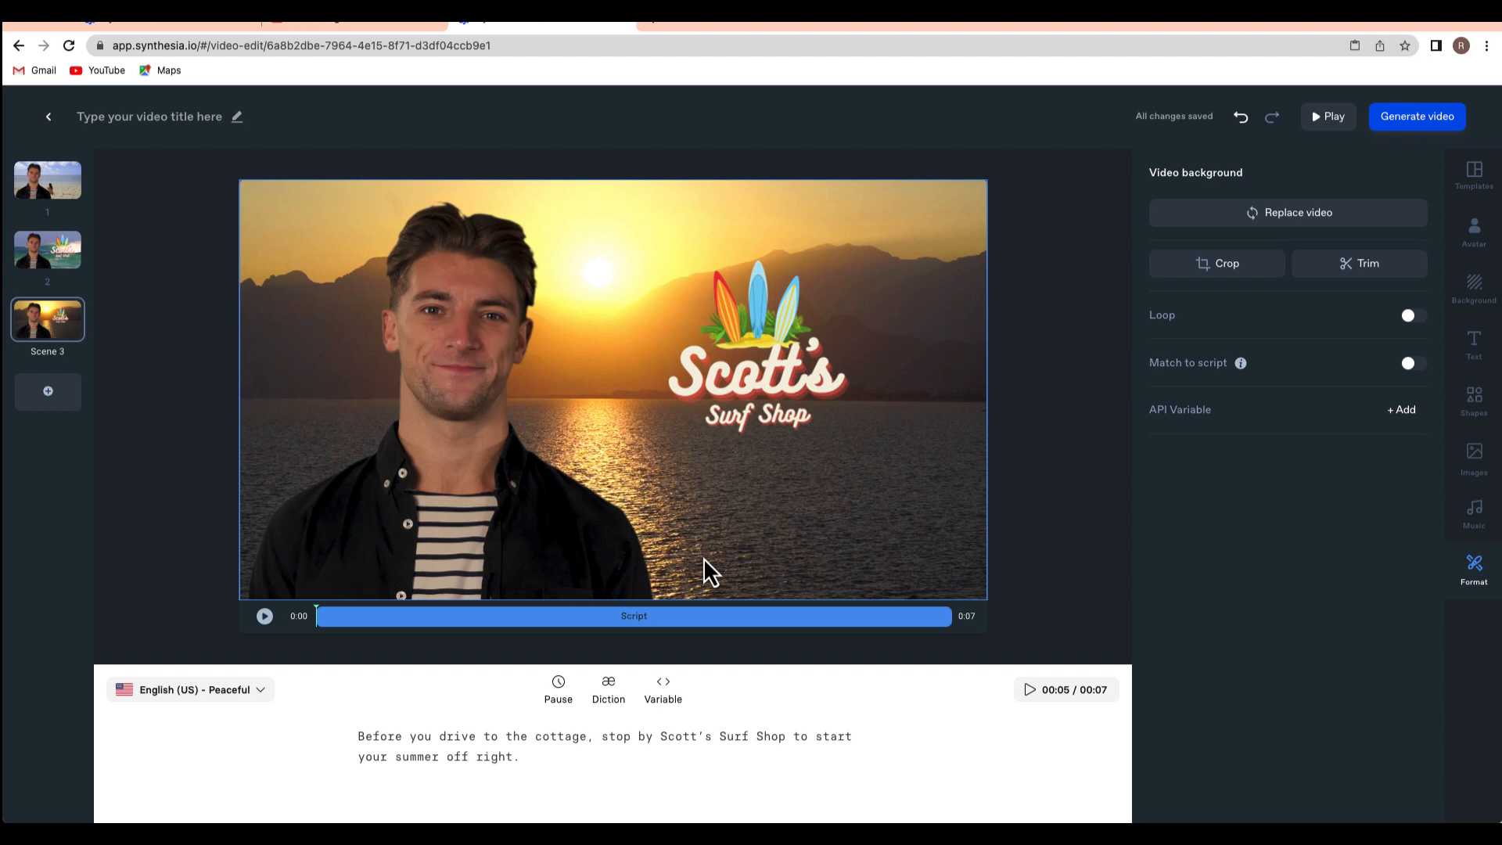
{"action": "left_click", "coordinate": [1475, 515]}
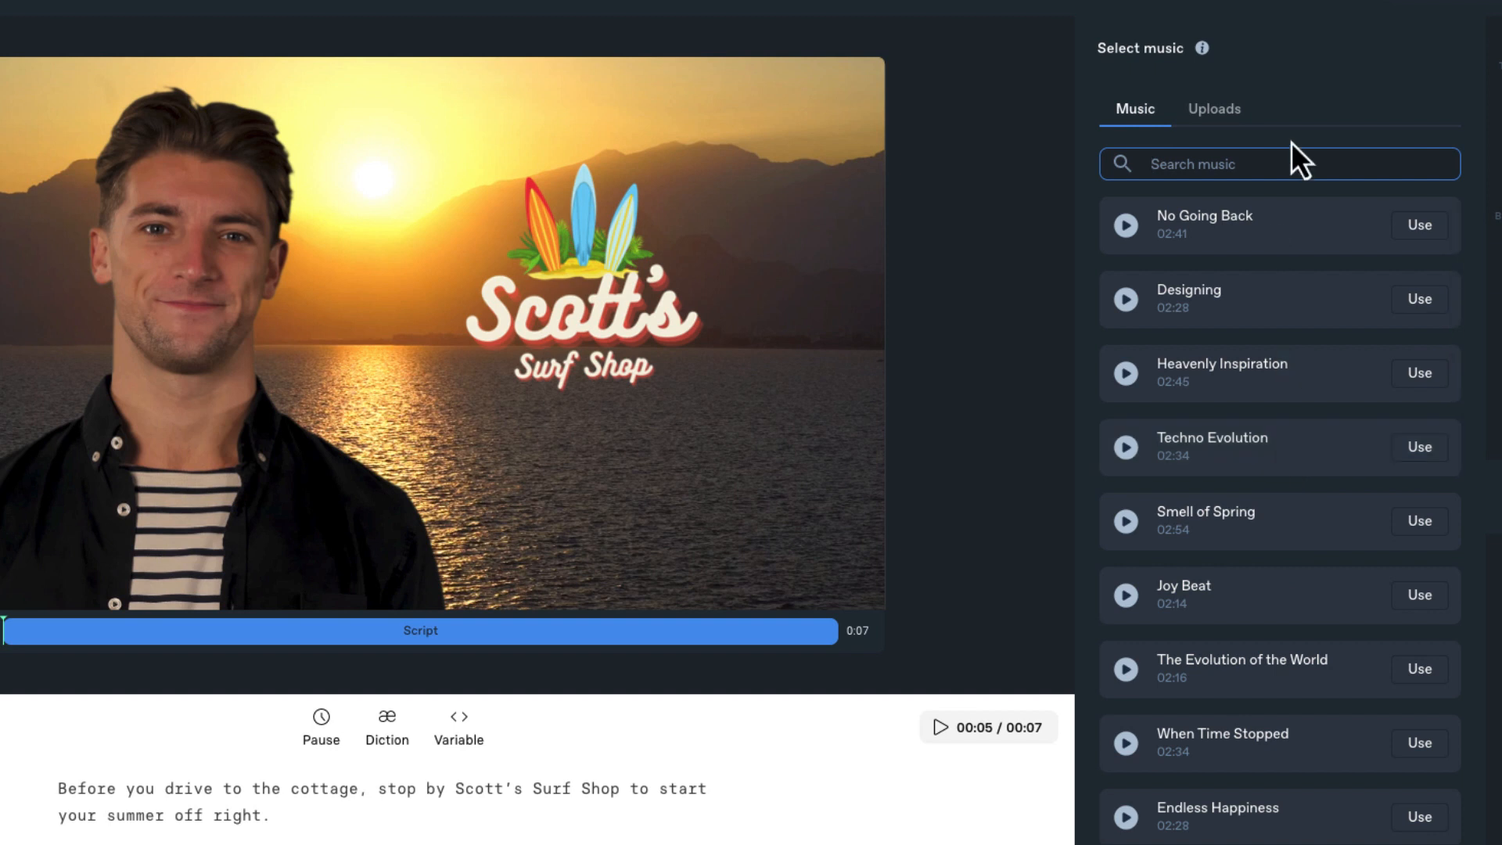
Step: Browse the Shutterstock list and preview the Joy Beat and When Time Stopped tracks
{"action": "scroll", "scroll_direction": "down", "scroll_amount": 3}
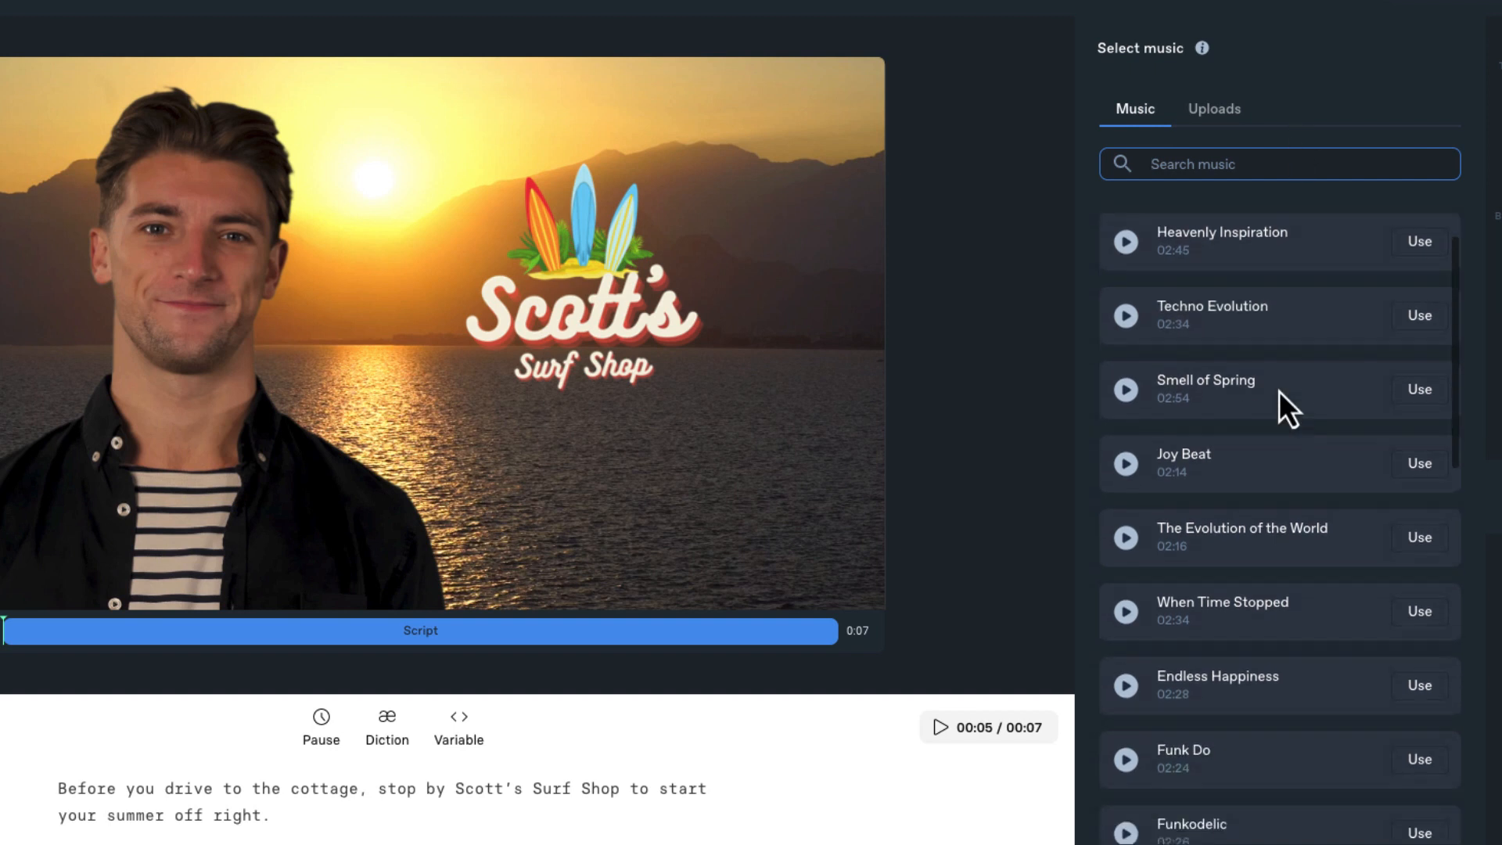
{"action": "scroll", "scroll_direction": "down", "scroll_amount": 3}
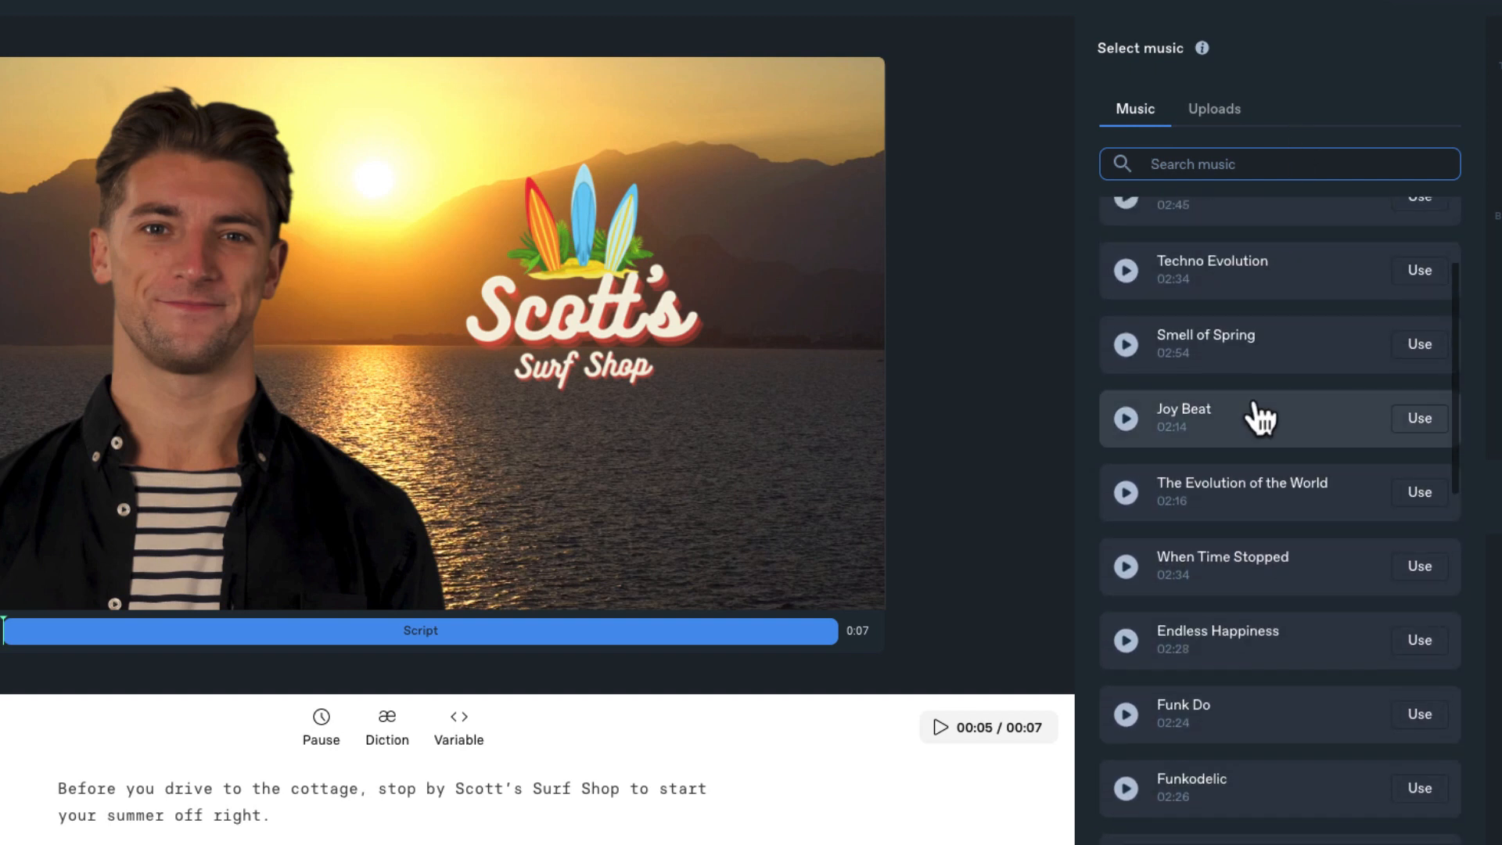
{"action": "left_click", "coordinate": [1126, 419]}
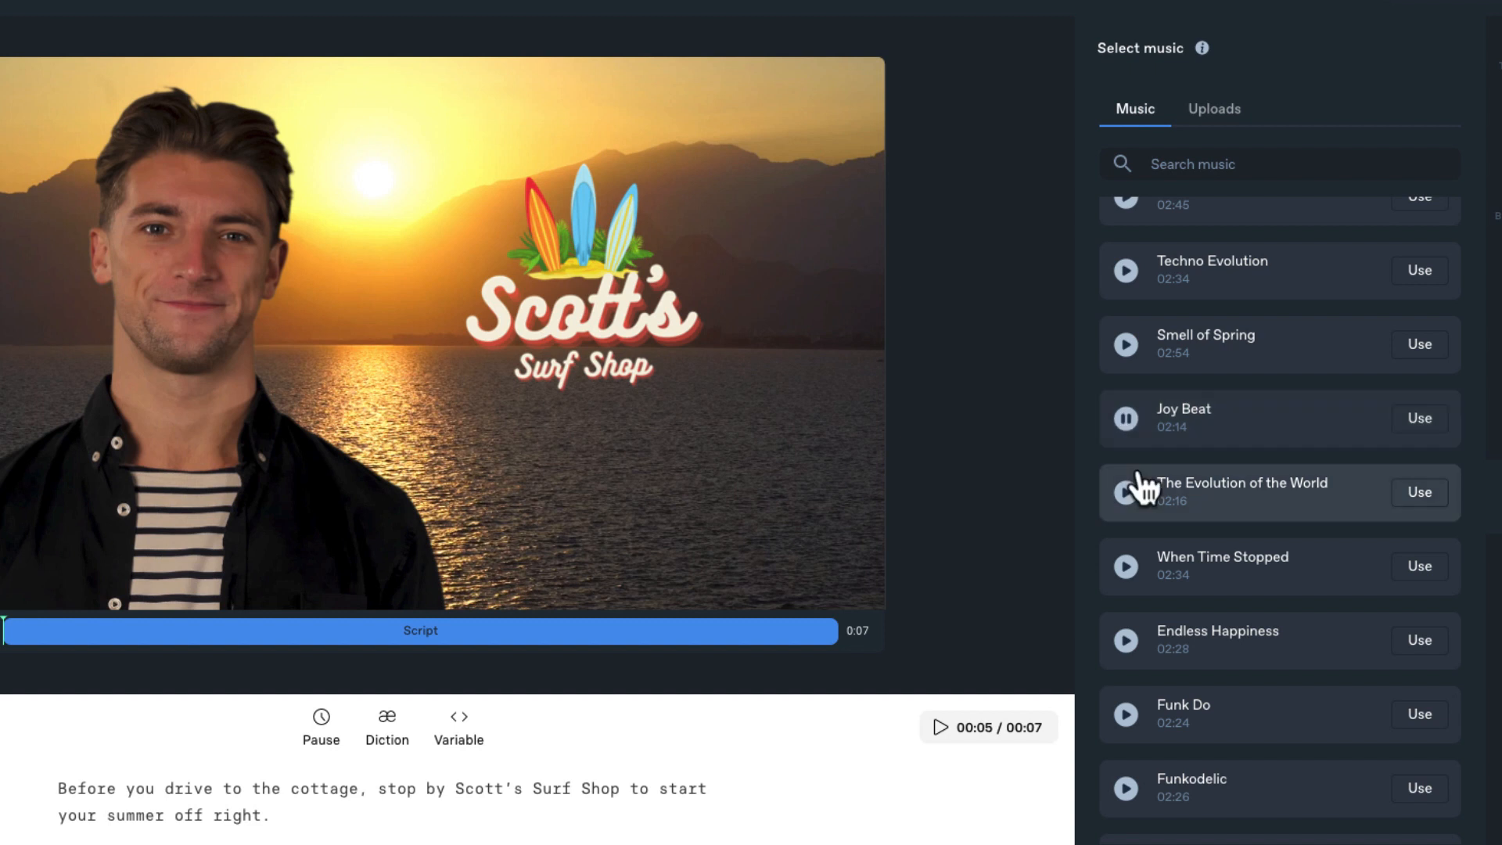
{"action": "left_click", "coordinate": [1125, 566]}
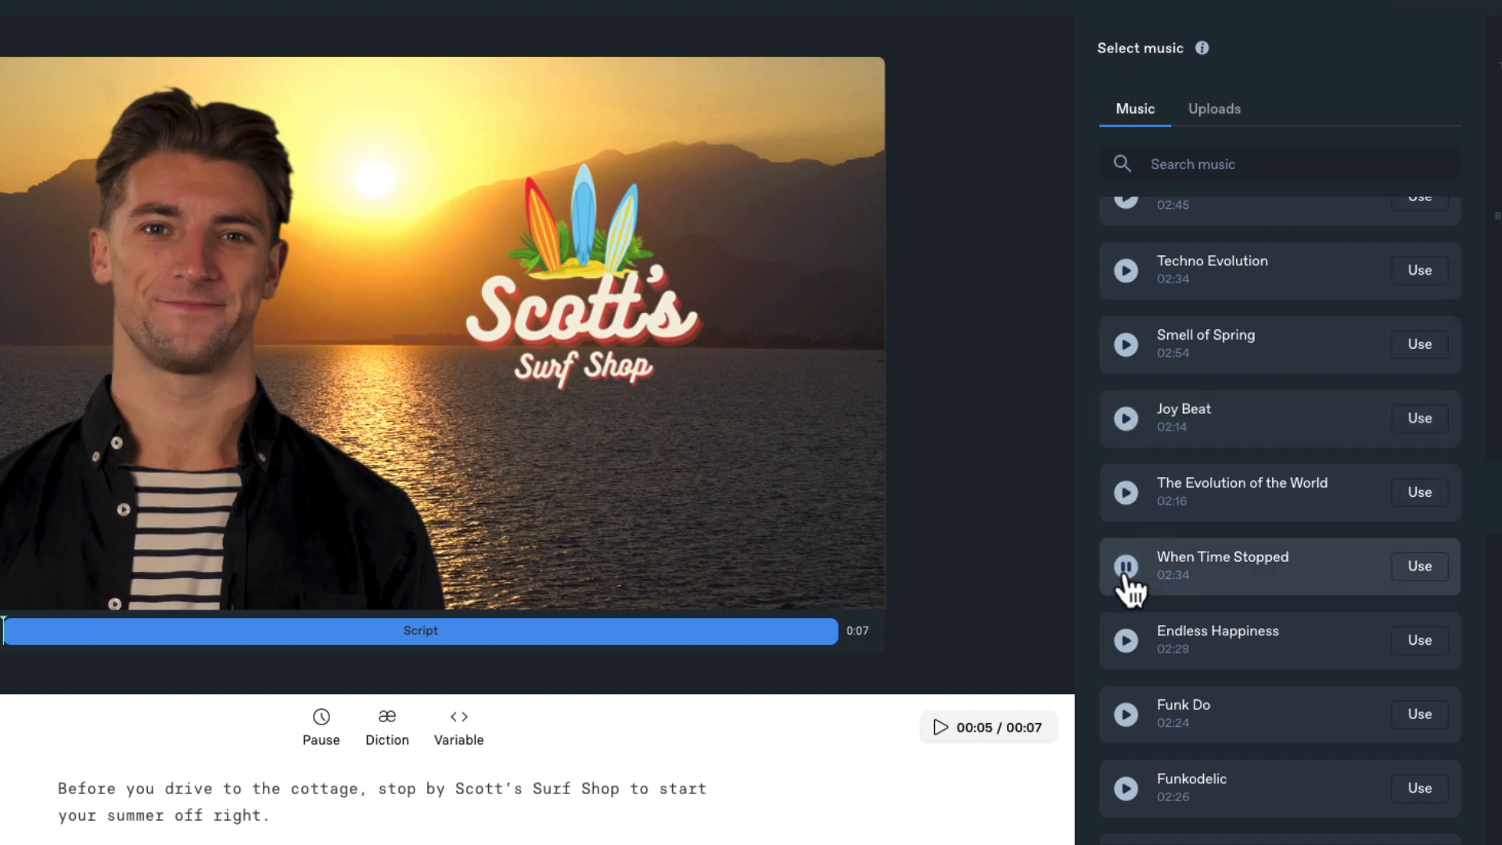
{"action": "scroll", "scroll_direction": "down", "scroll_amount": 3}
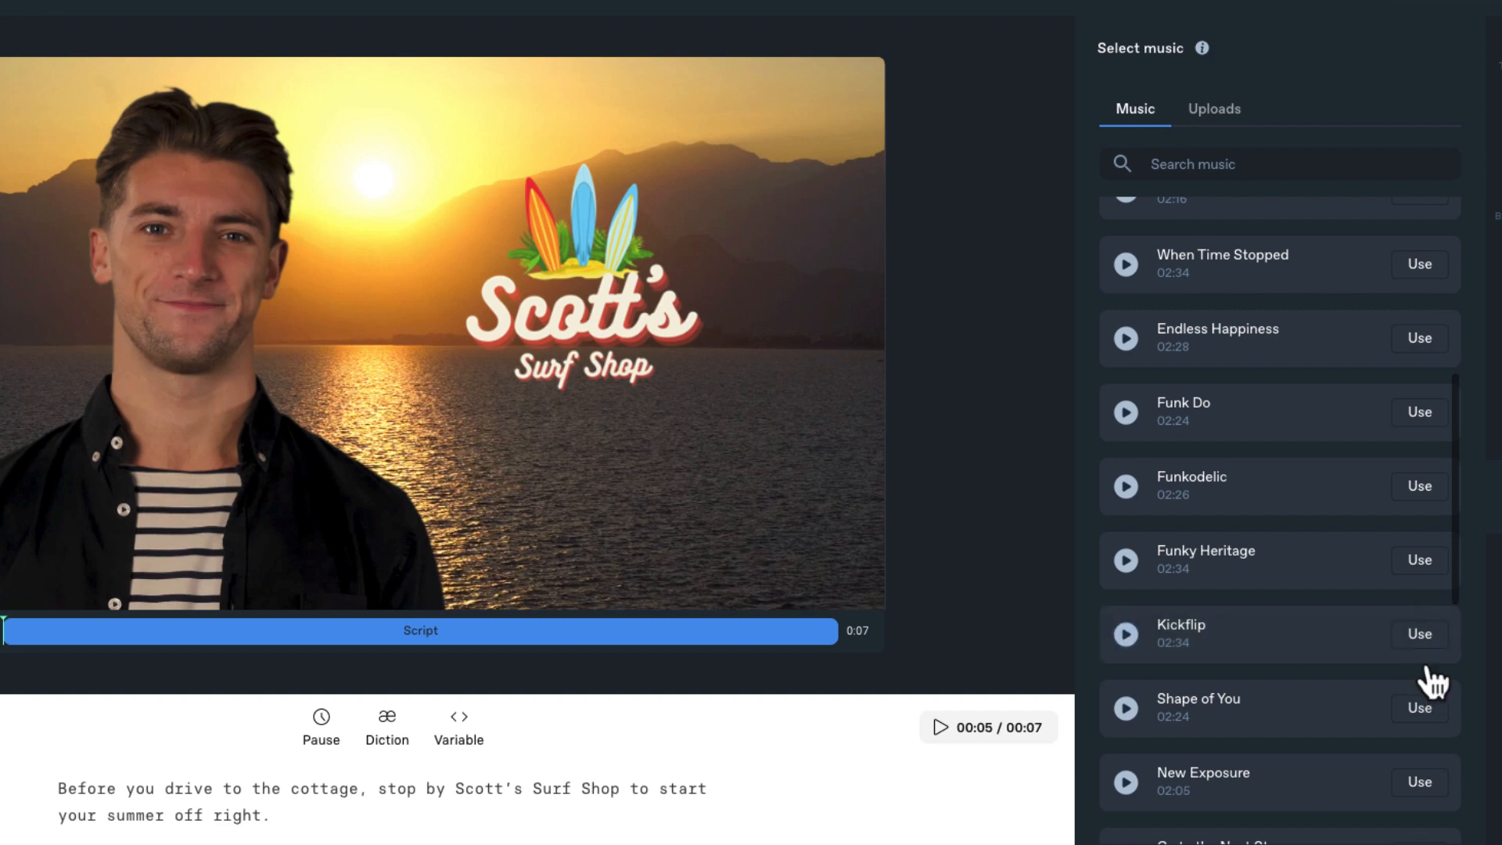
Step: Apply Kickflip as the video's background music
{"action": "left_click", "coordinate": [1419, 633]}
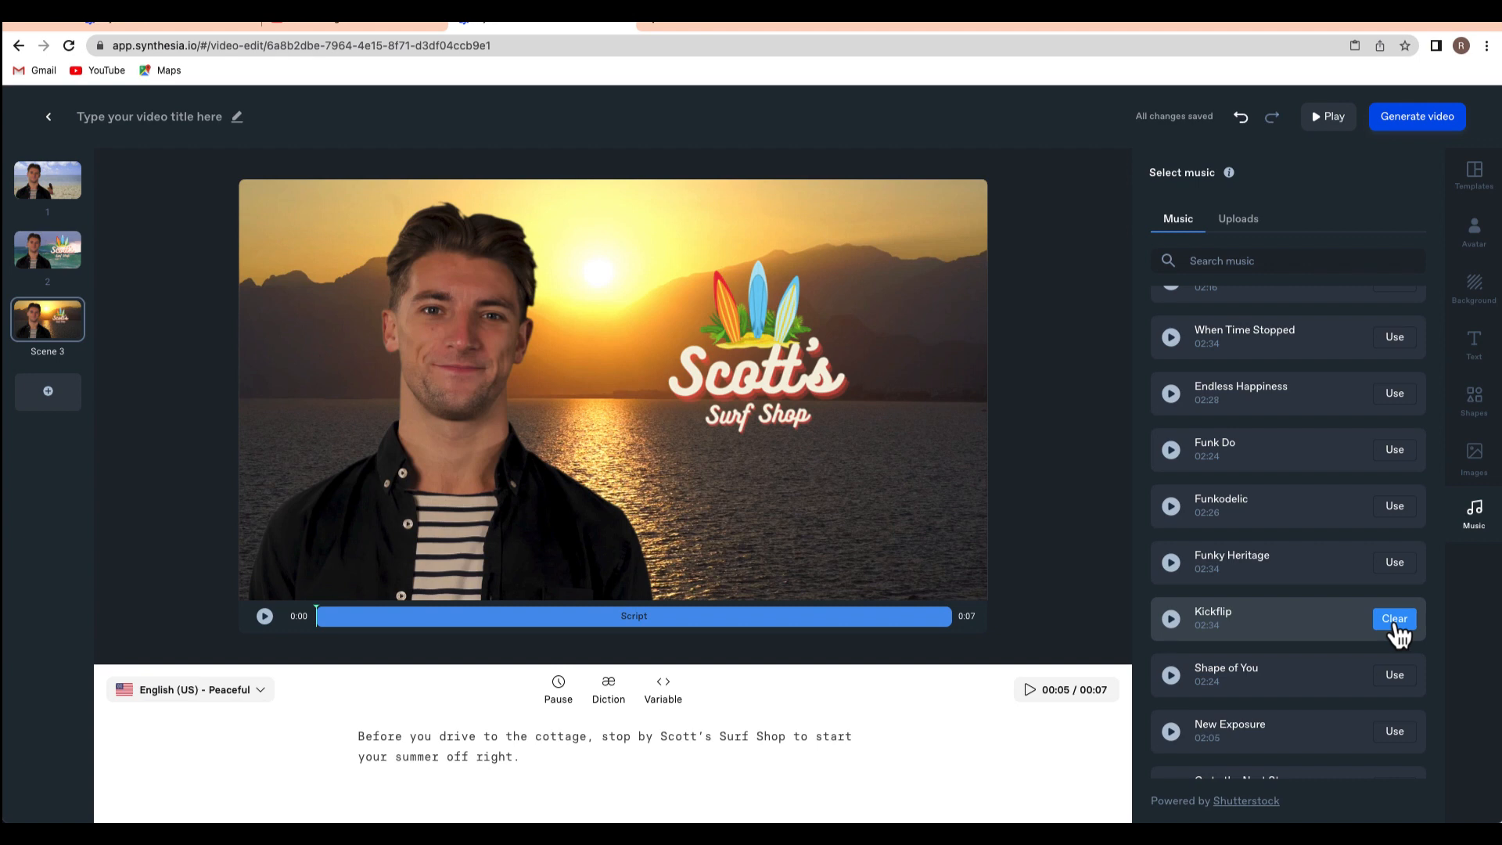
{"action": "left_click", "coordinate": [1395, 618]}
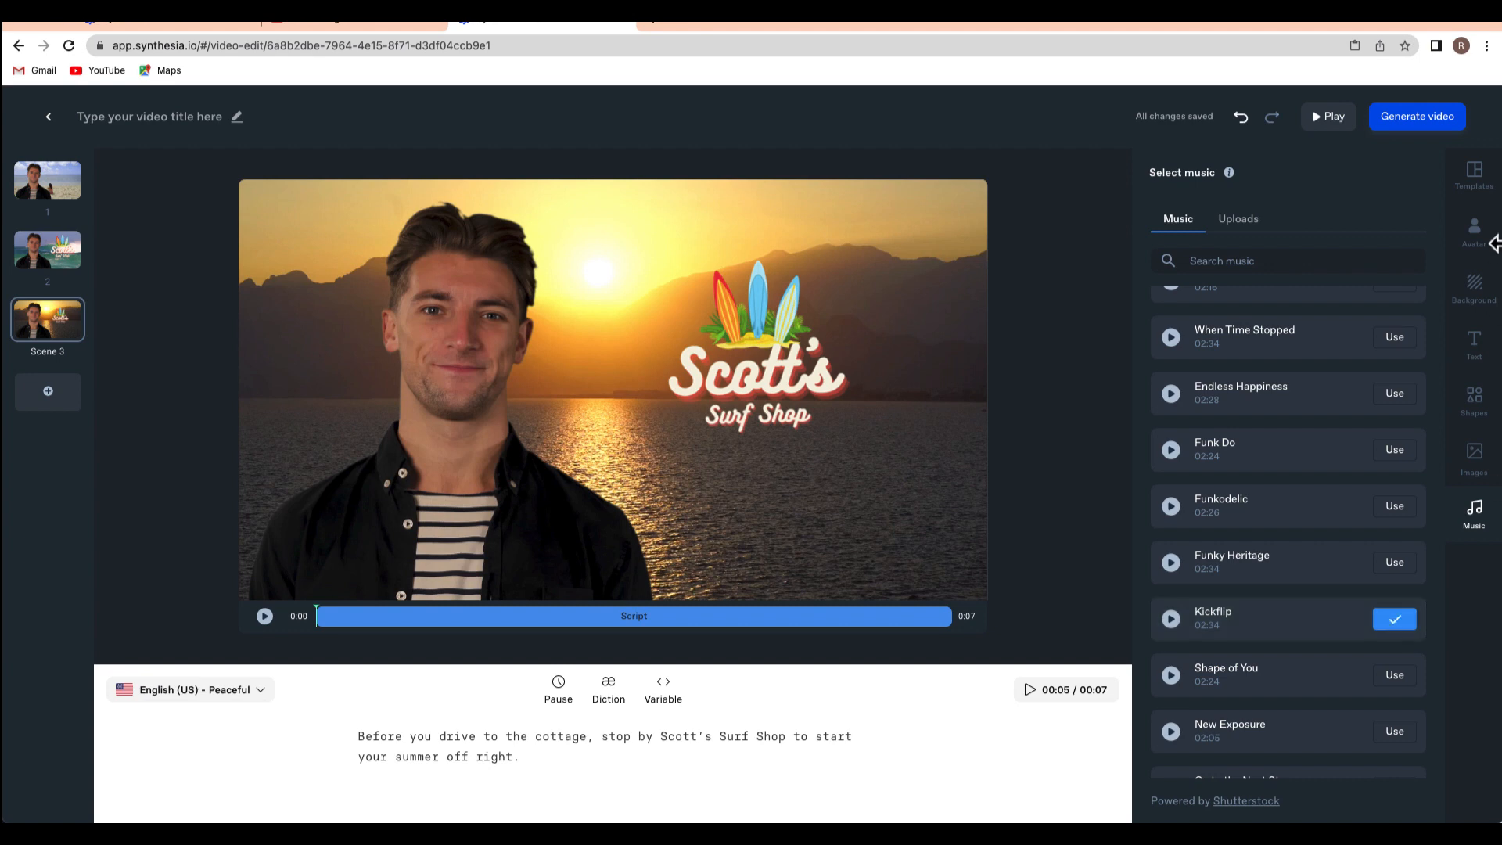
{"action": "mouse_move", "coordinate": [1329, 116]}
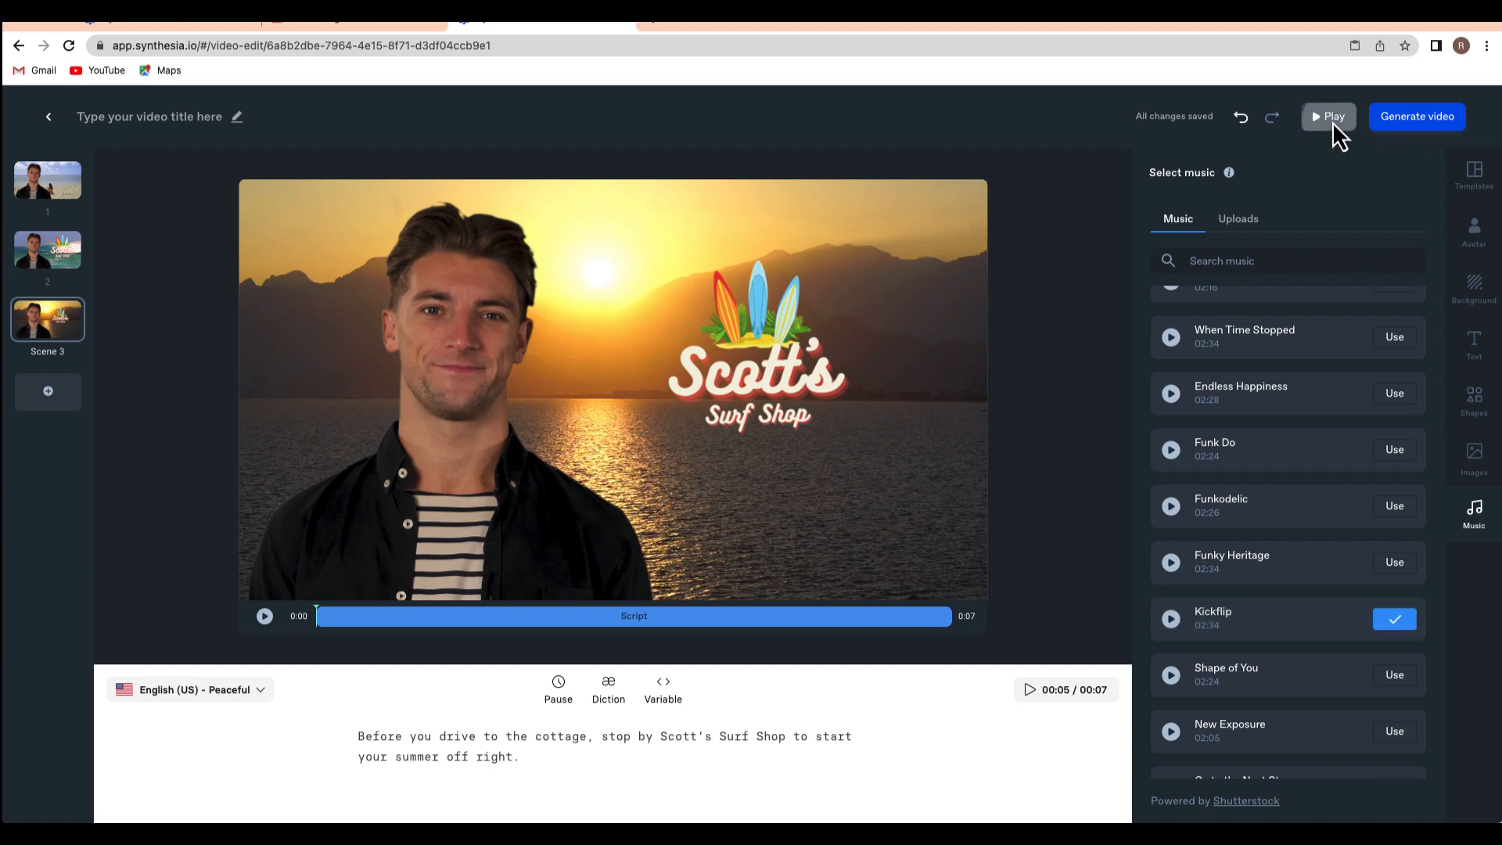
{"action": "left_click", "coordinate": [1329, 116]}
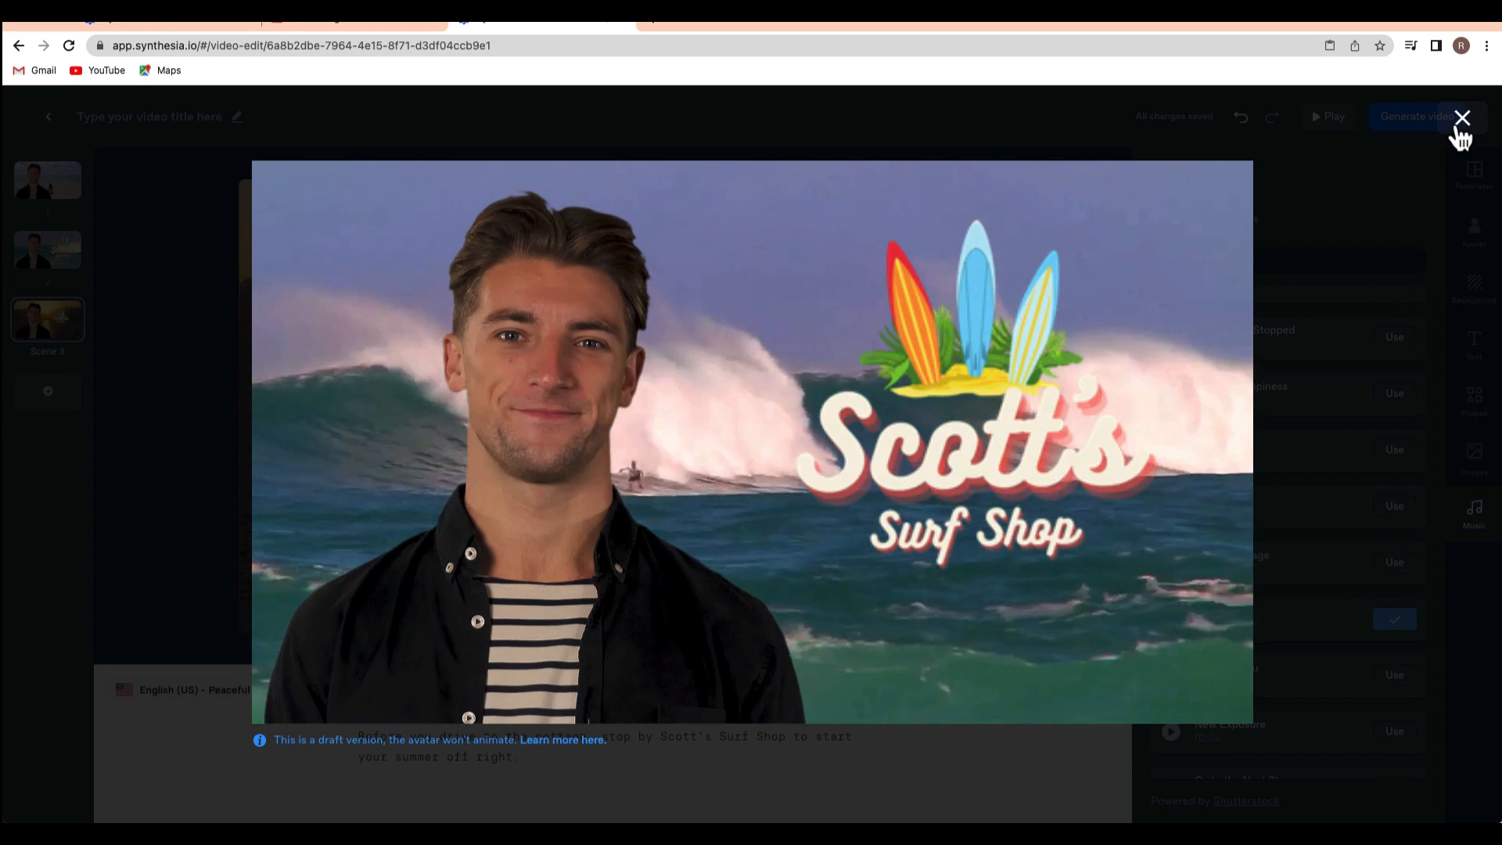
{"action": "left_click", "coordinate": [1462, 117]}
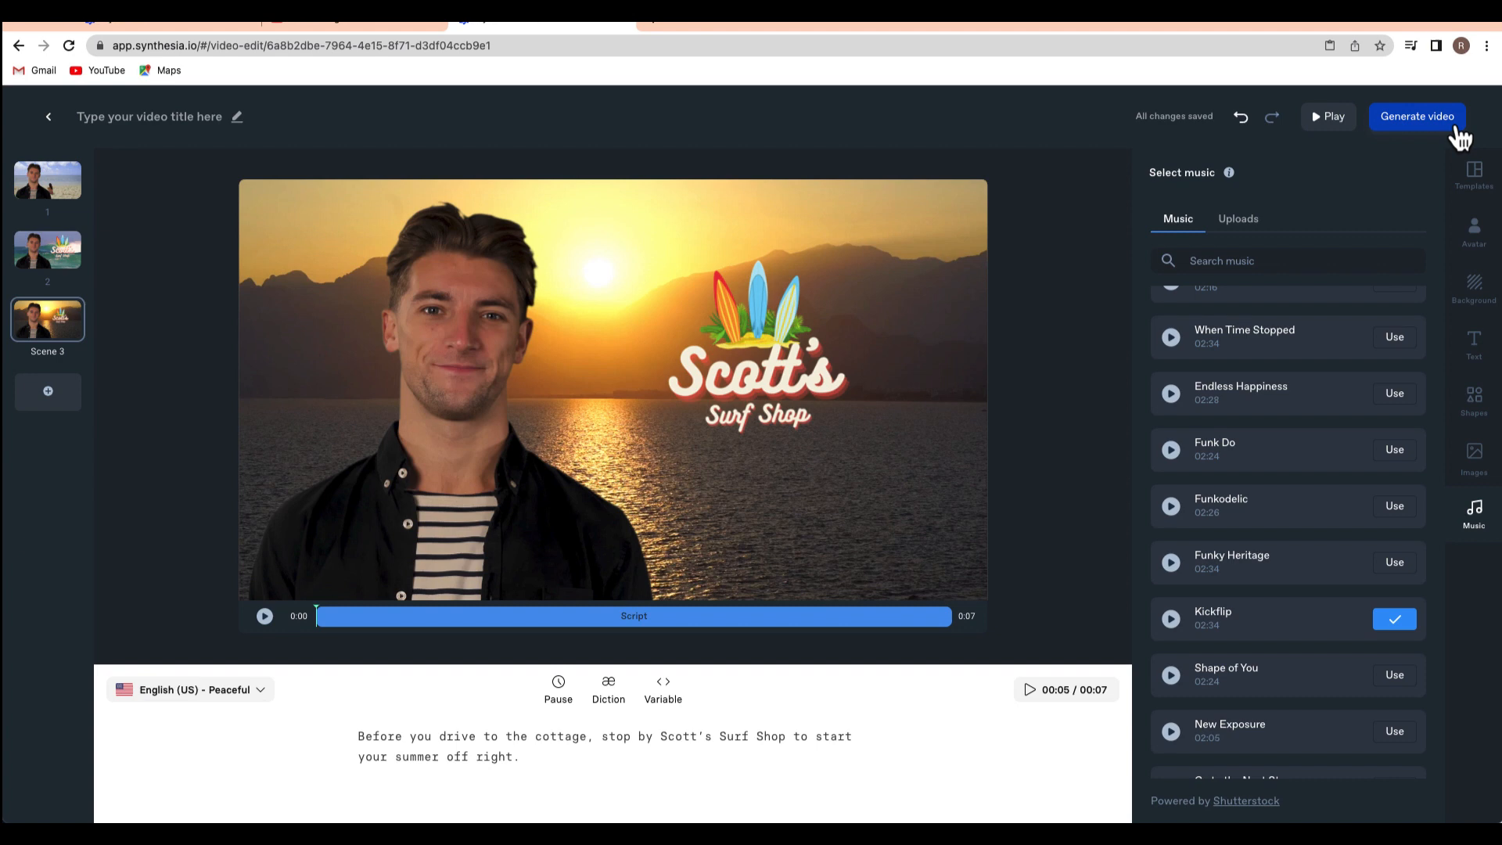
{"action": "mouse_move", "coordinate": [1344, 159]}
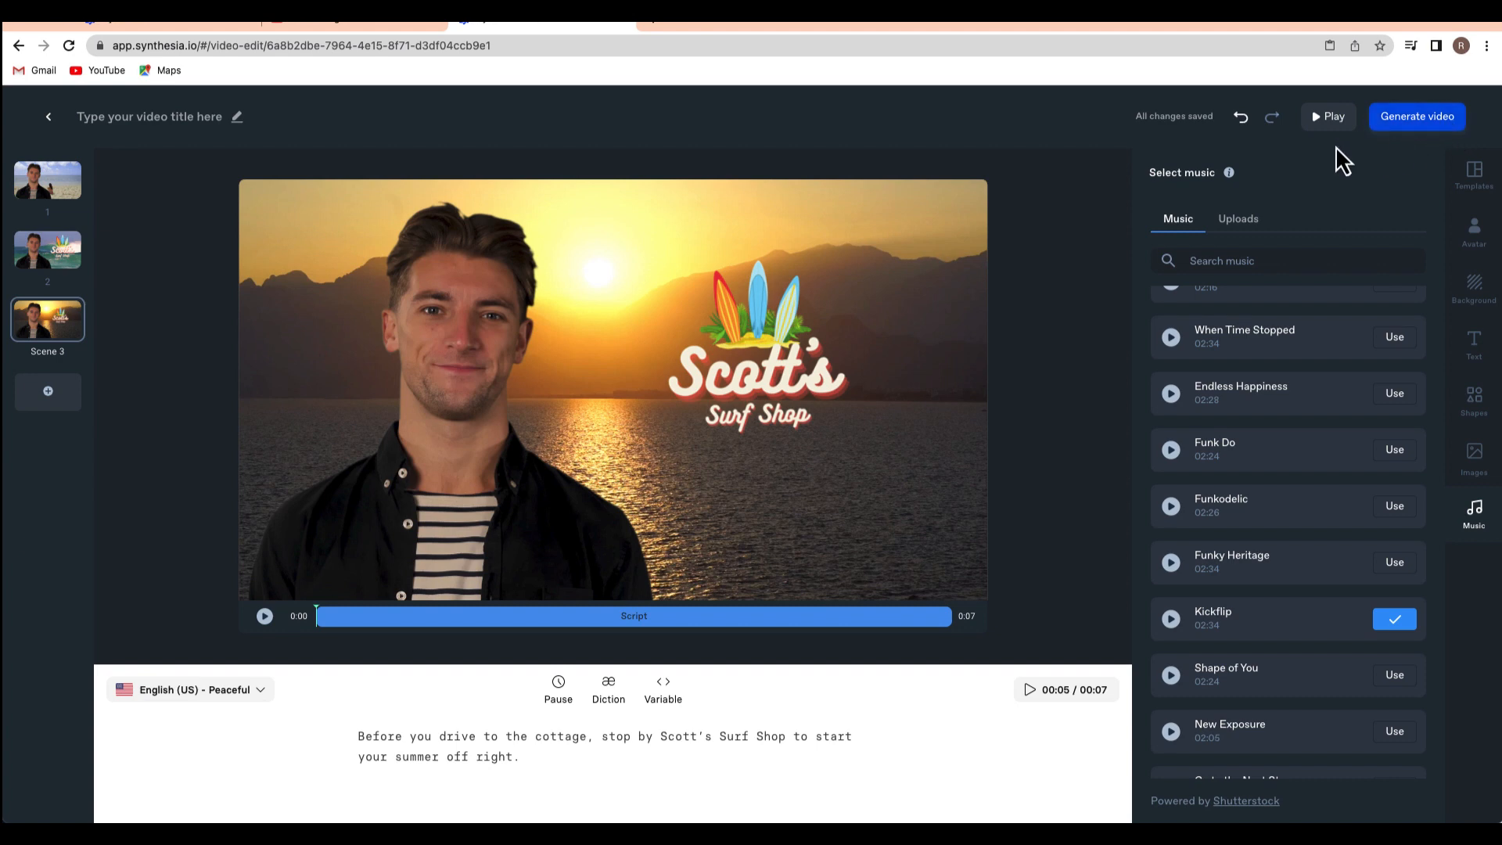
Step: Generate the video, review the Video summary, and save and process it
{"action": "left_click", "coordinate": [1418, 116]}
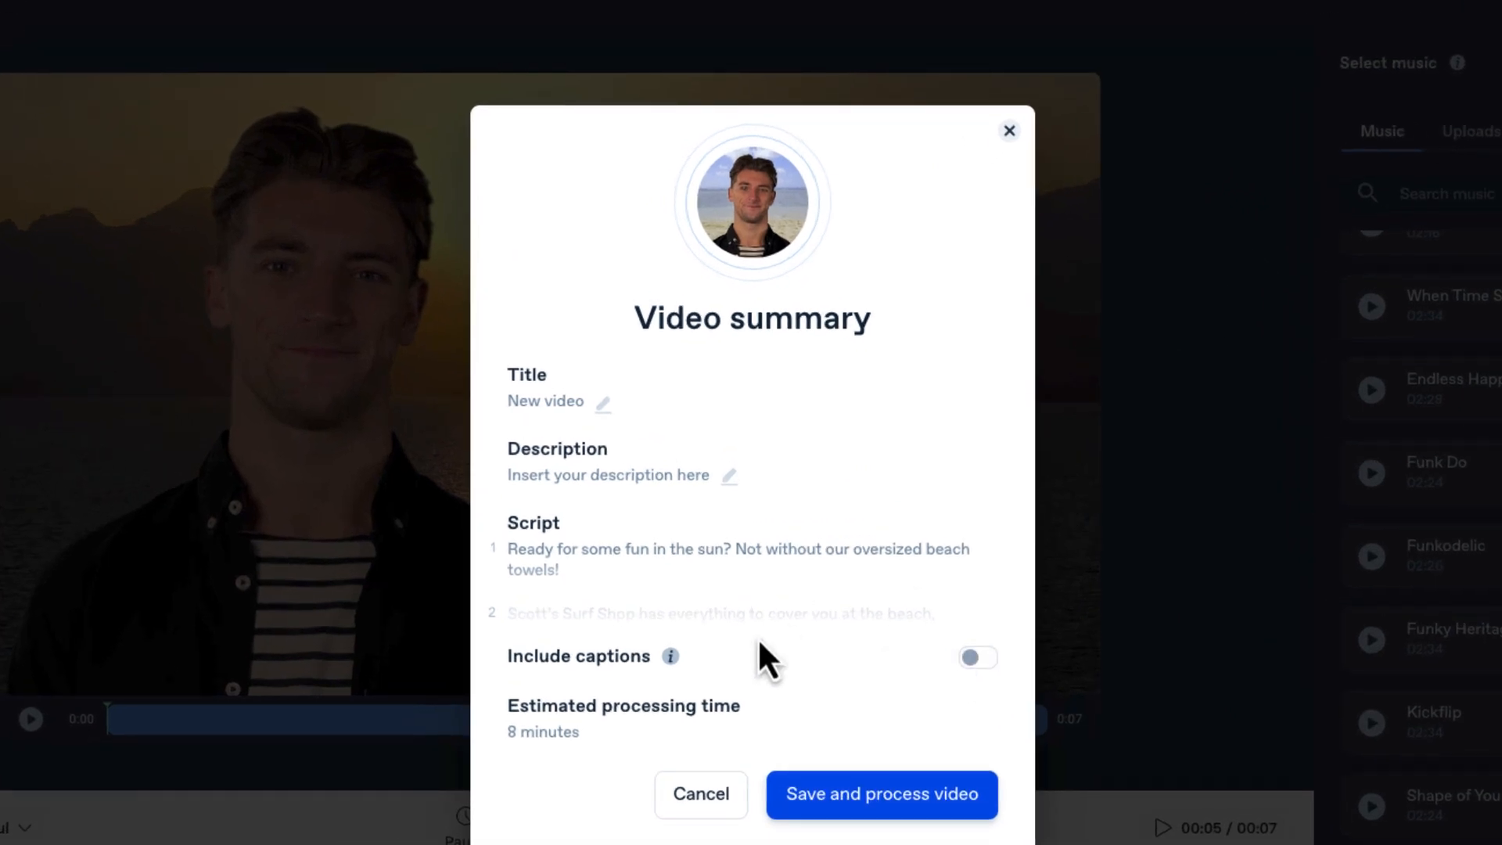
{"action": "left_click", "coordinate": [976, 657]}
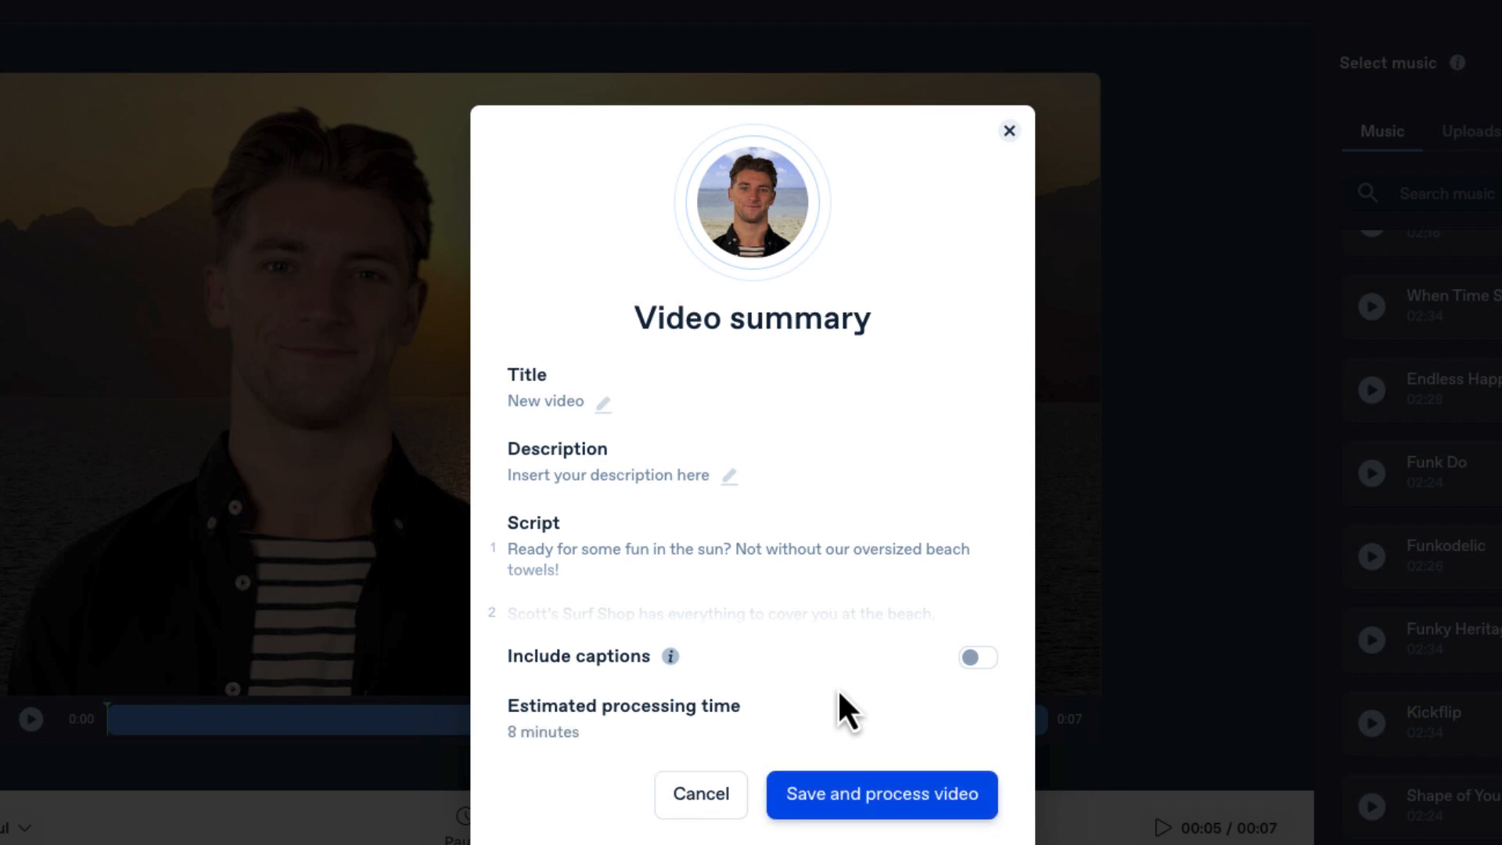
{"action": "mouse_move", "coordinate": [851, 757]}
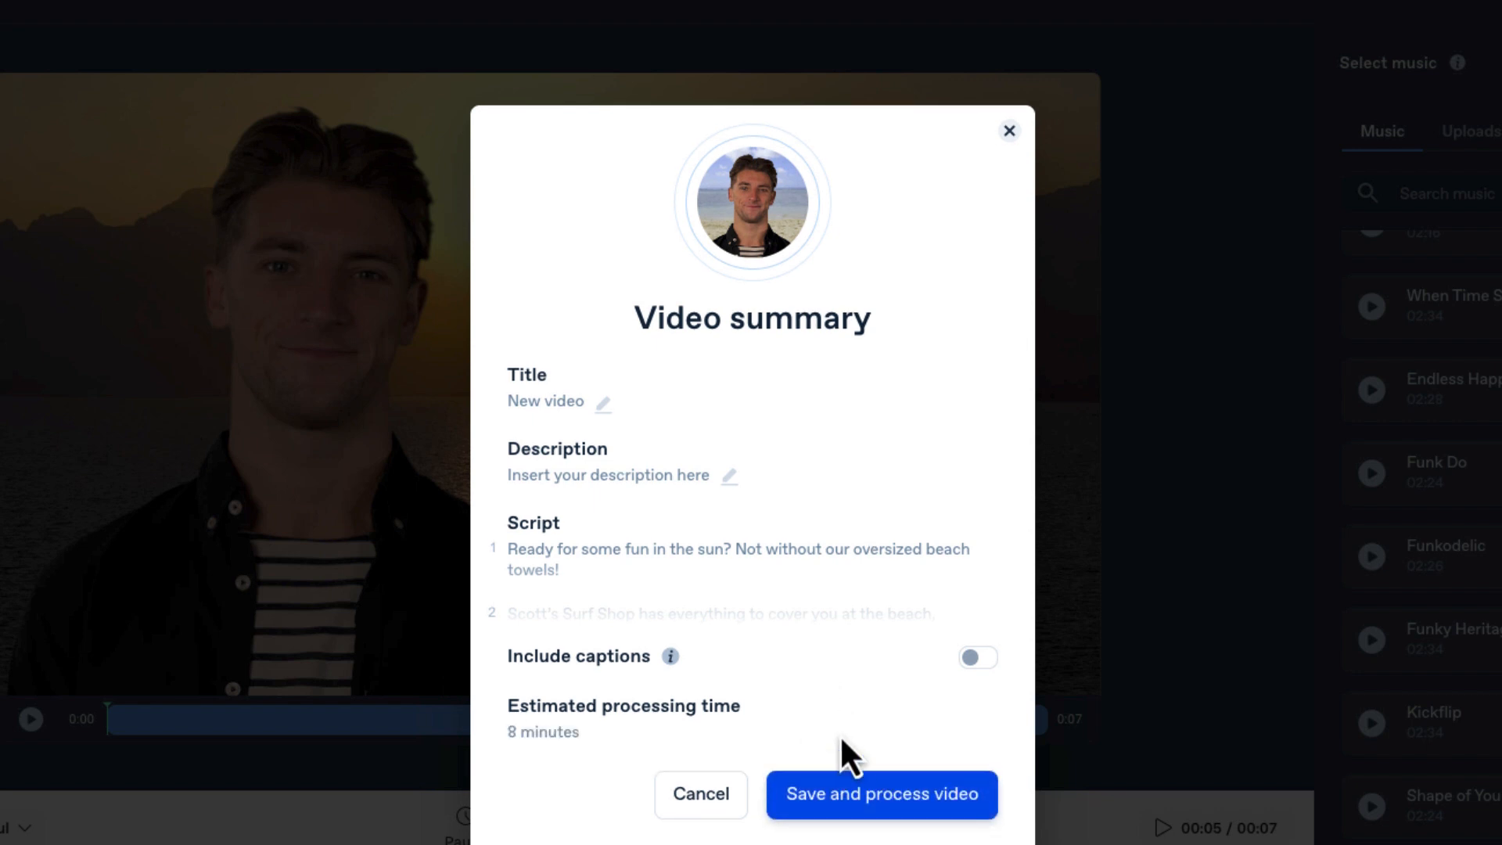
{"action": "left_click", "coordinate": [881, 795]}
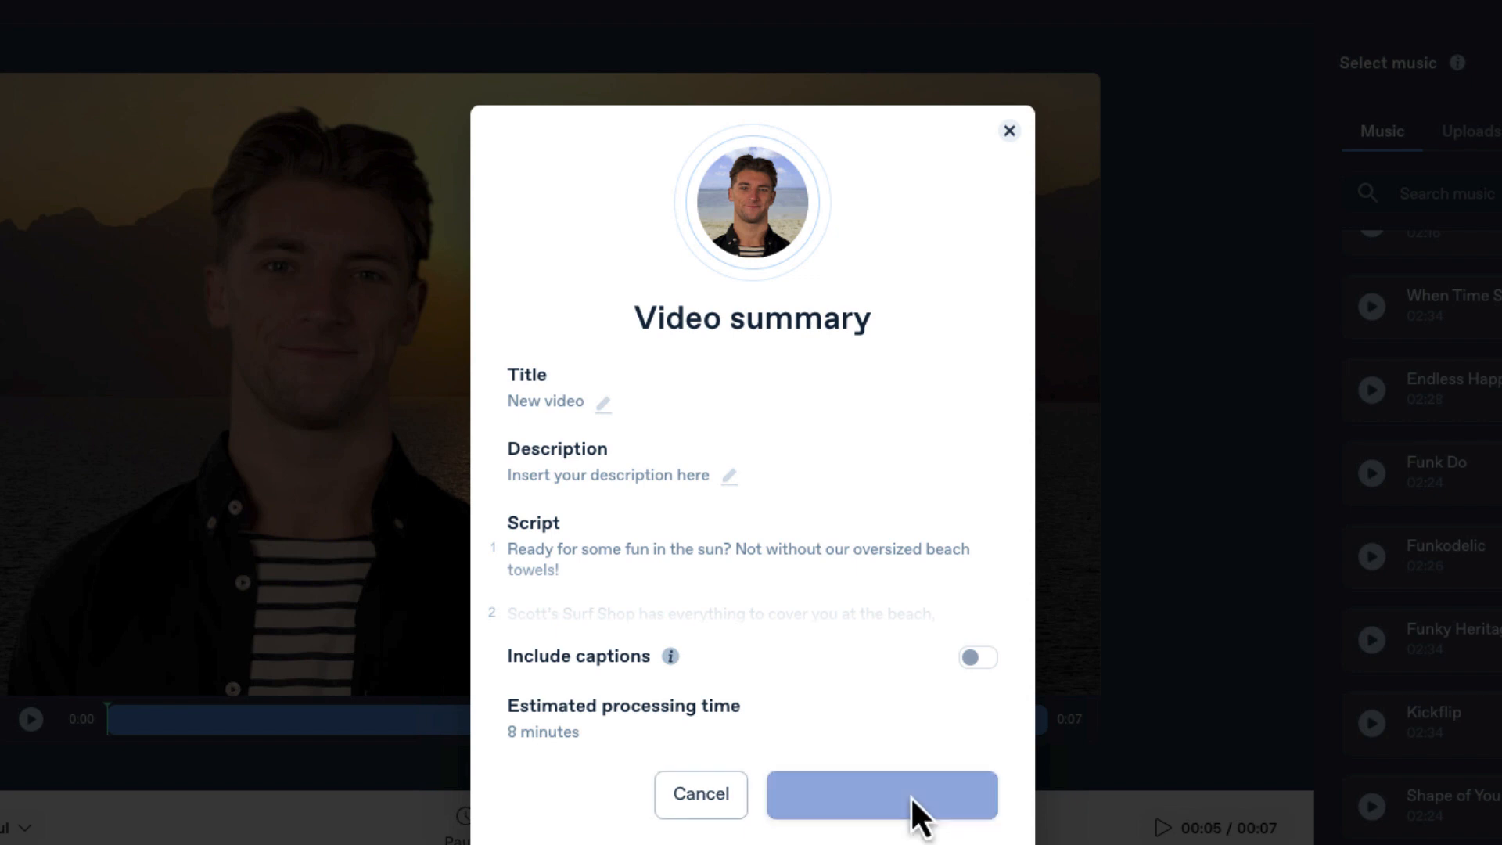
{"action": "left_click", "coordinate": [881, 795]}
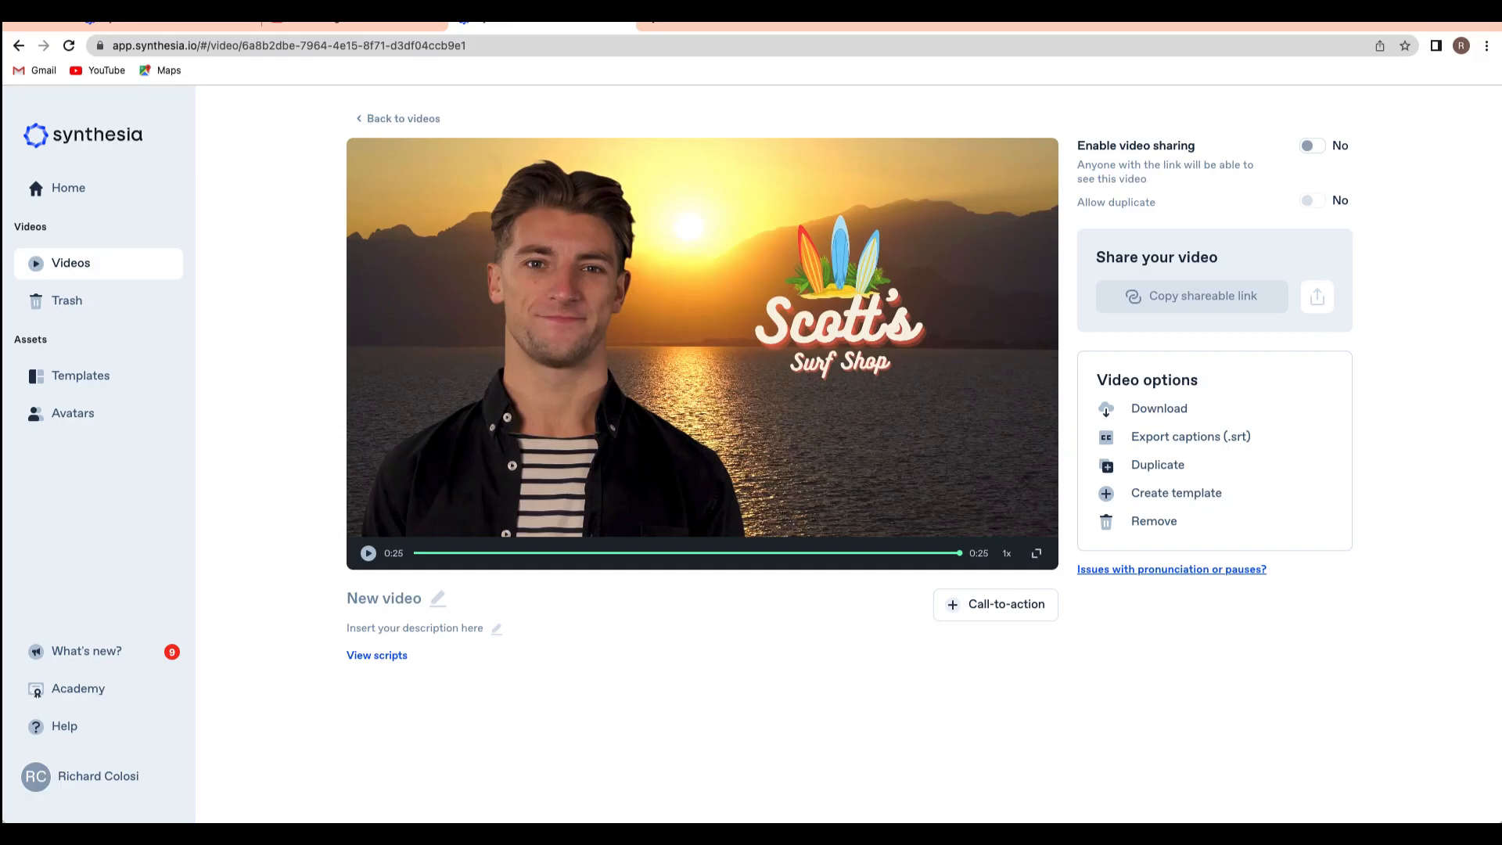
{"action": "mouse_move", "coordinate": [392, 161]}
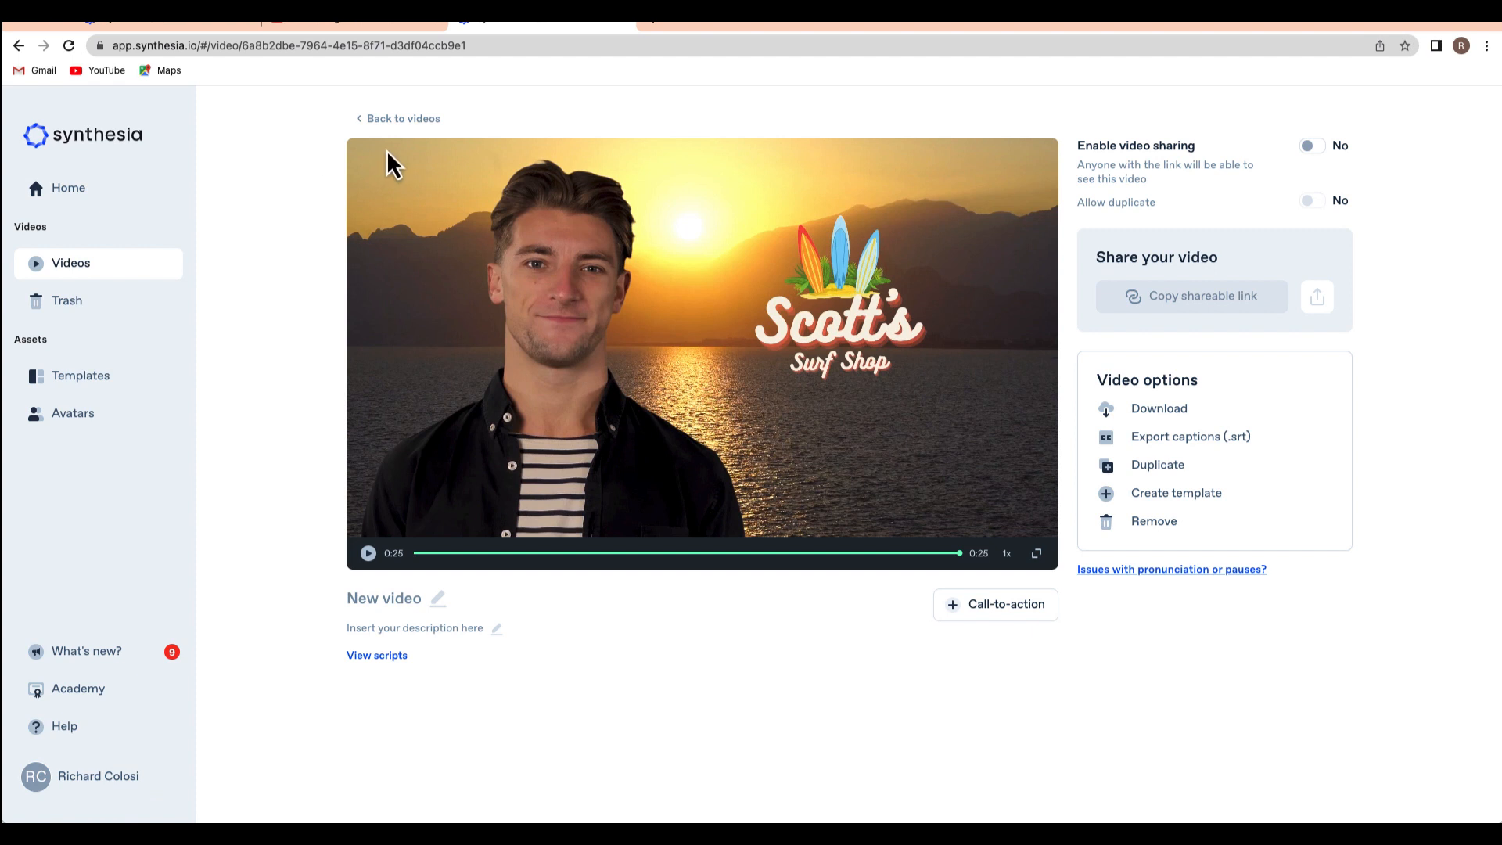
{"action": "mouse_move", "coordinate": [1188, 321]}
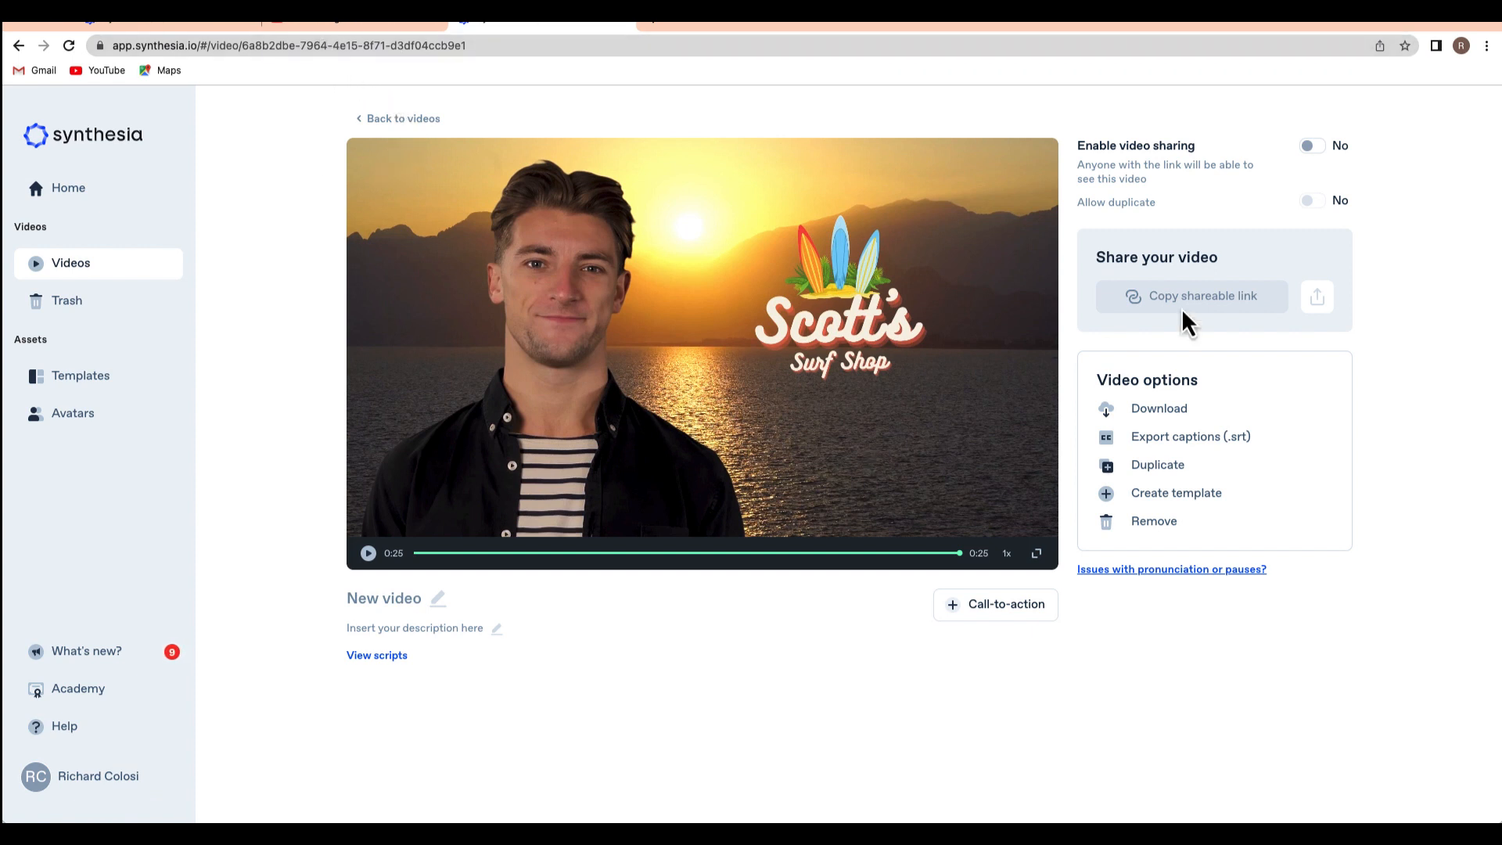
{"action": "mouse_move", "coordinate": [1321, 321]}
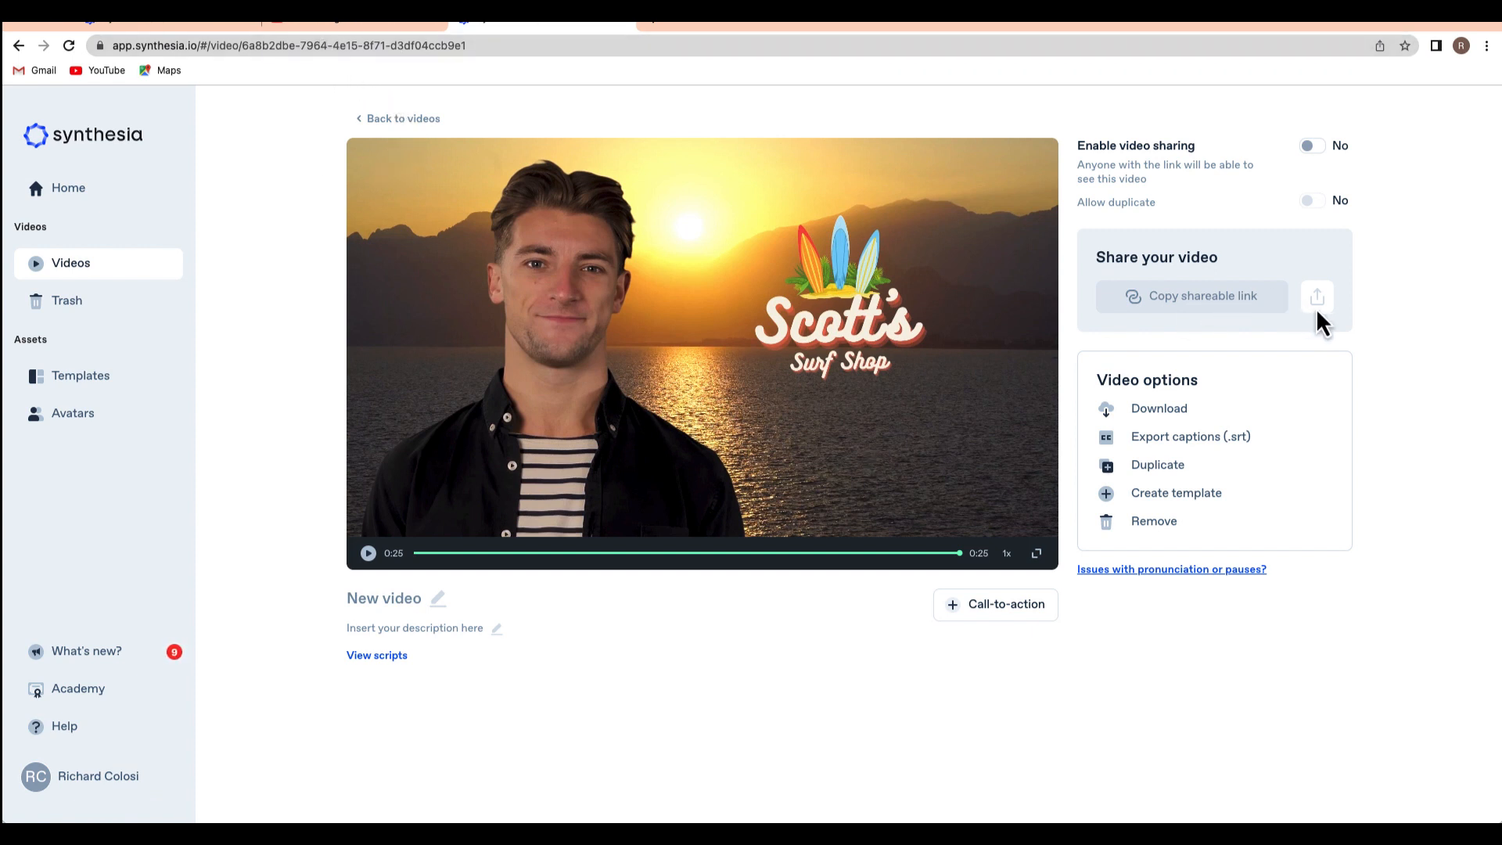
{"action": "mouse_move", "coordinate": [1159, 408]}
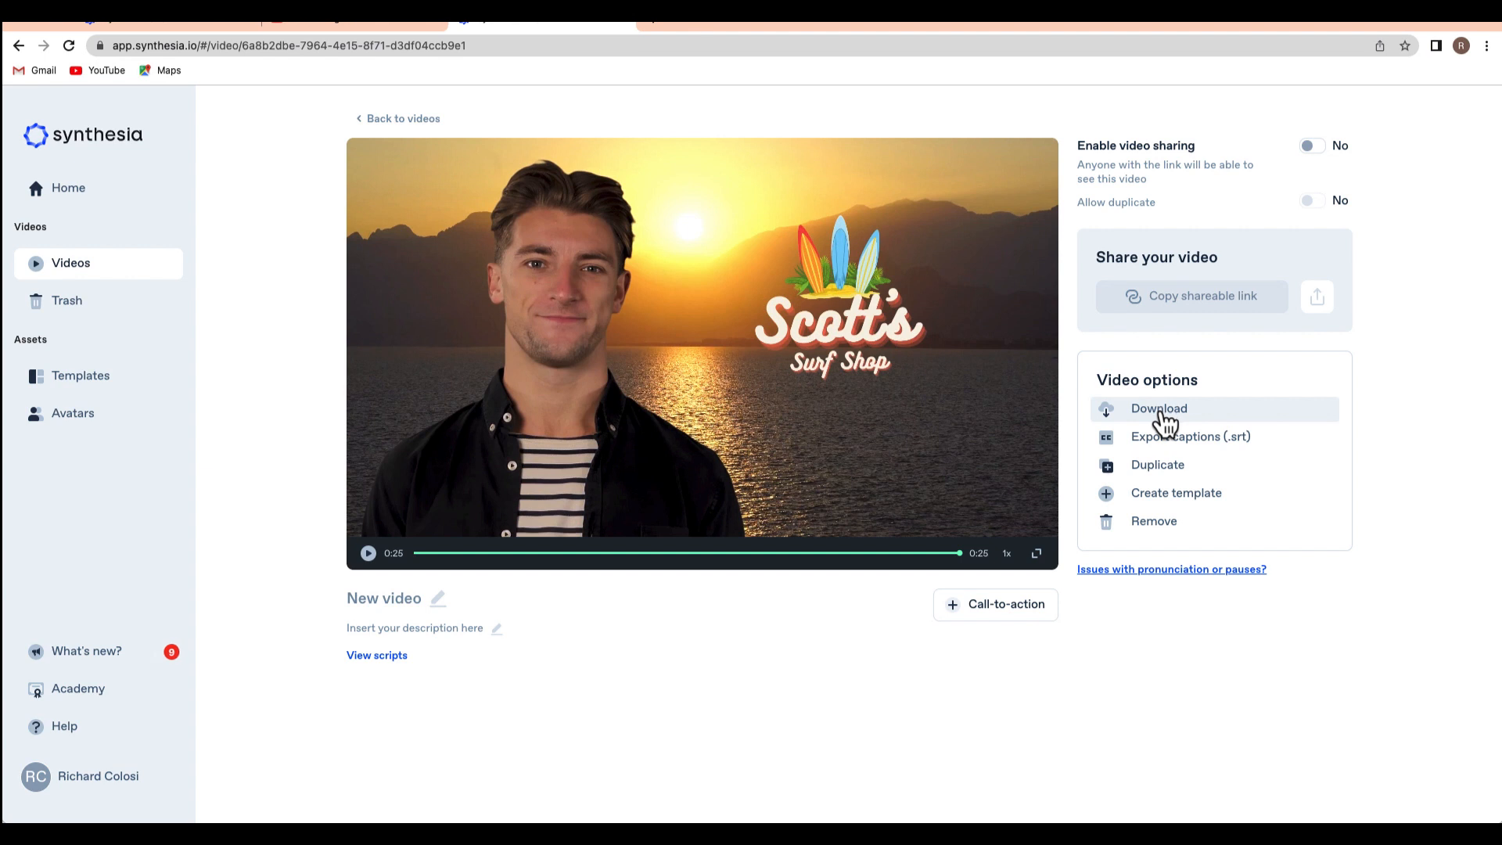